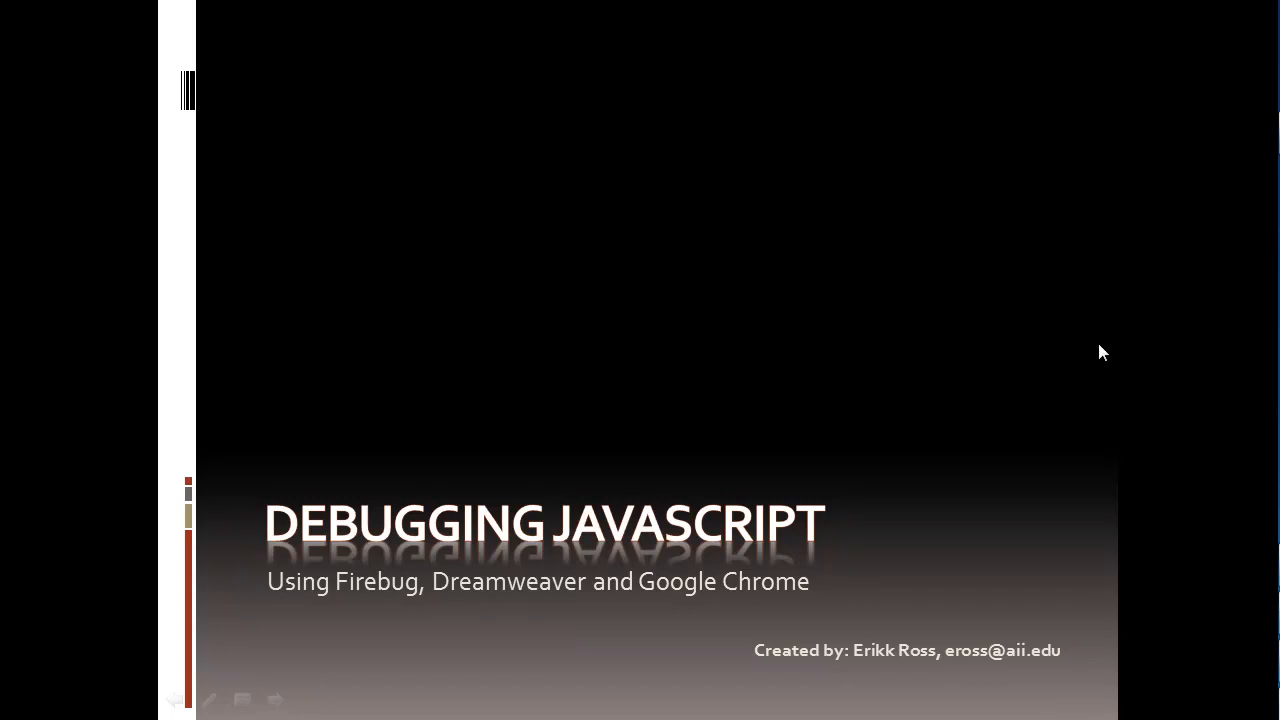
mouse_move(1088, 343)
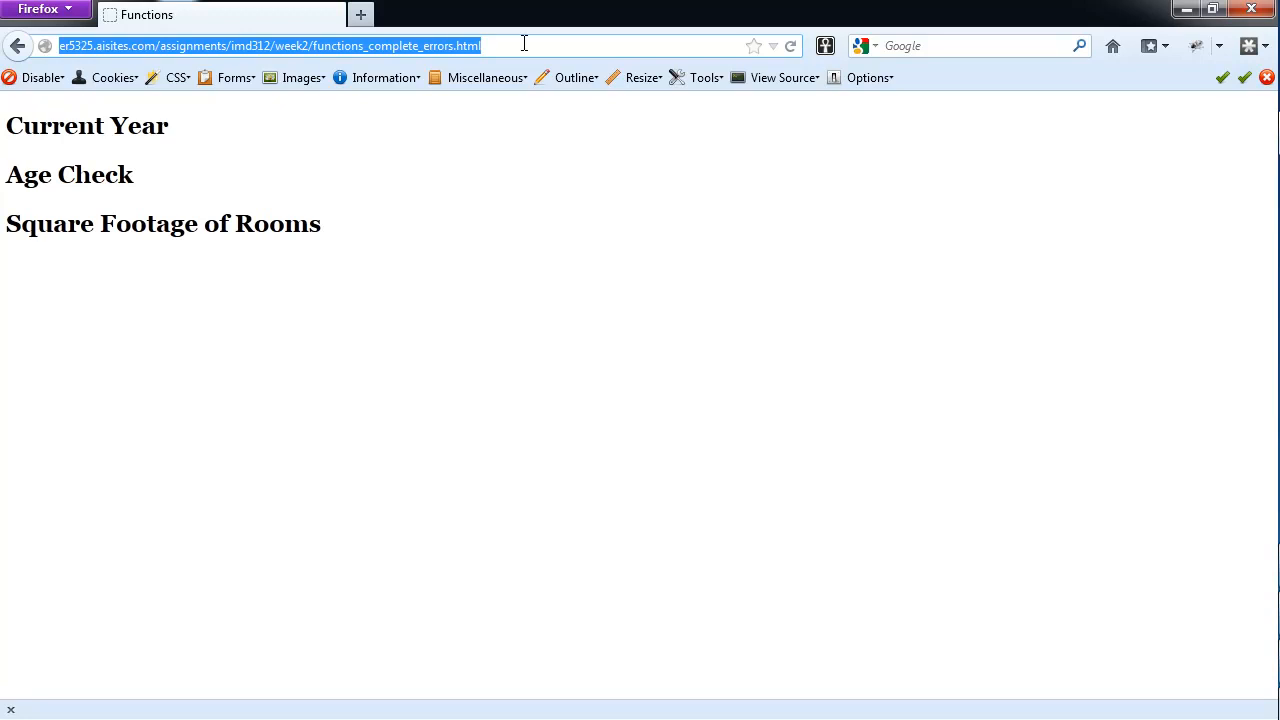
View the Functions page source and scroll through the script to the body's function calls
left_click(379, 230)
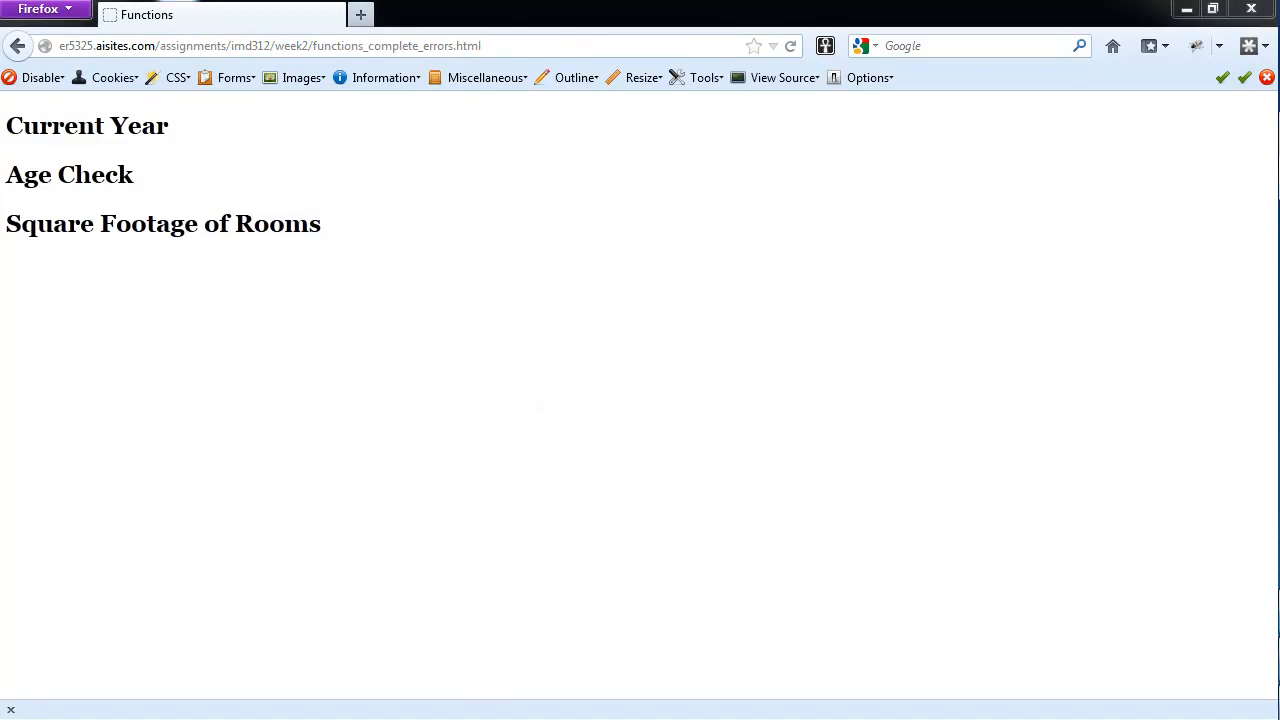
left_click(779, 77)
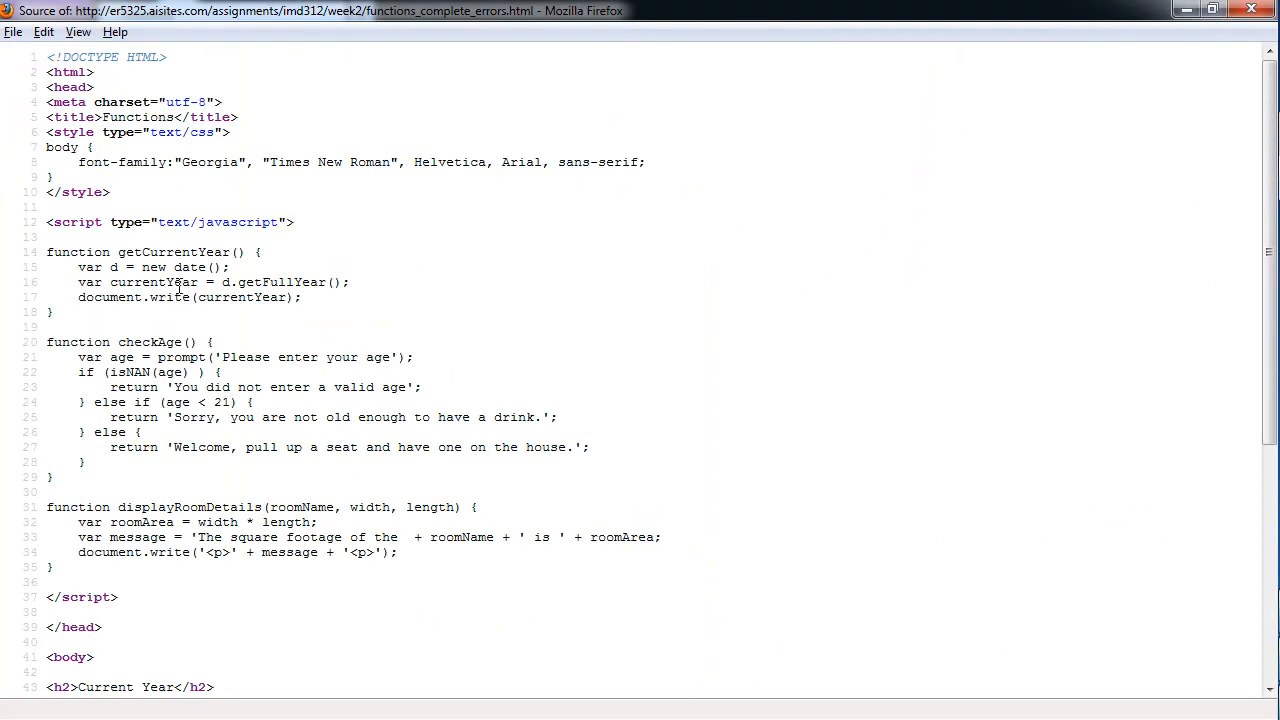
scroll("down", 3)
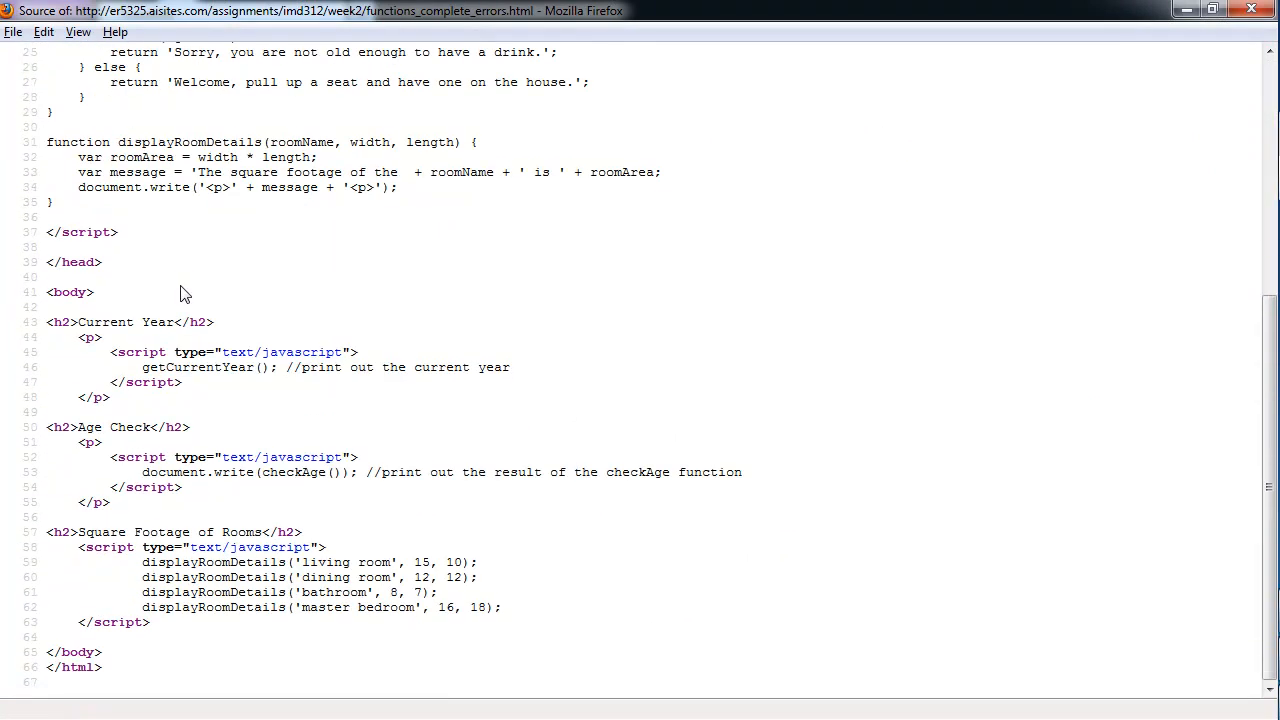
mouse_move(192, 298)
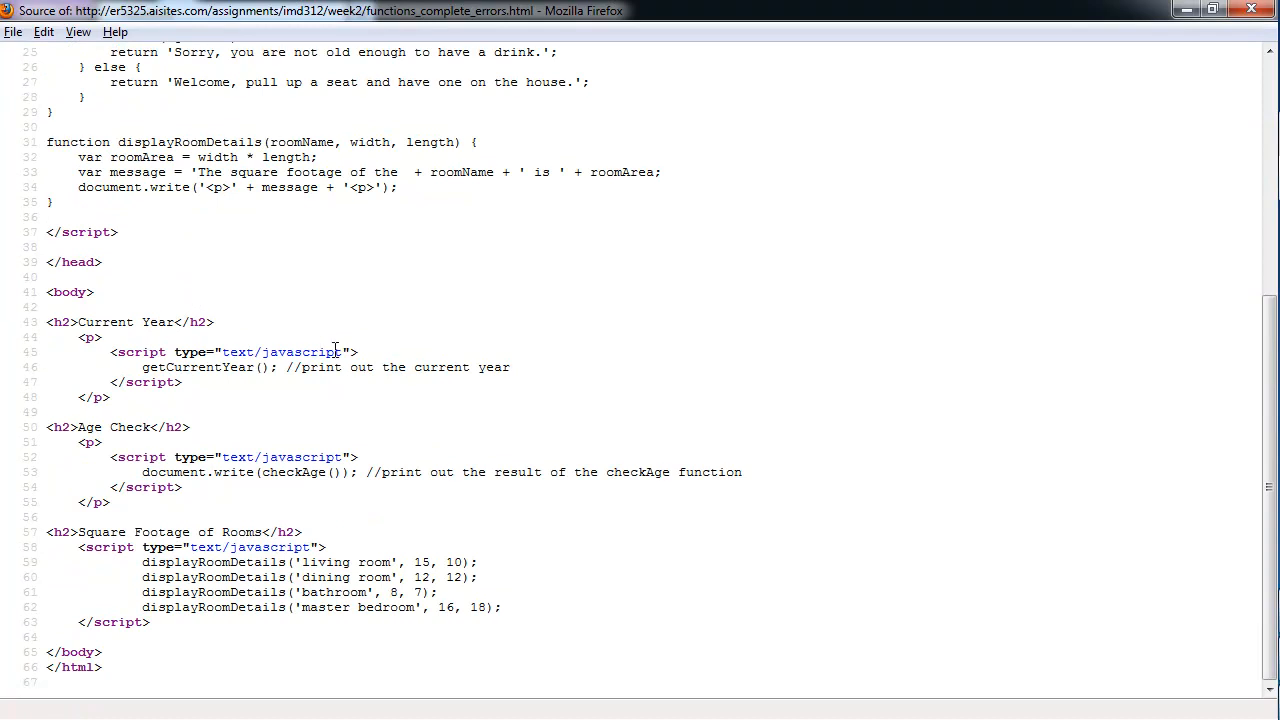
scroll("up", 3)
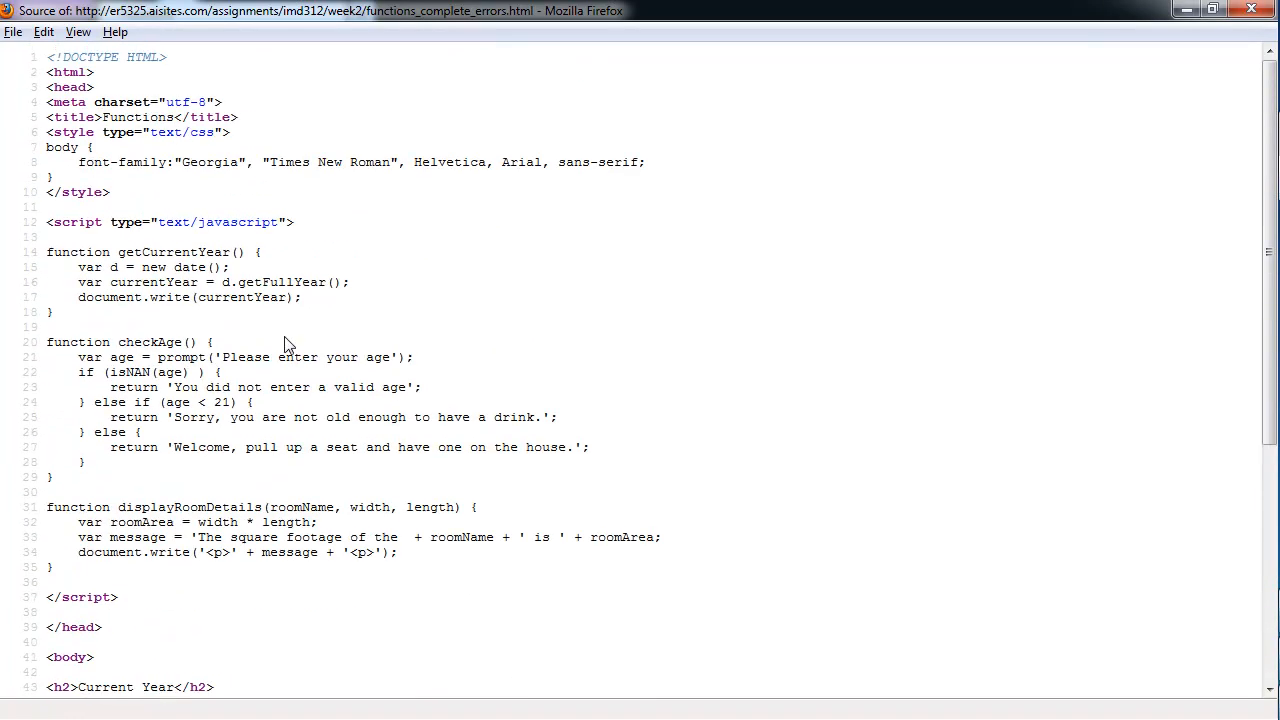
mouse_move(255, 195)
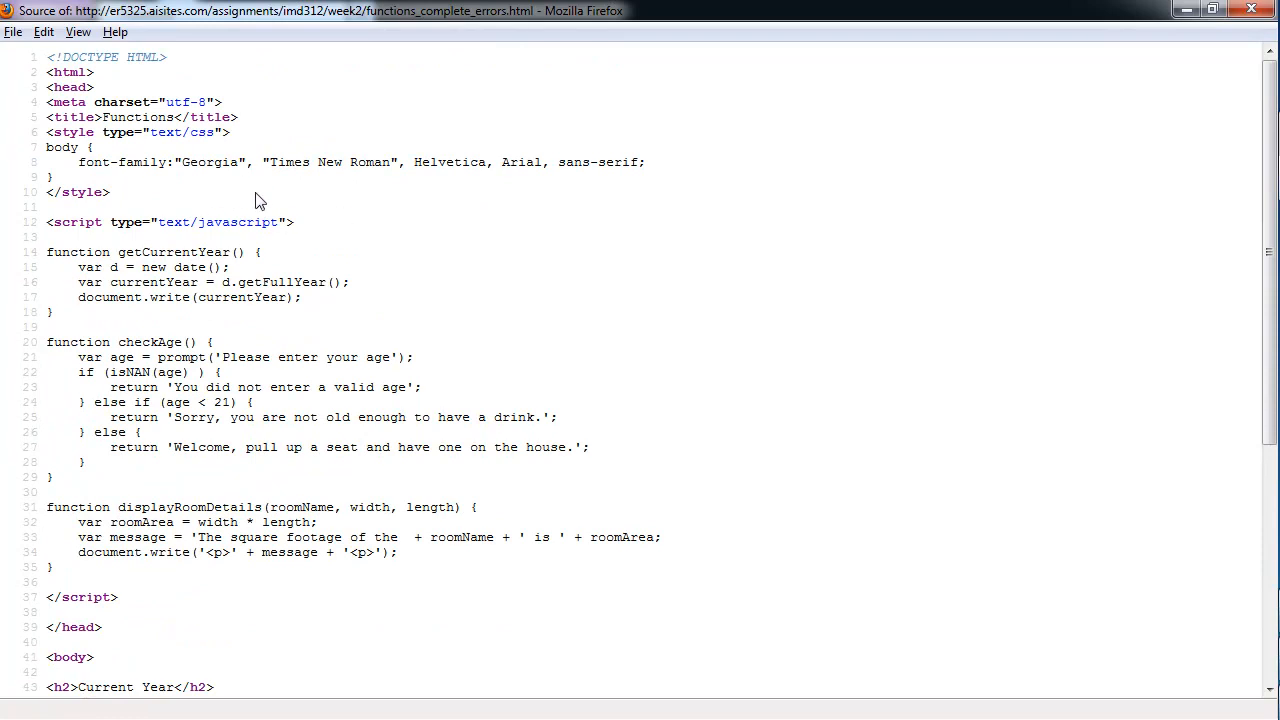
mouse_move(240, 221)
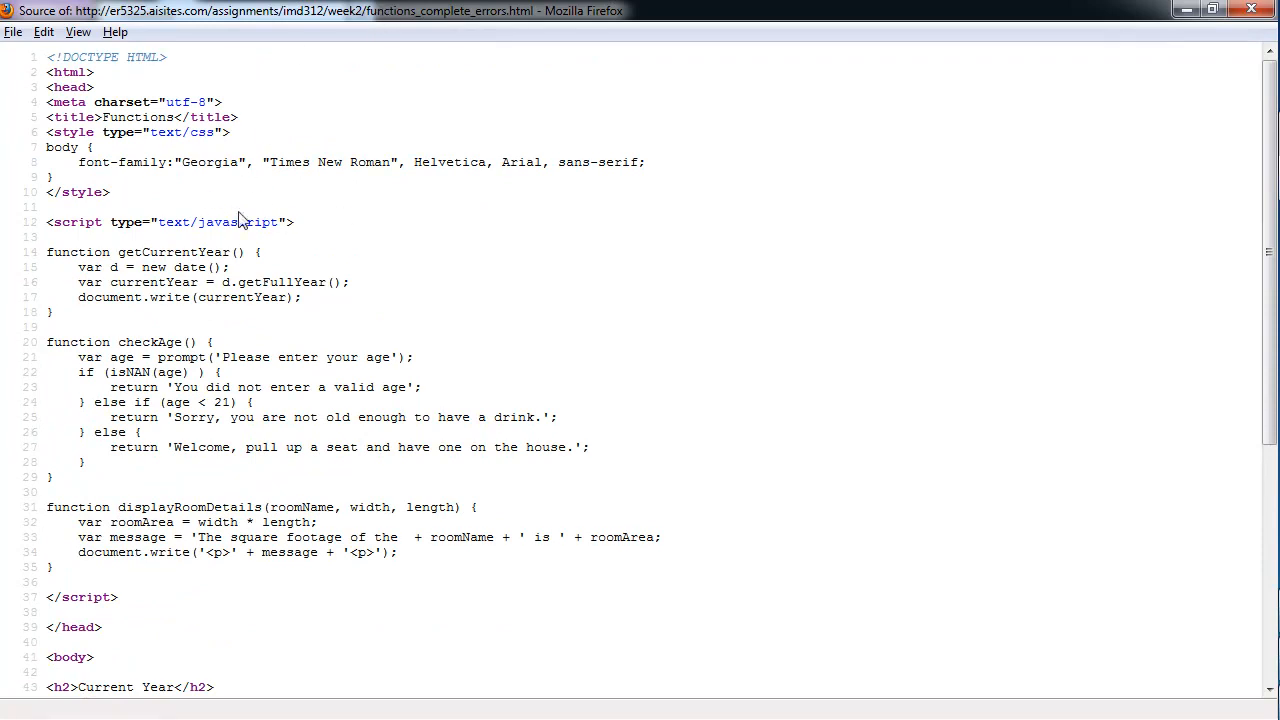
mouse_move(222, 215)
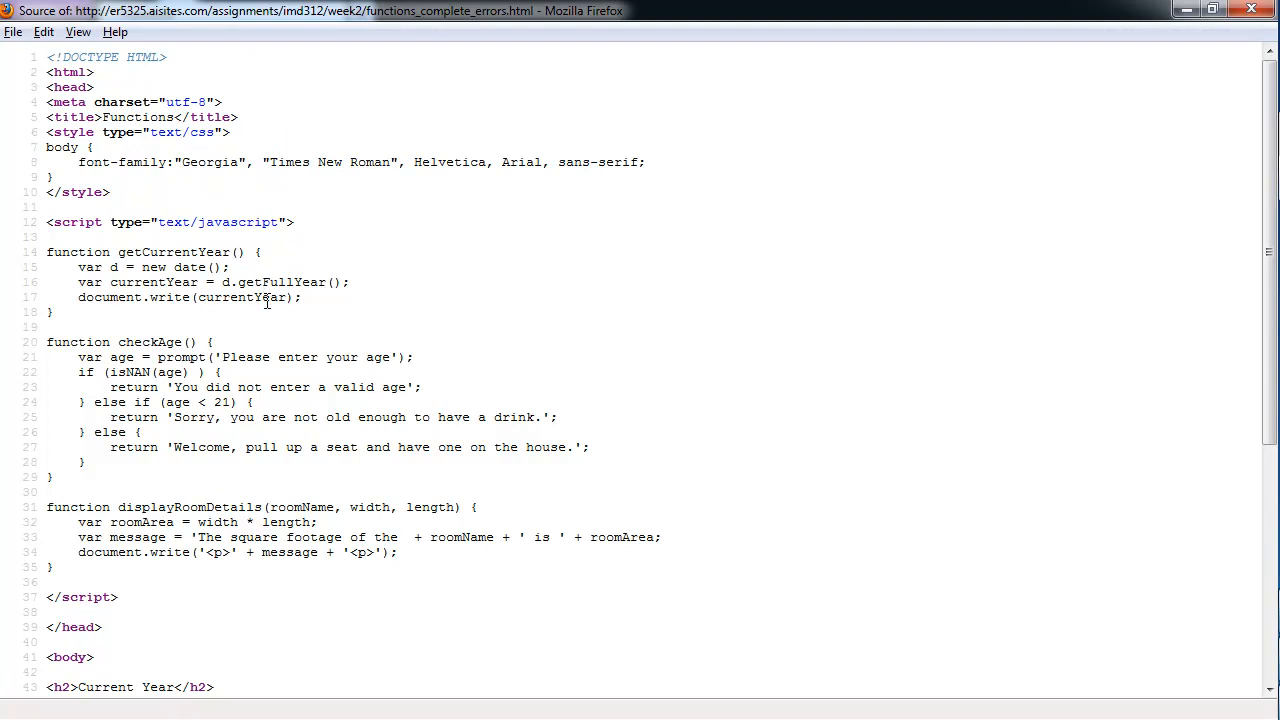
mouse_move(312, 351)
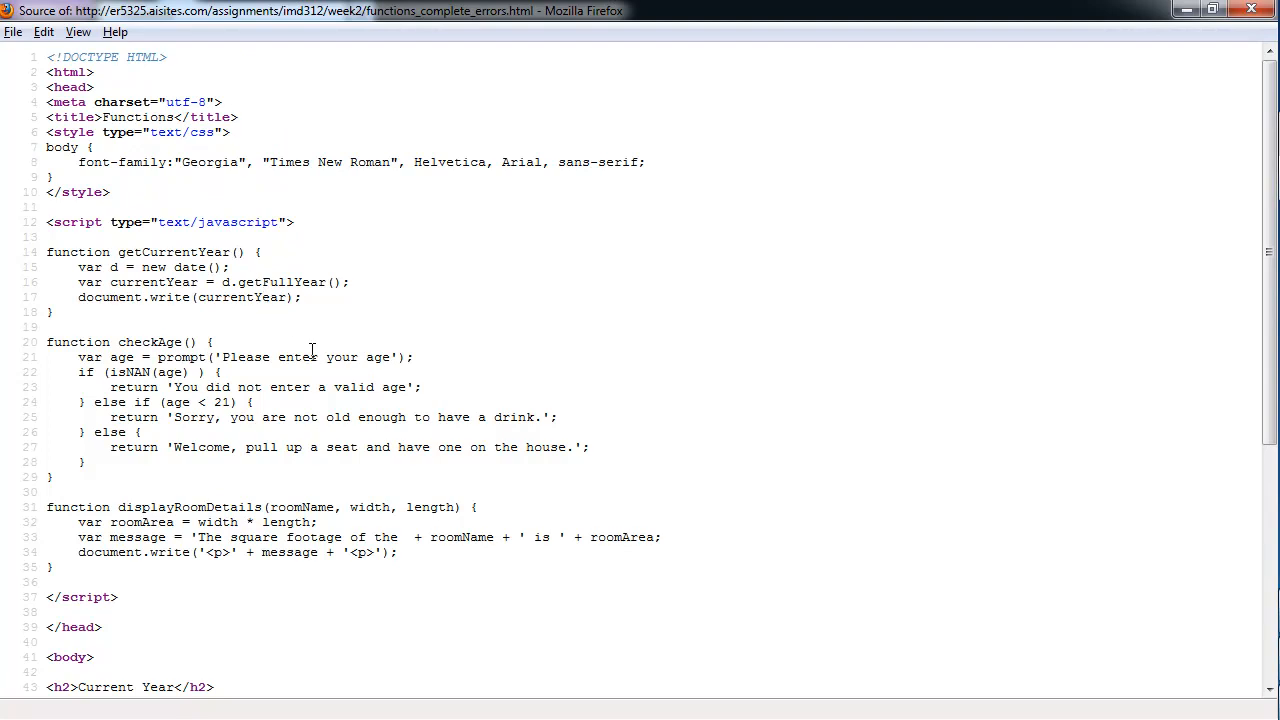
mouse_move(312, 350)
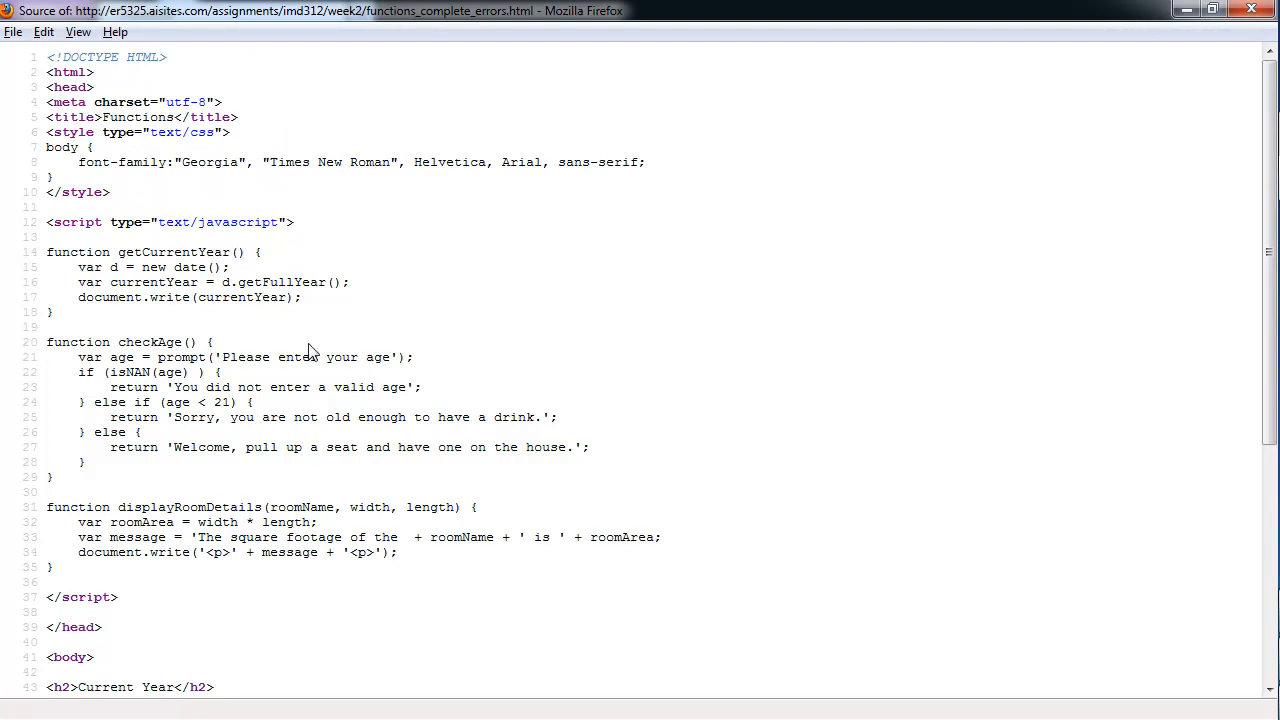
mouse_move(385, 190)
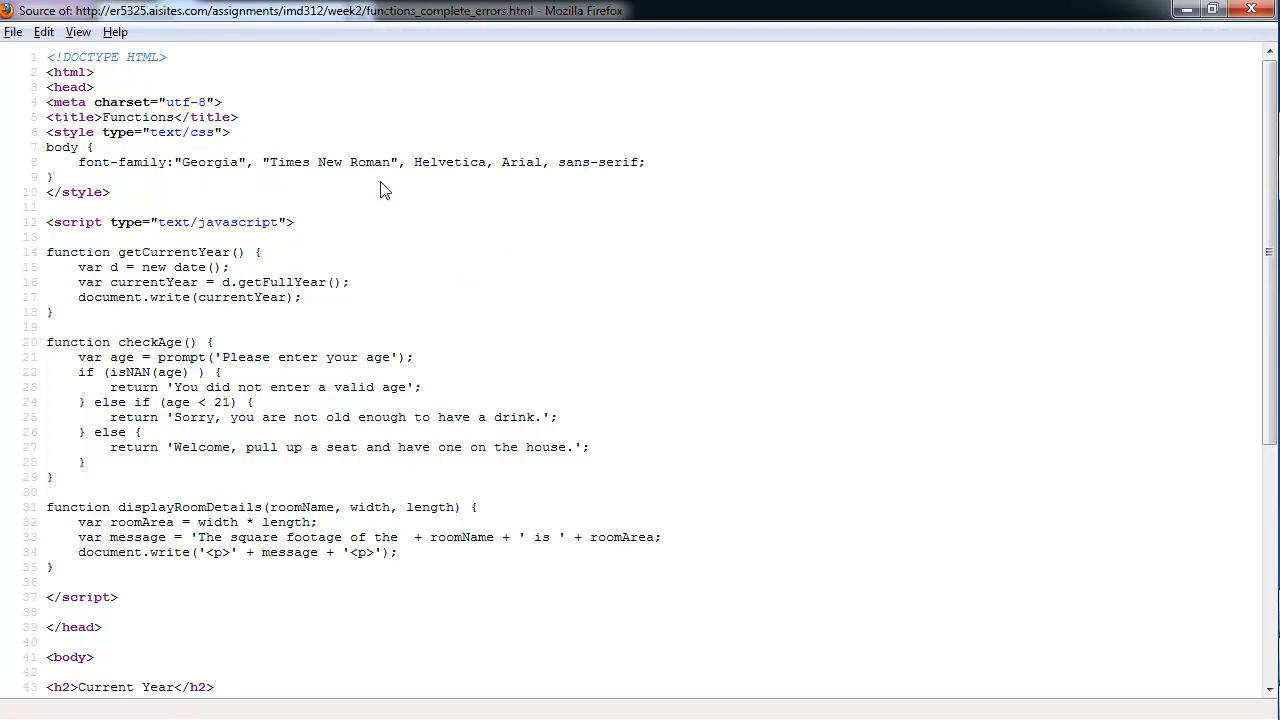
mouse_move(346, 248)
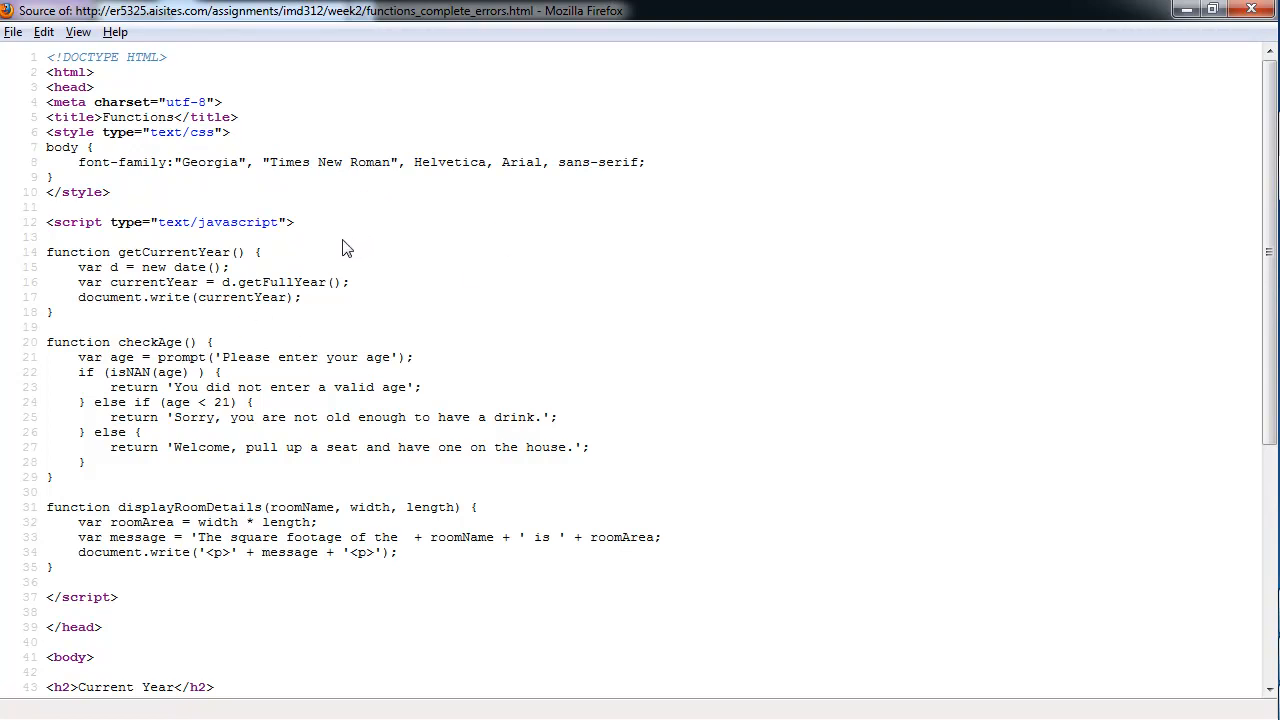
mouse_move(323, 301)
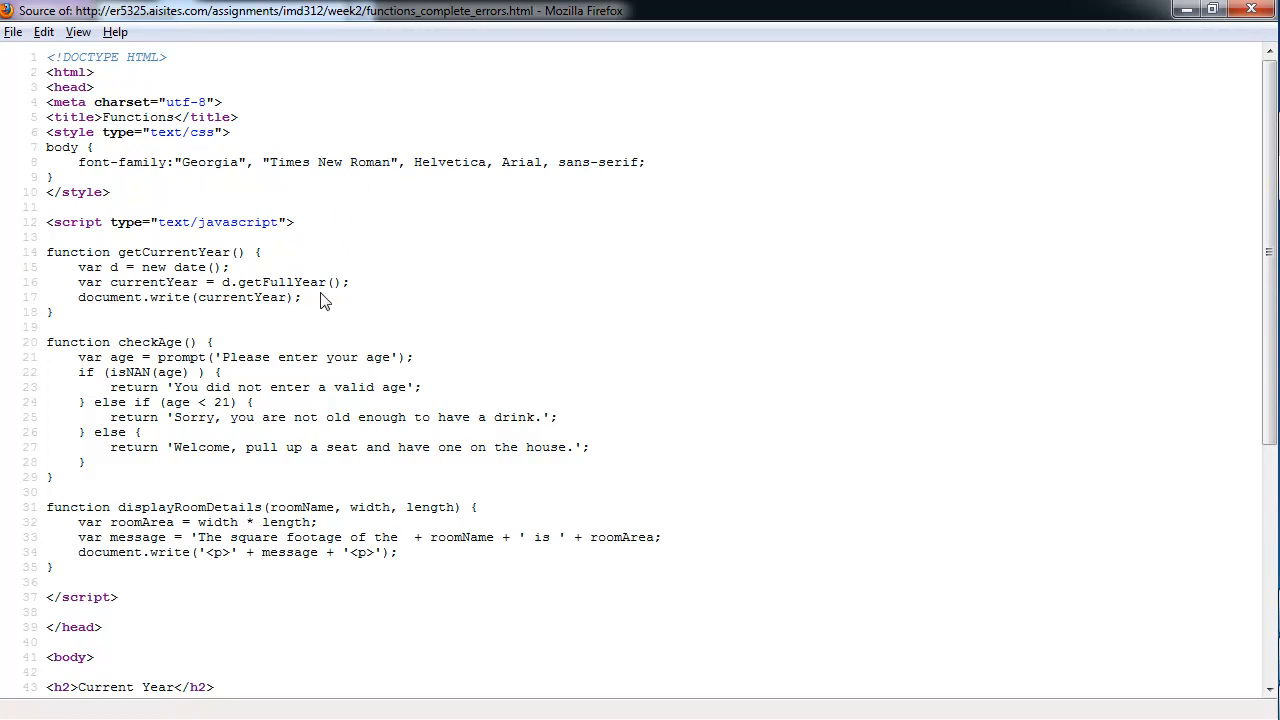
mouse_move(318, 289)
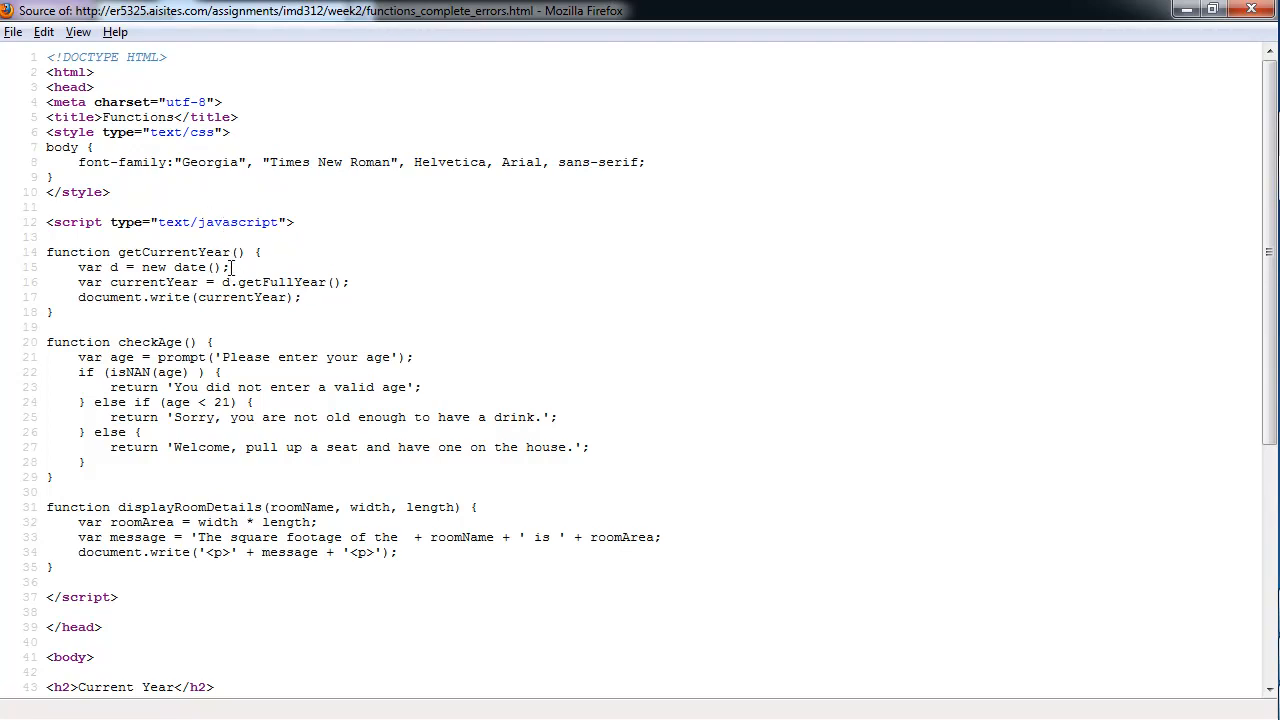
mouse_move(245, 277)
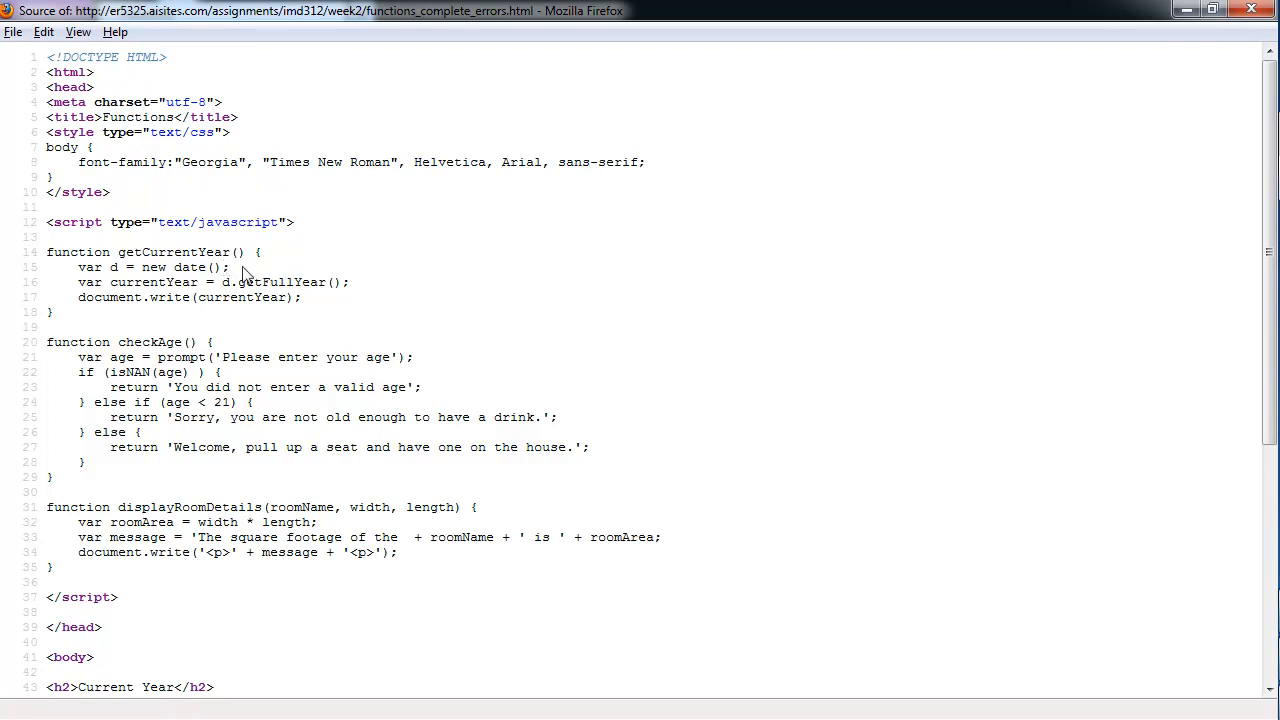
mouse_move(357, 291)
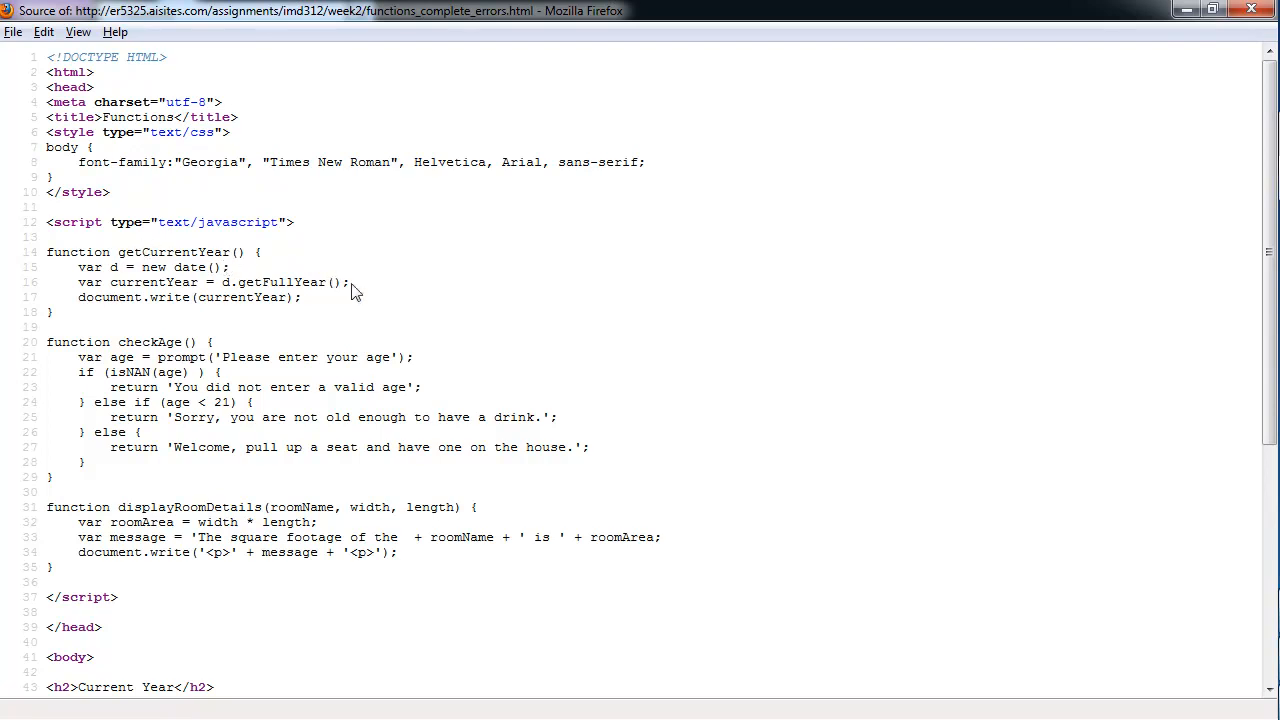
mouse_move(433, 357)
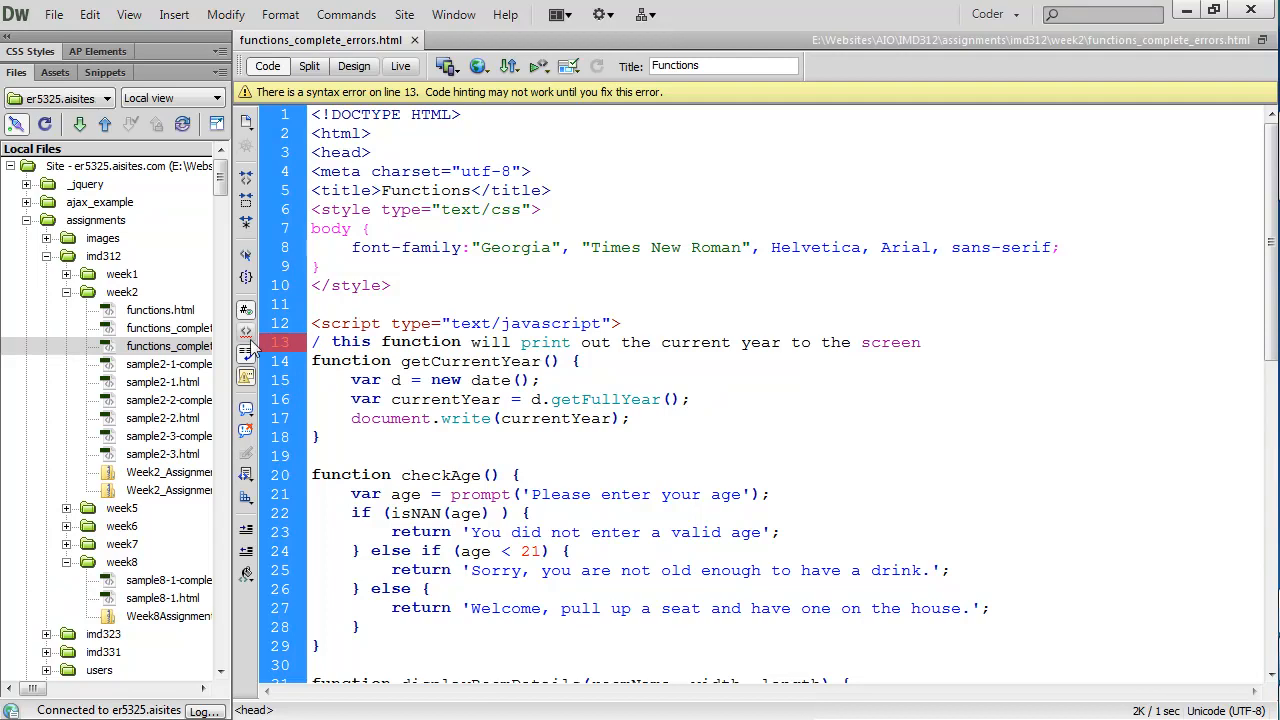
Place the cursor before line 13's single-slash comment in functions_complete_errors.html Code view
left_click(318, 342)
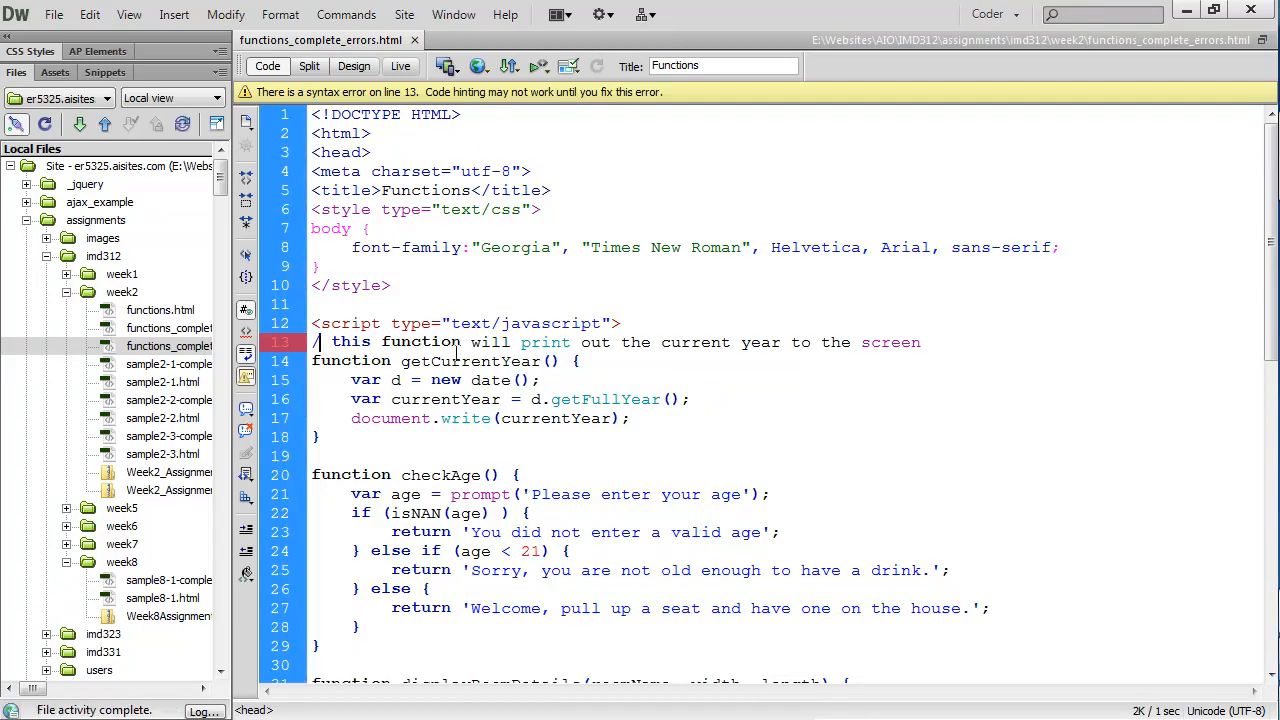
scroll("down", 3)
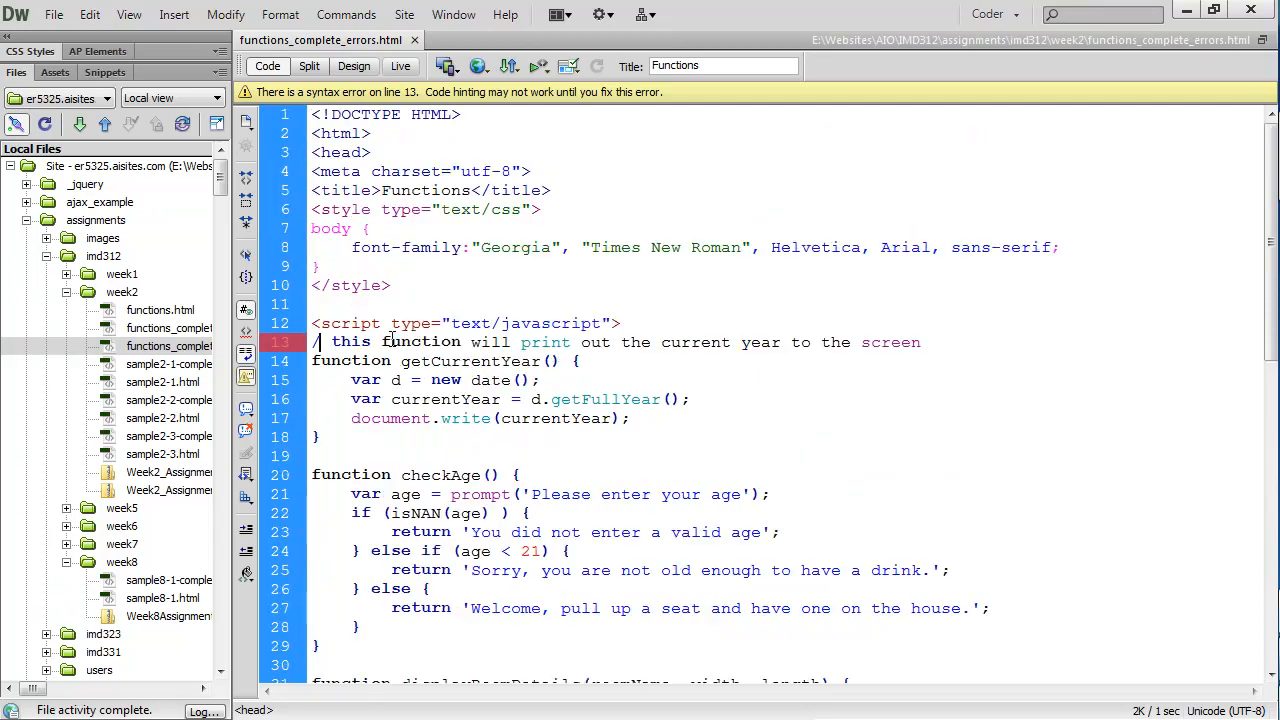
Add the second slash to line 13's comment and save the file
type("/")
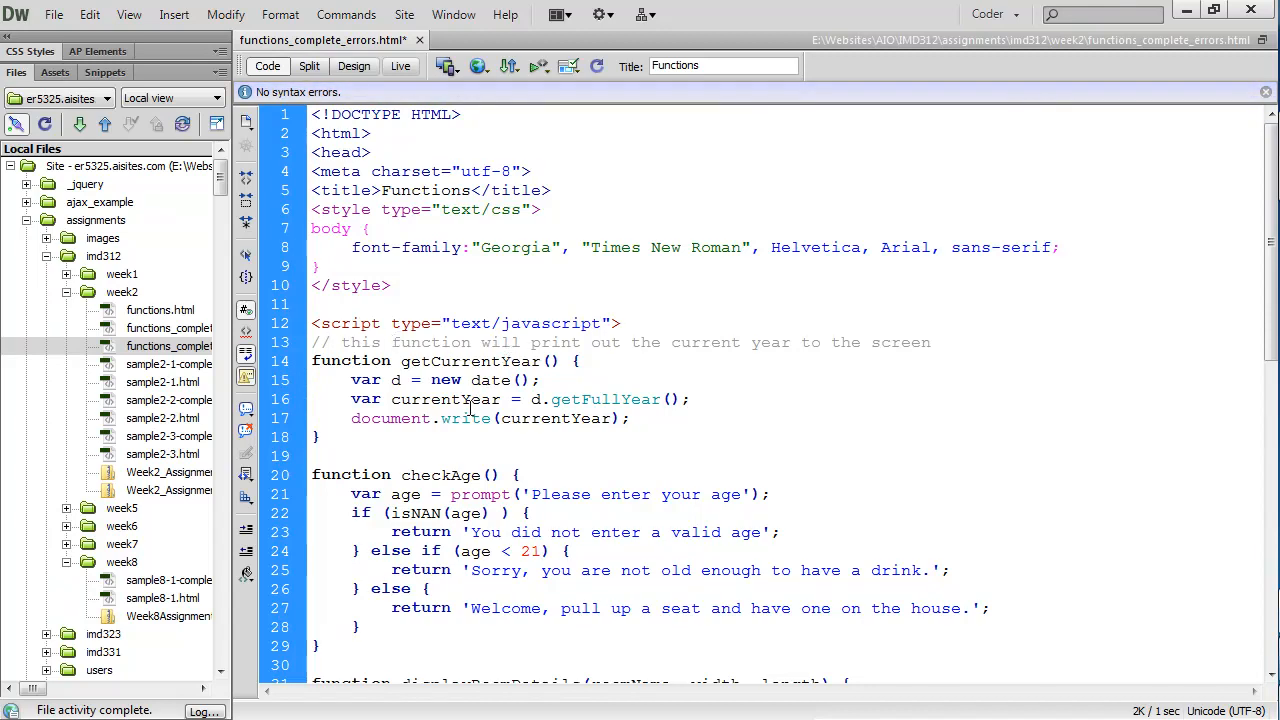
scroll("down", 3)
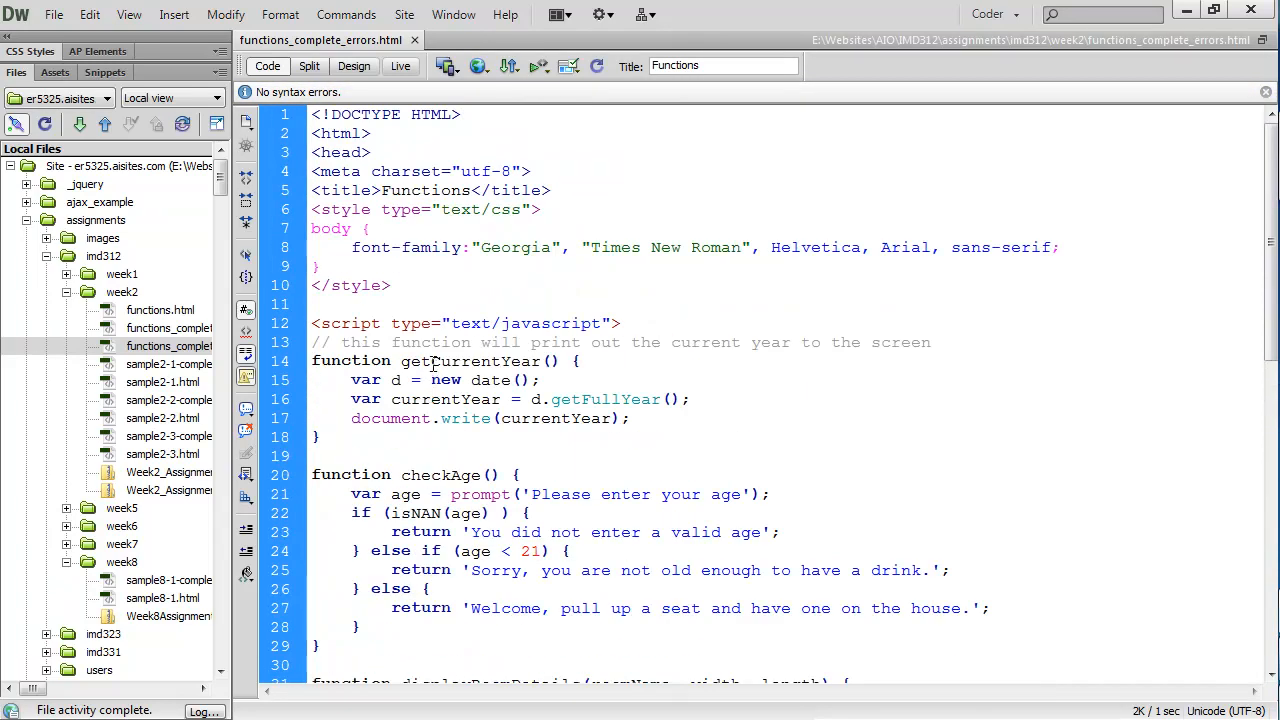
left_click(595, 361)
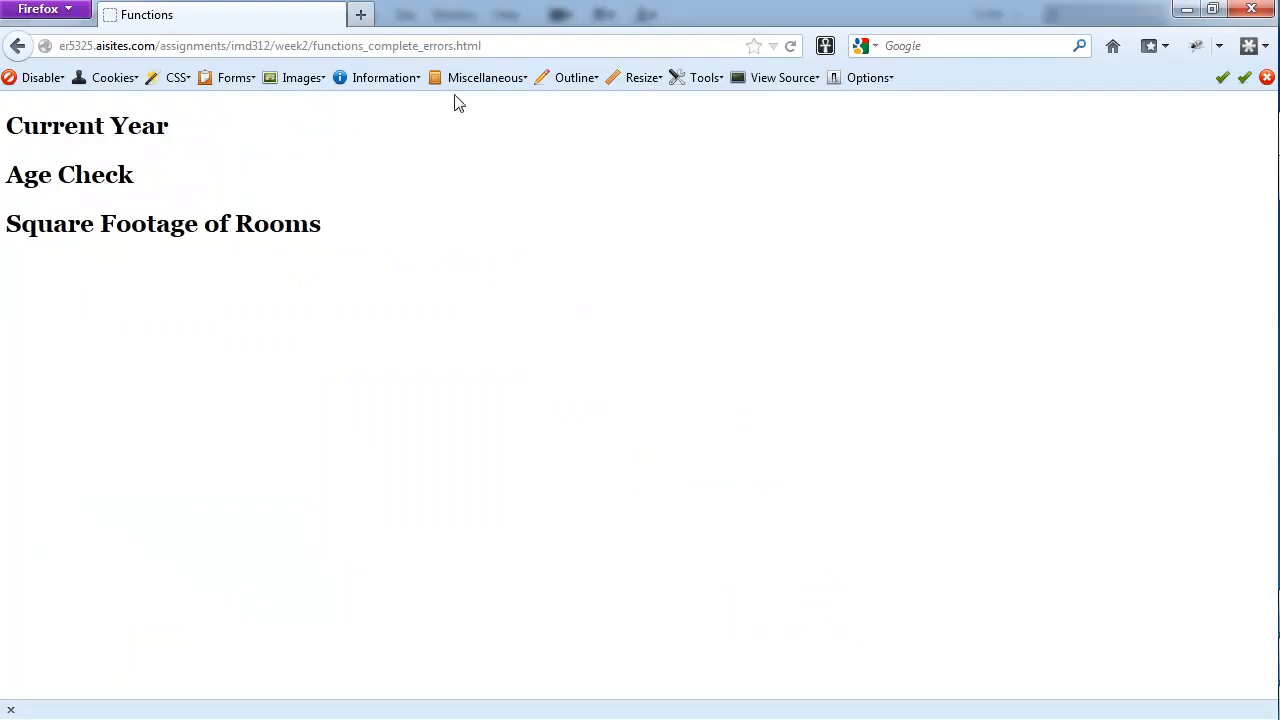
mouse_move(360, 14)
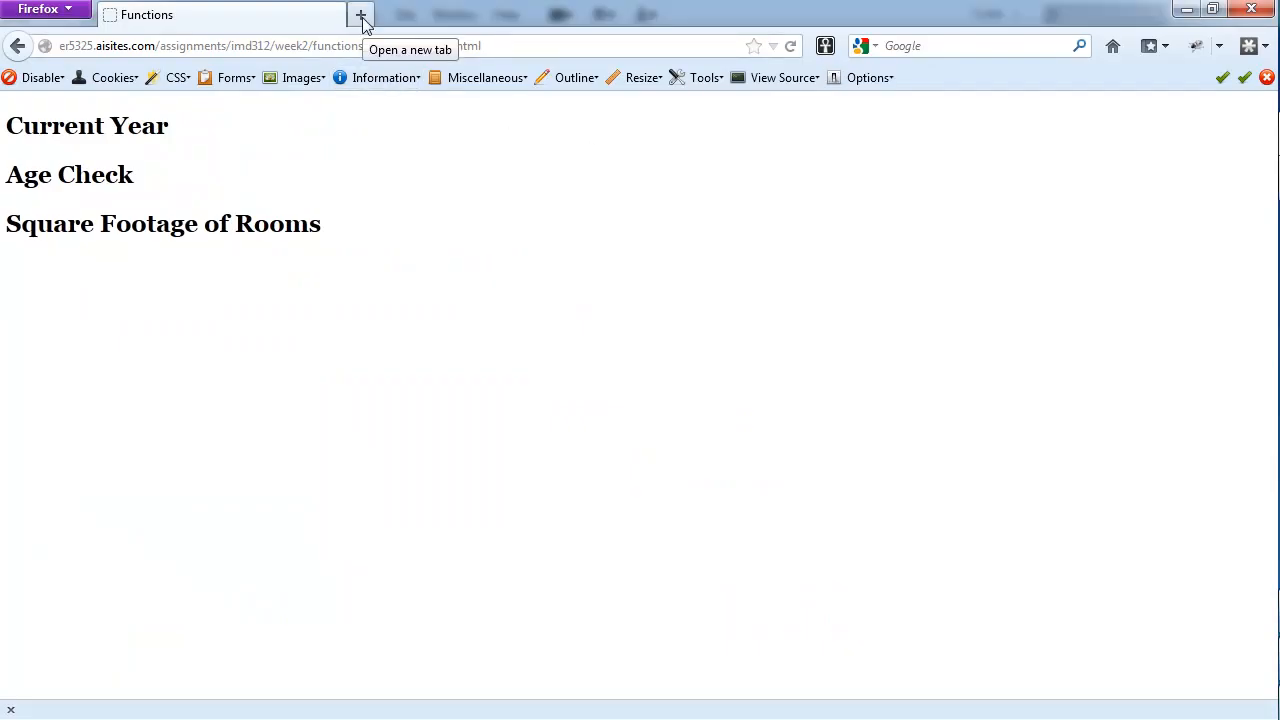
Search 'firebug' in a new tab, visit the Firebug homepage, then close that tab
left_click(360, 14)
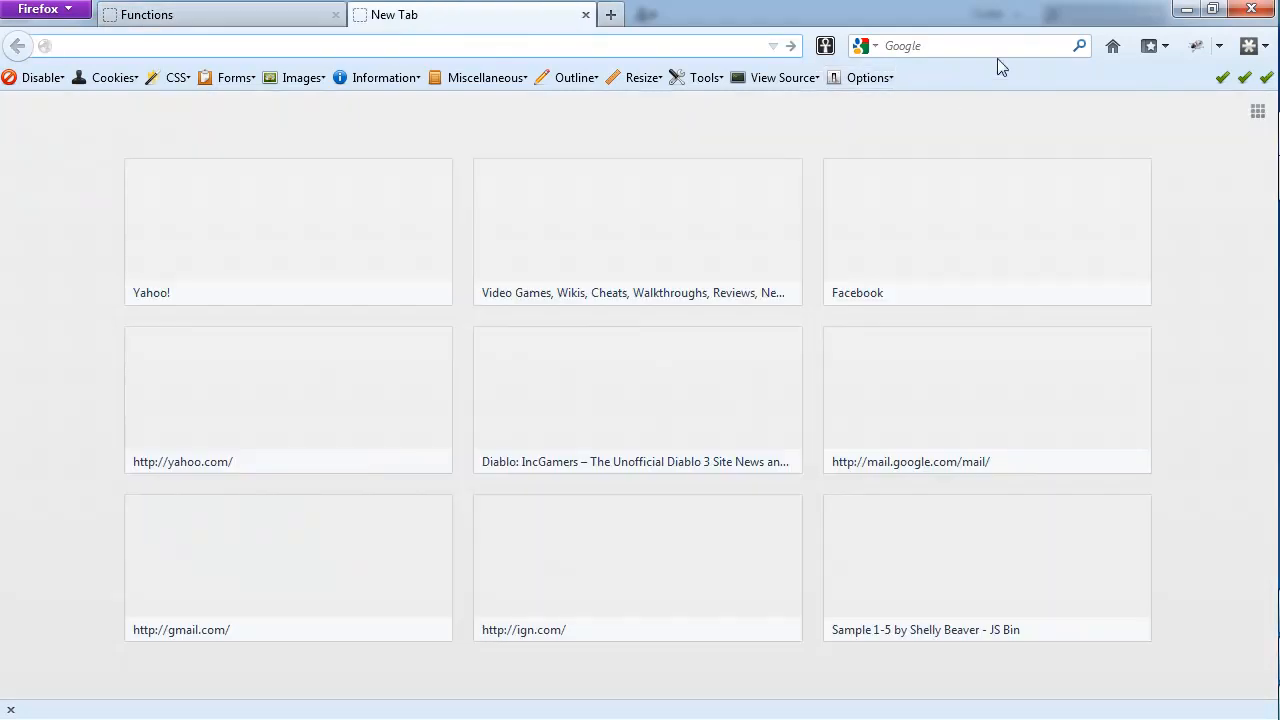
type("firebug")
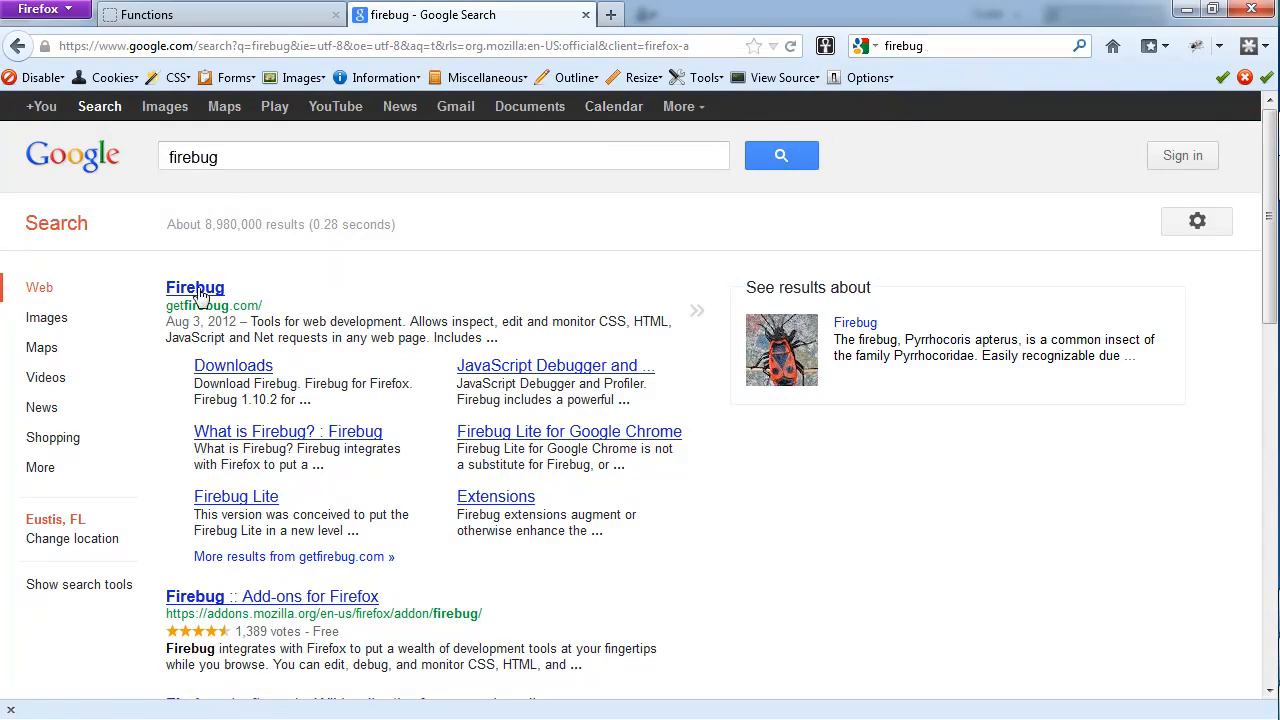
left_click(195, 288)
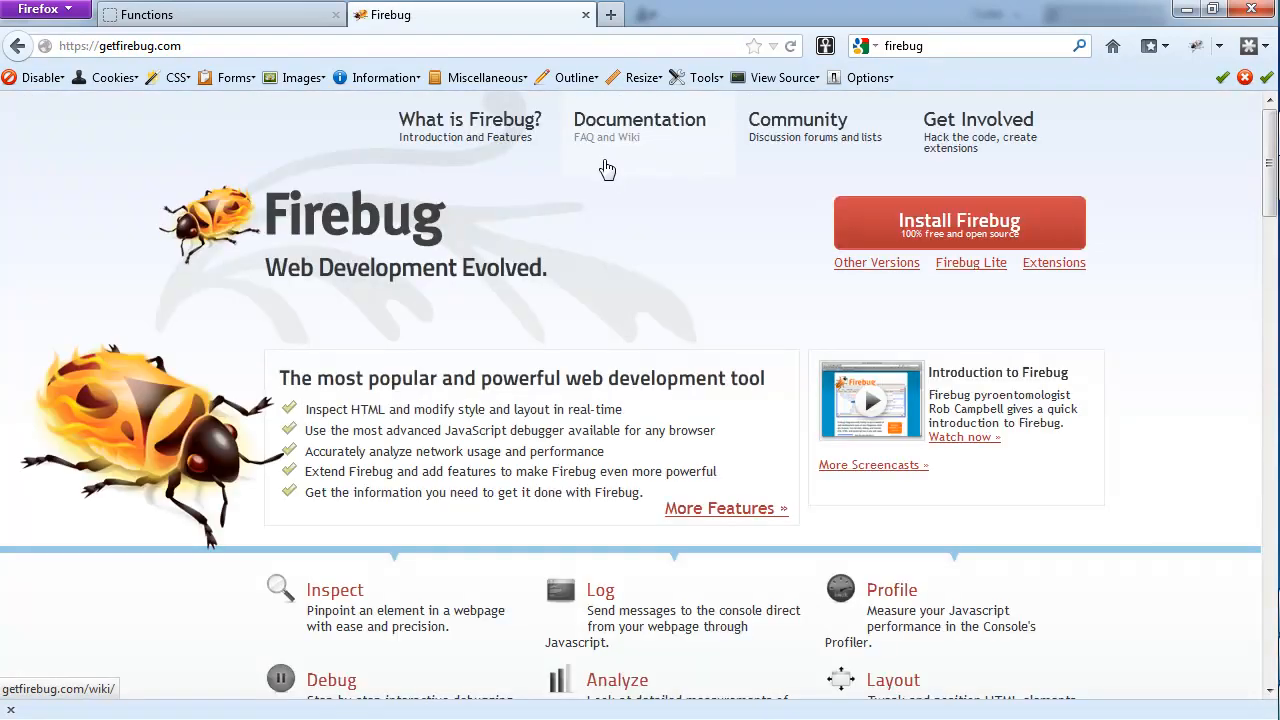
mouse_move(303, 63)
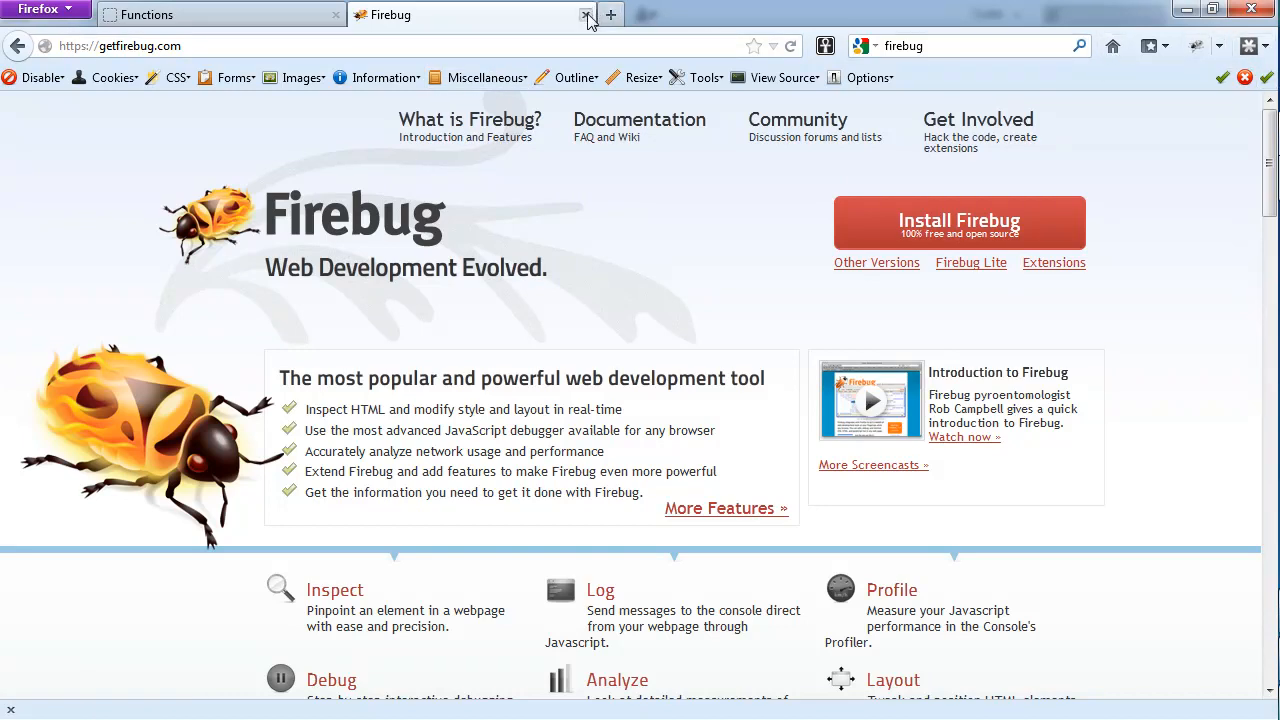
mouse_move(586, 18)
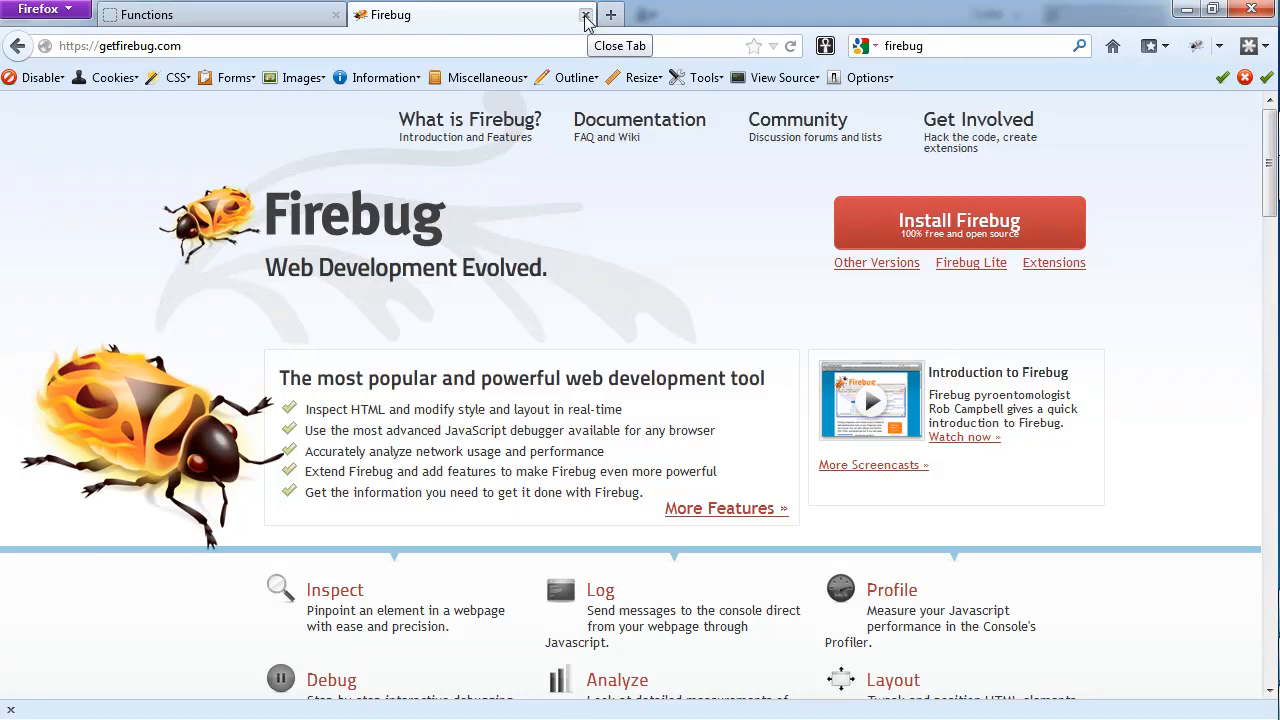
left_click(584, 14)
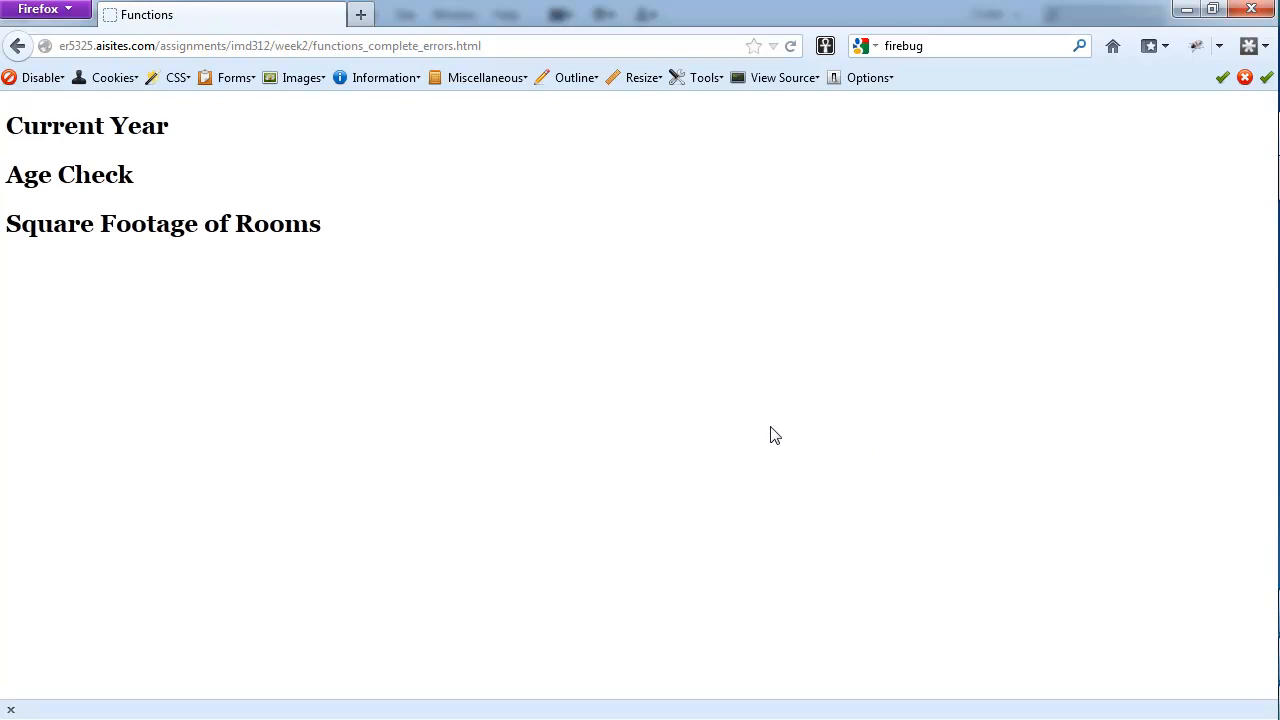
Open Firebug on the Functions page and resize its console panel taller
left_click(825, 46)
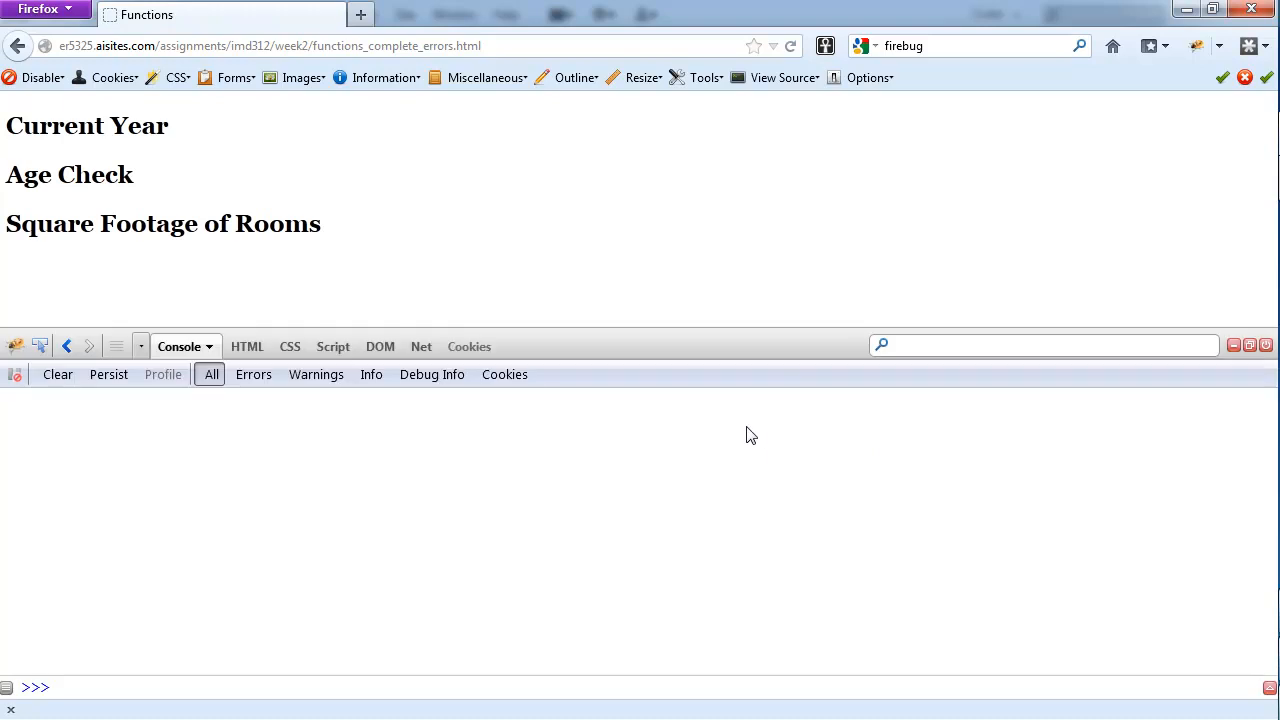
mouse_move(628, 362)
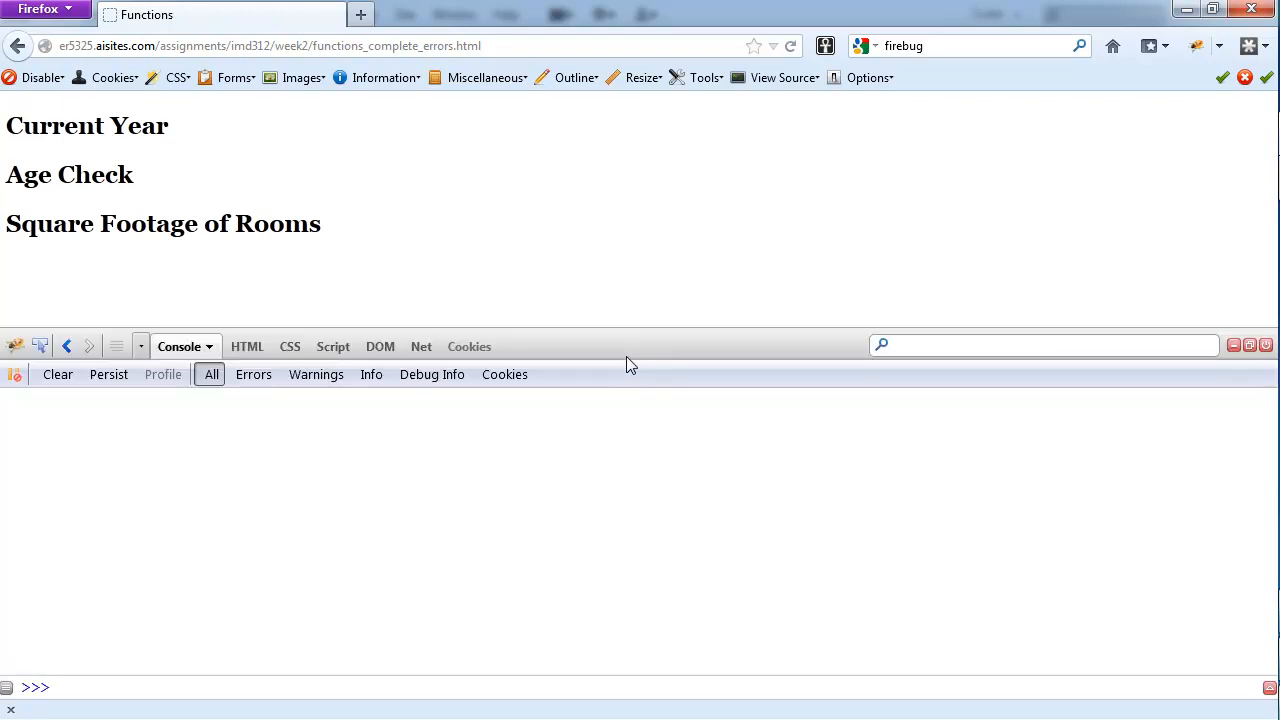
mouse_move(675, 357)
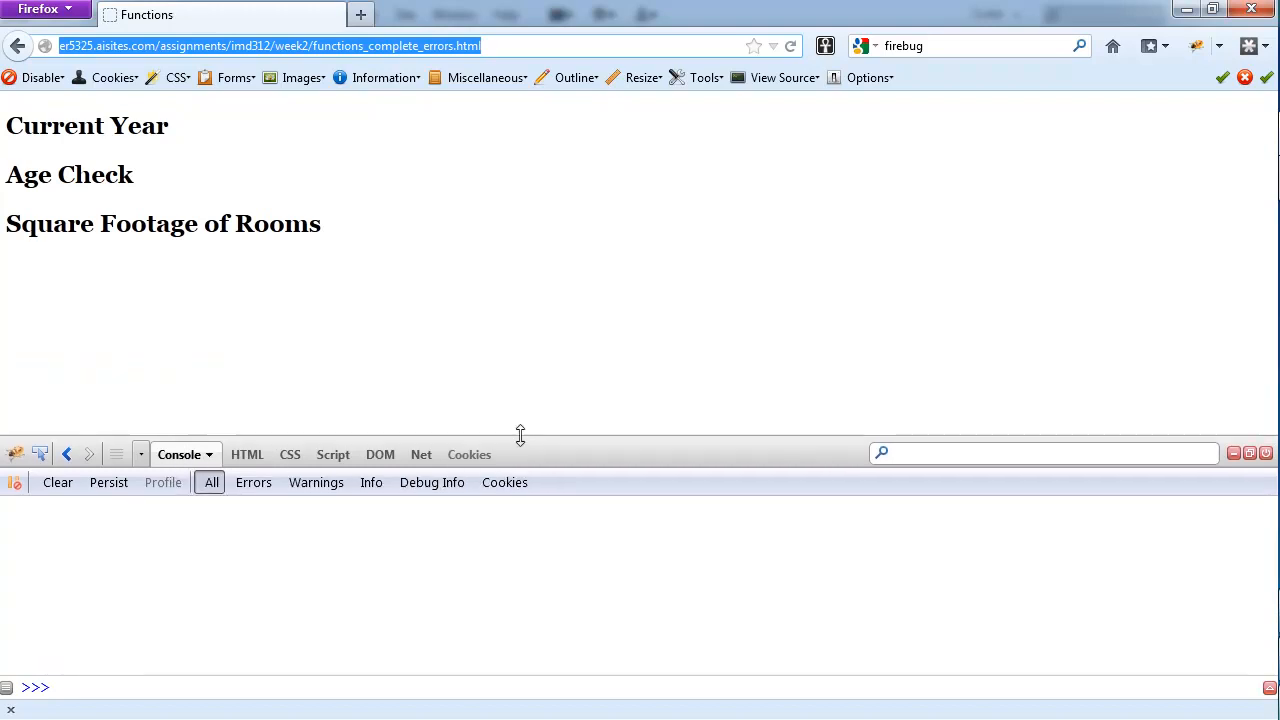
left_click_drag(520, 435, 534, 295)
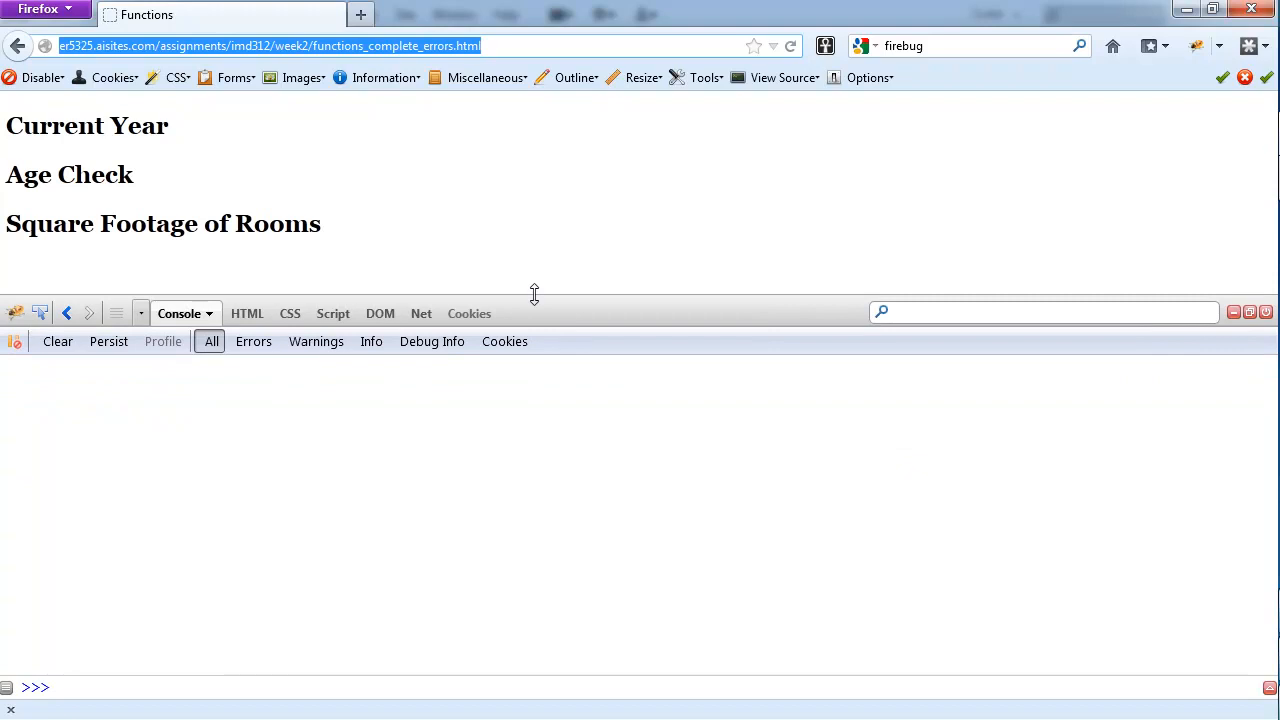
left_click_drag(534, 296, 543, 368)
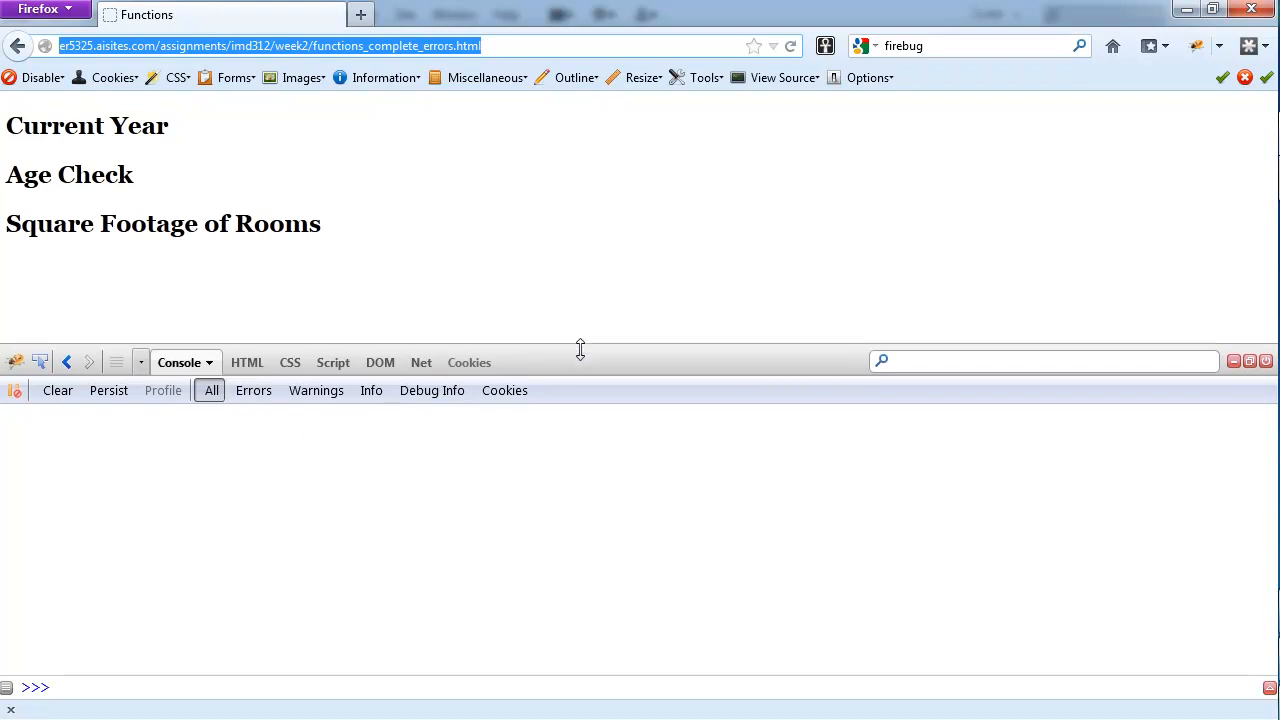
left_click(790, 46)
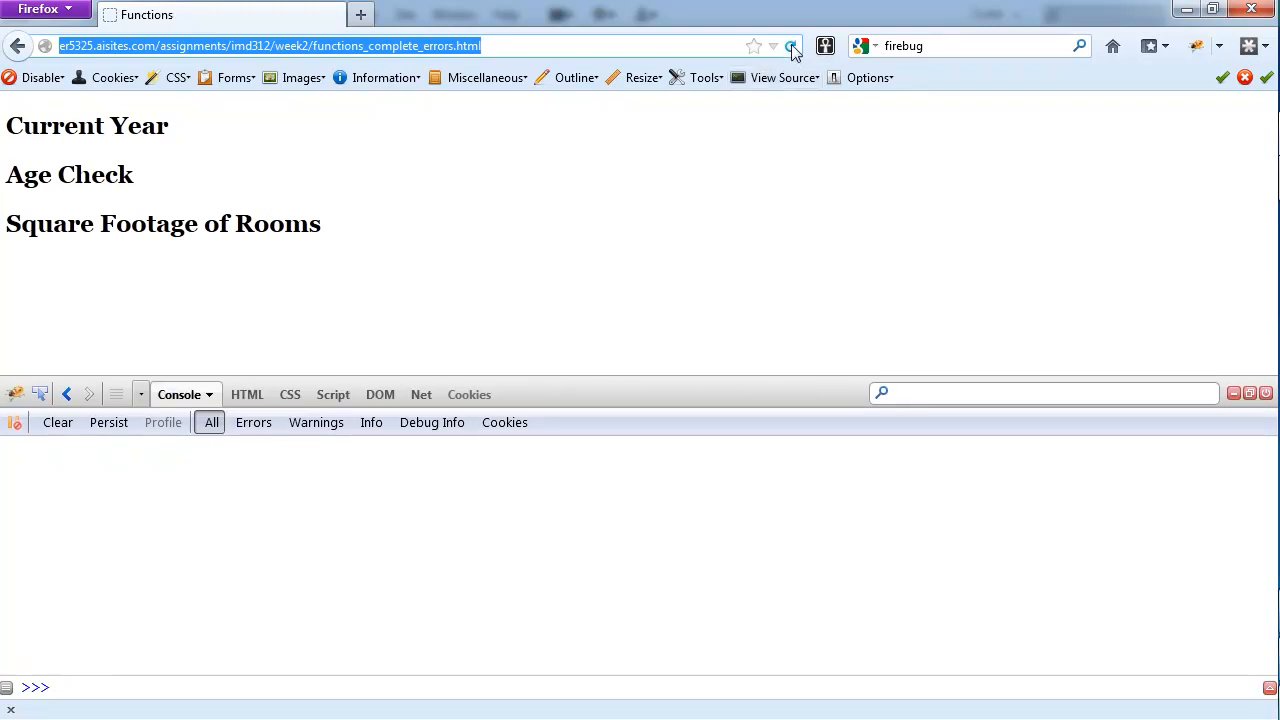
mouse_move(791, 46)
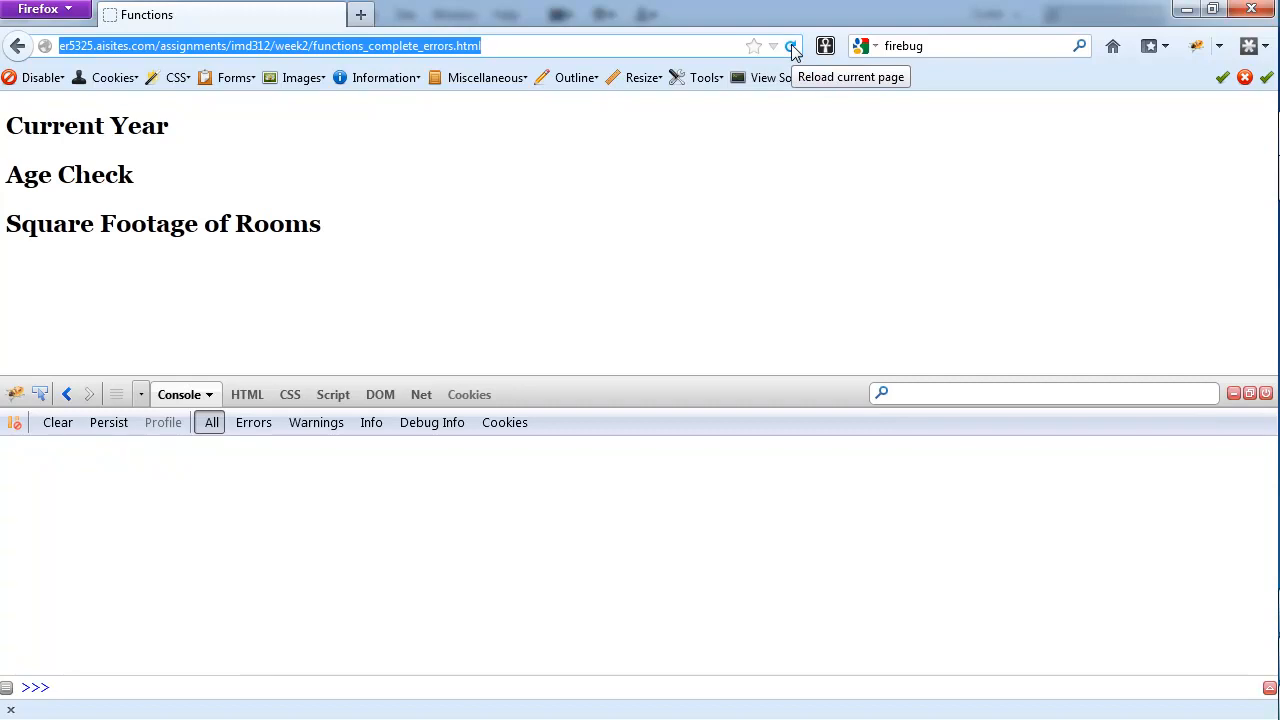
Reload to log four errors, view the line 13 error's source, and return to Console
left_click(790, 46)
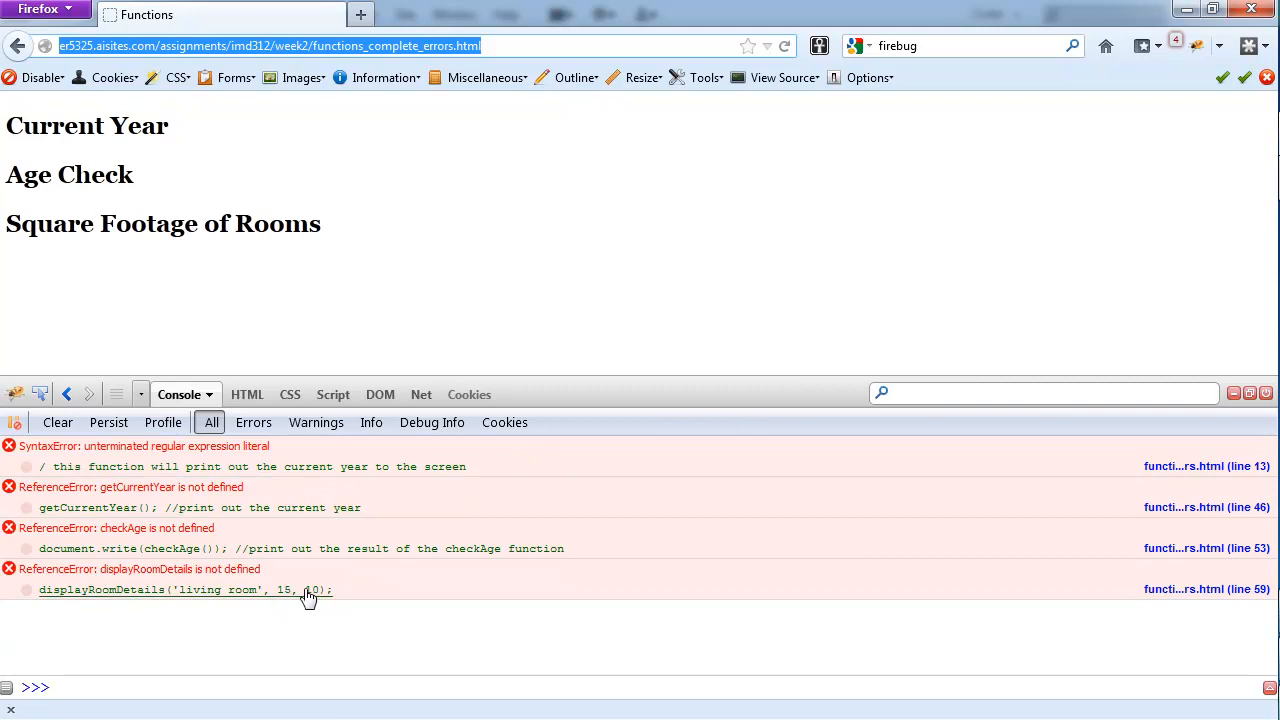
mouse_move(315, 590)
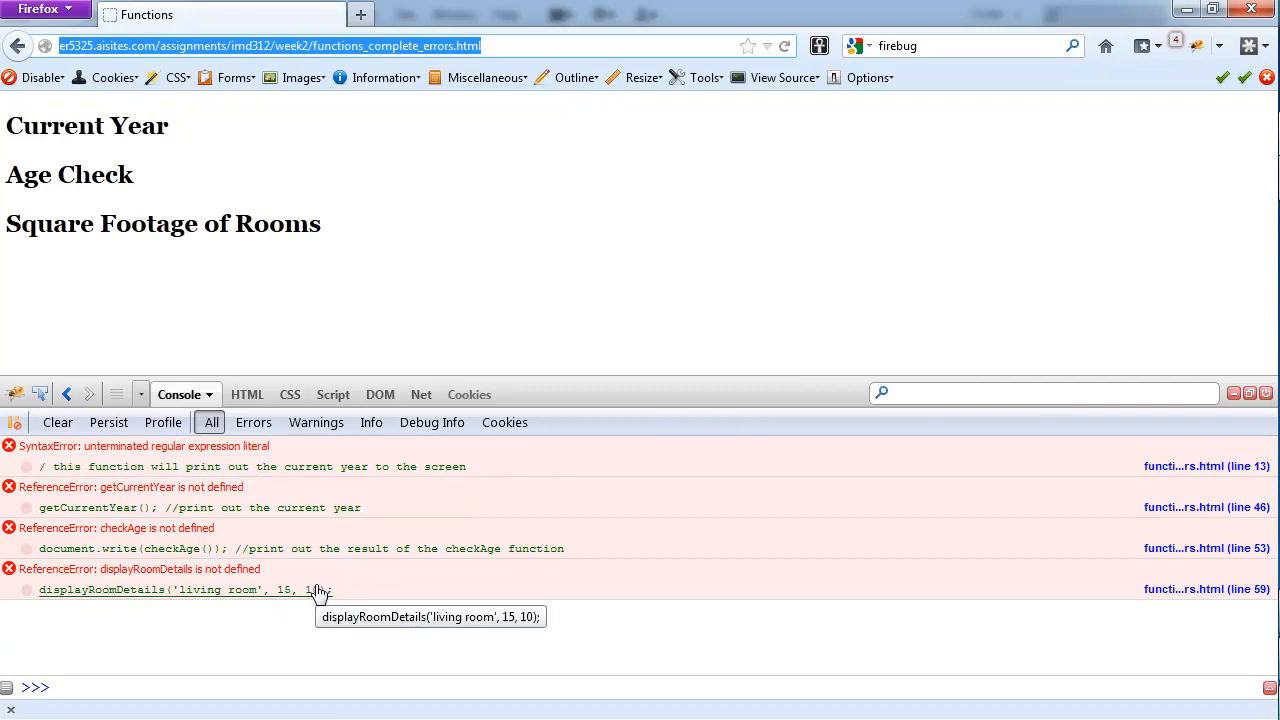
mouse_move(283, 482)
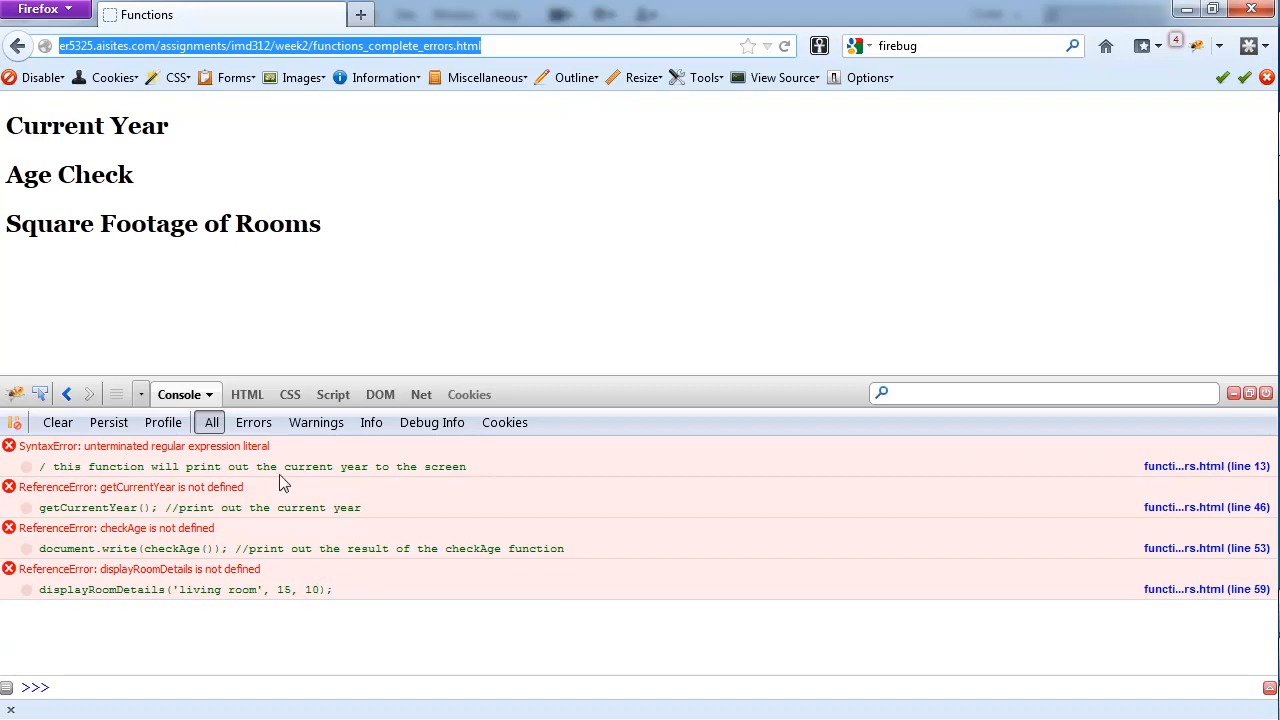
mouse_move(283, 470)
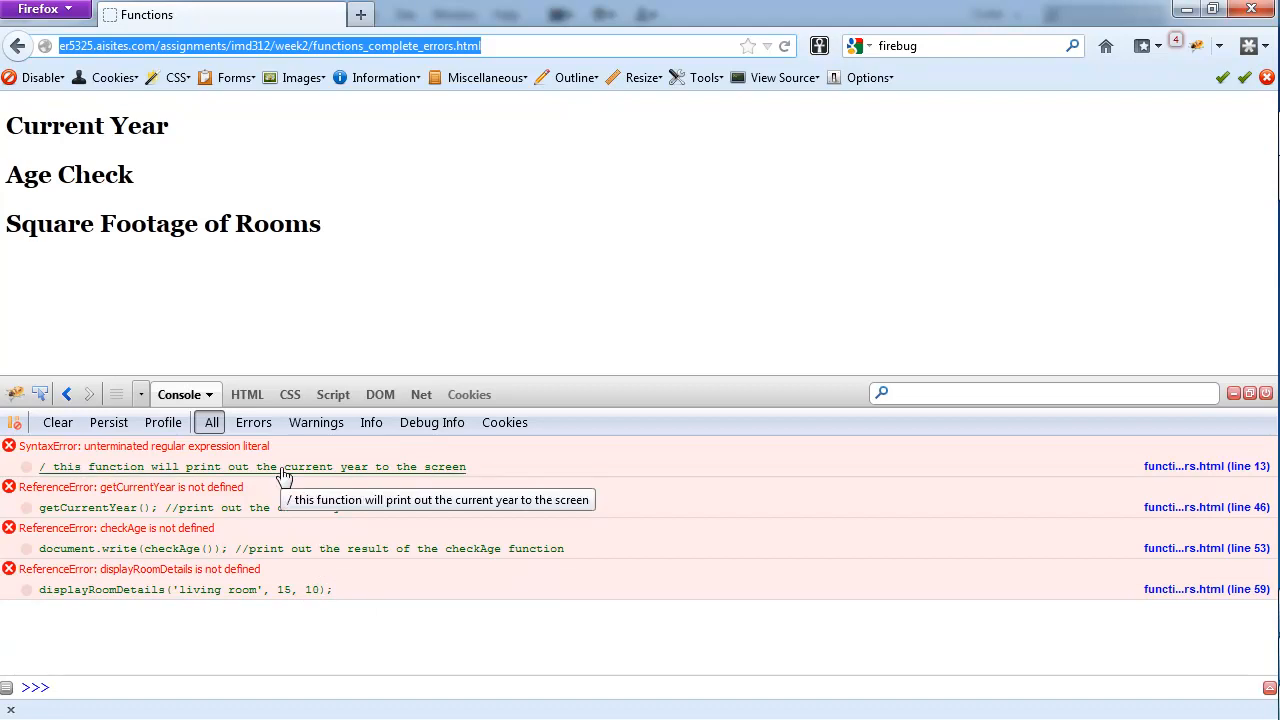
mouse_move(302, 474)
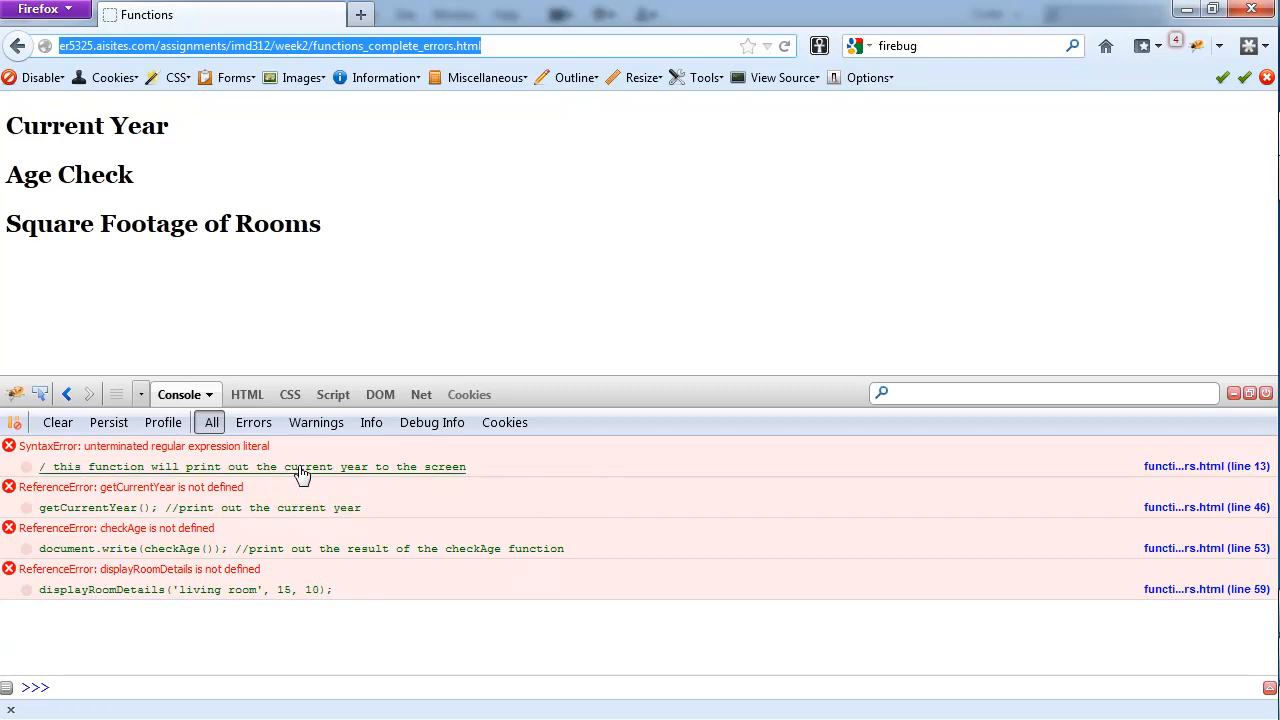
mouse_move(275, 485)
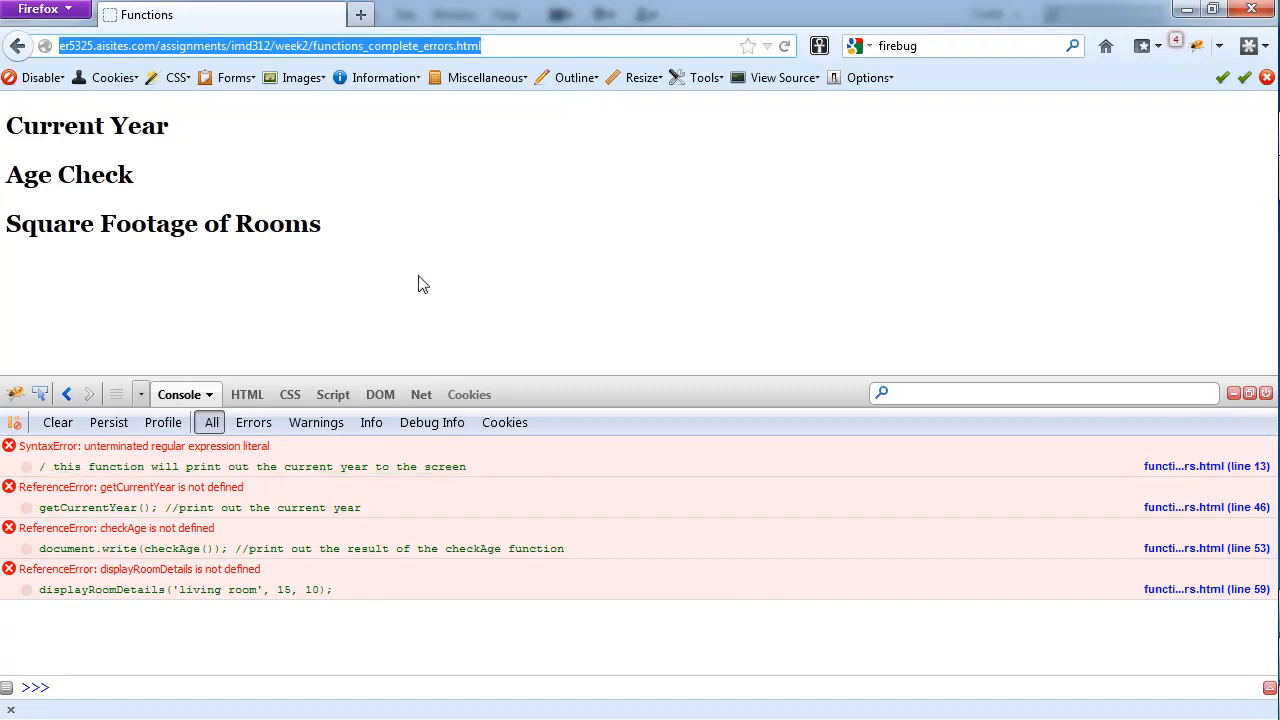
mouse_move(450, 292)
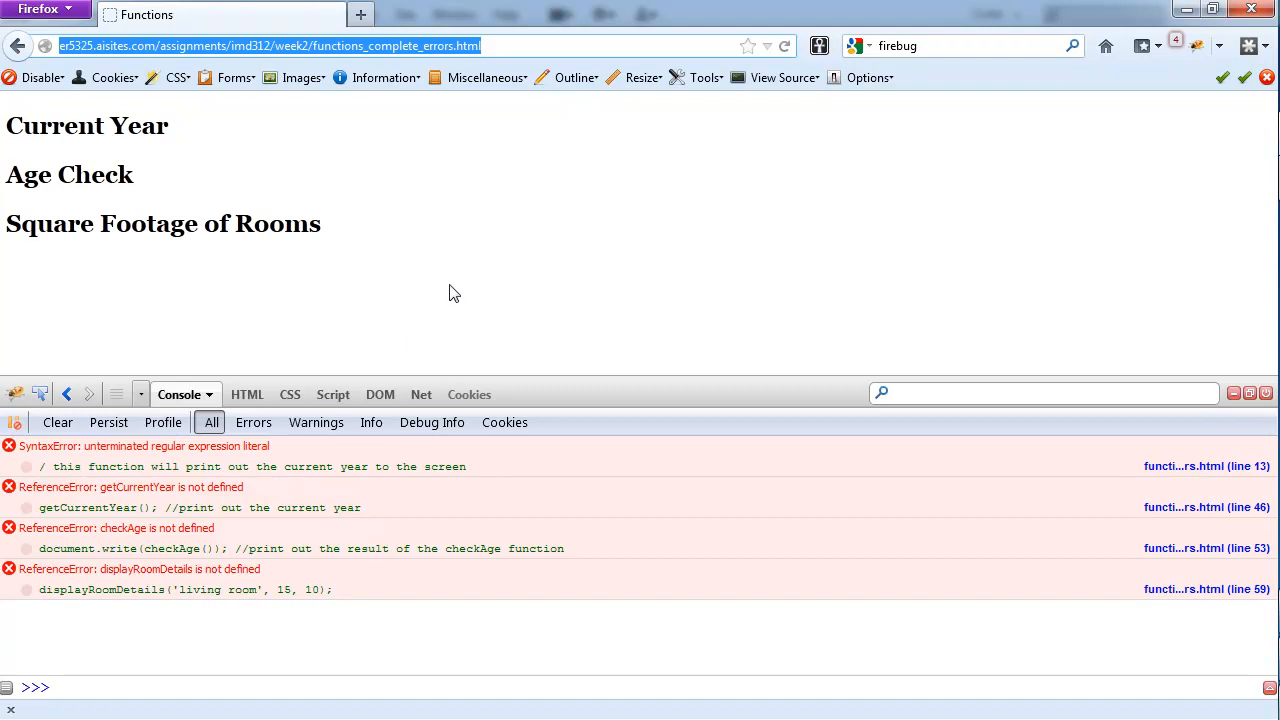
mouse_move(345, 470)
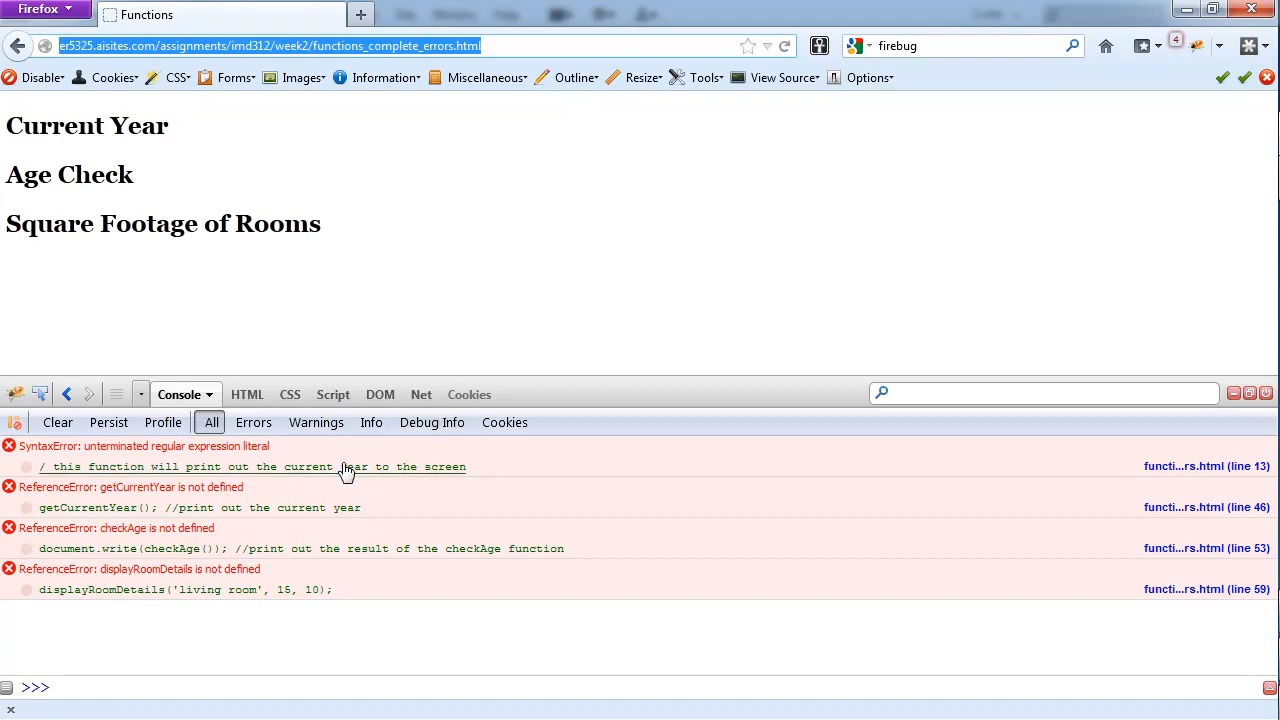
mouse_move(205, 461)
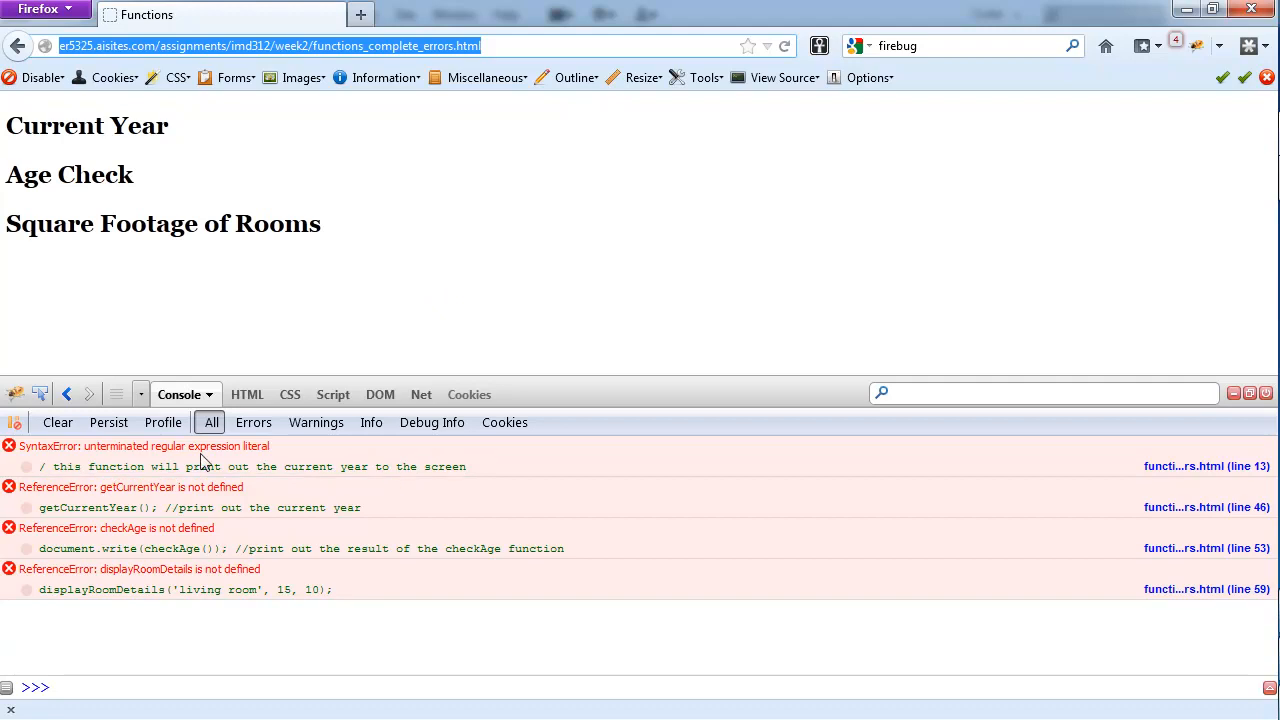
mouse_move(218, 543)
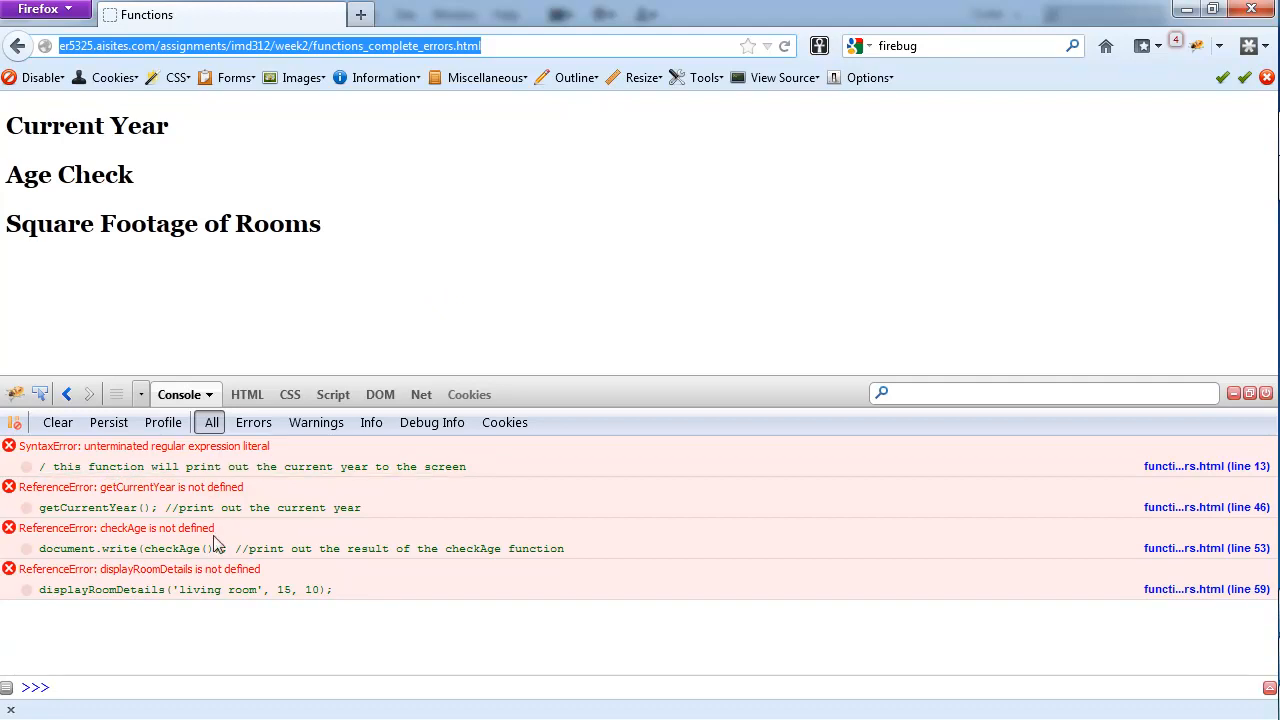
mouse_move(227, 617)
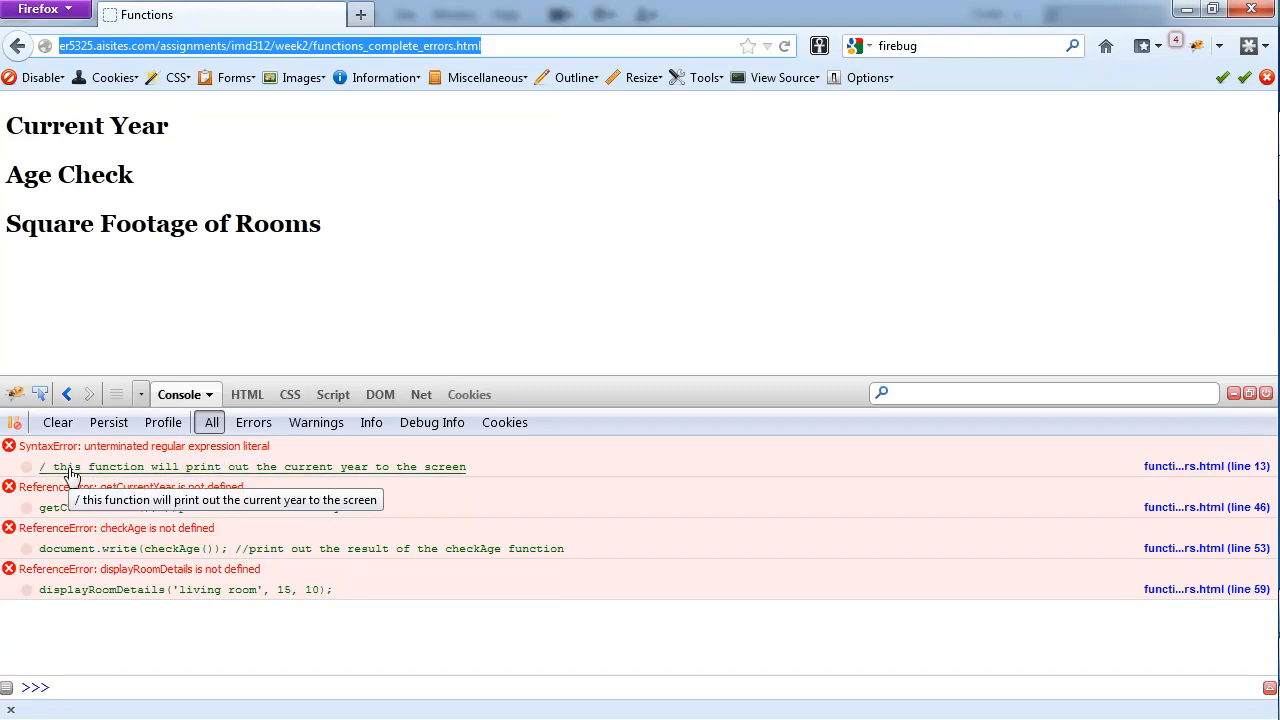
mouse_move(55, 475)
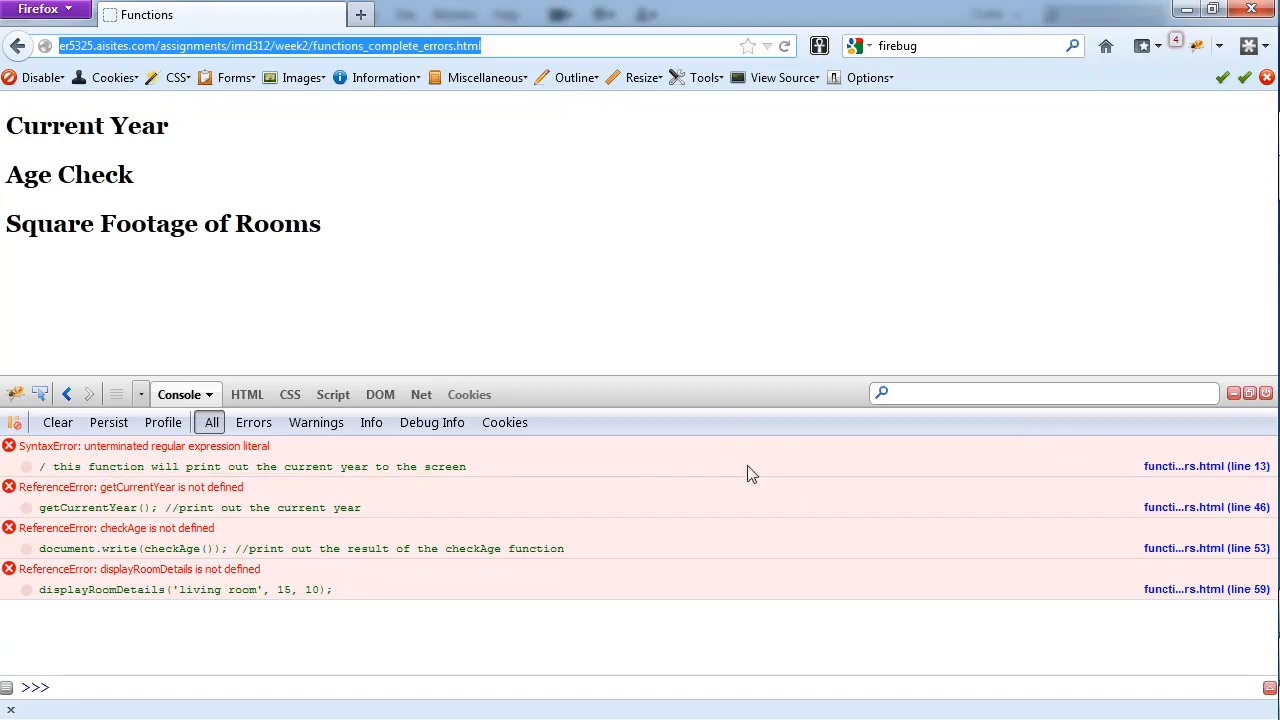
mouse_move(650, 474)
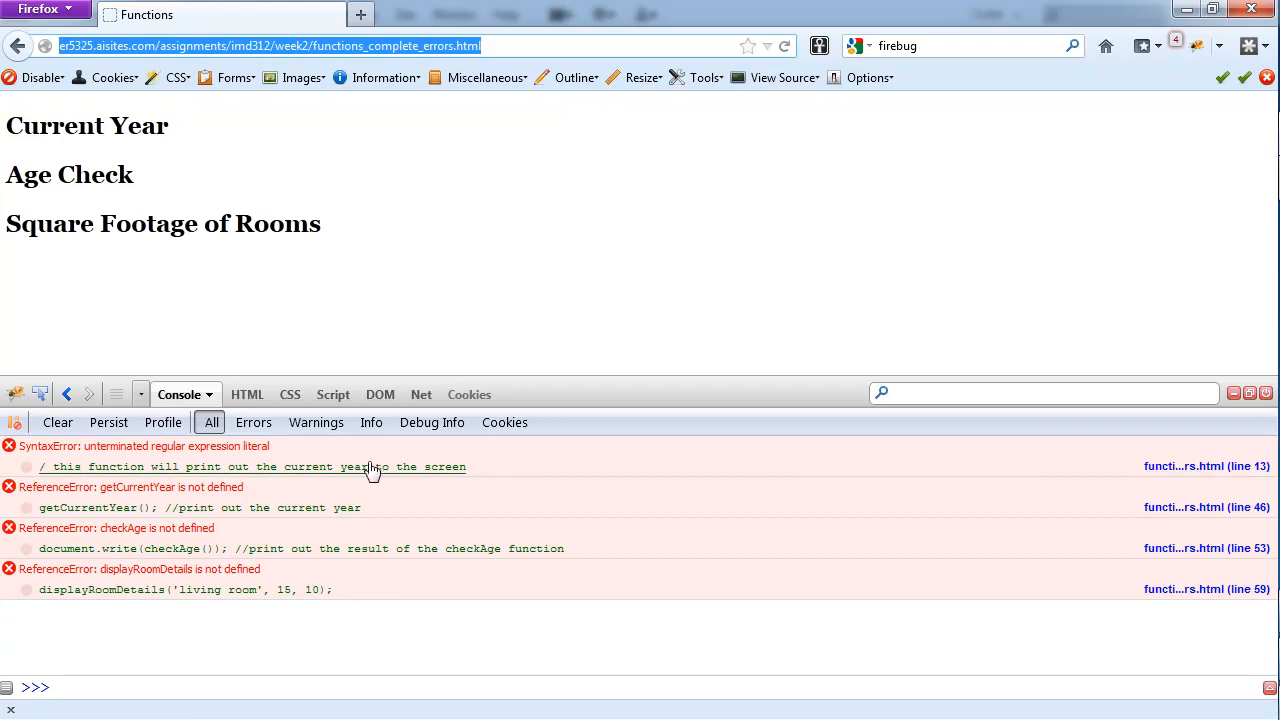
left_click(319, 394)
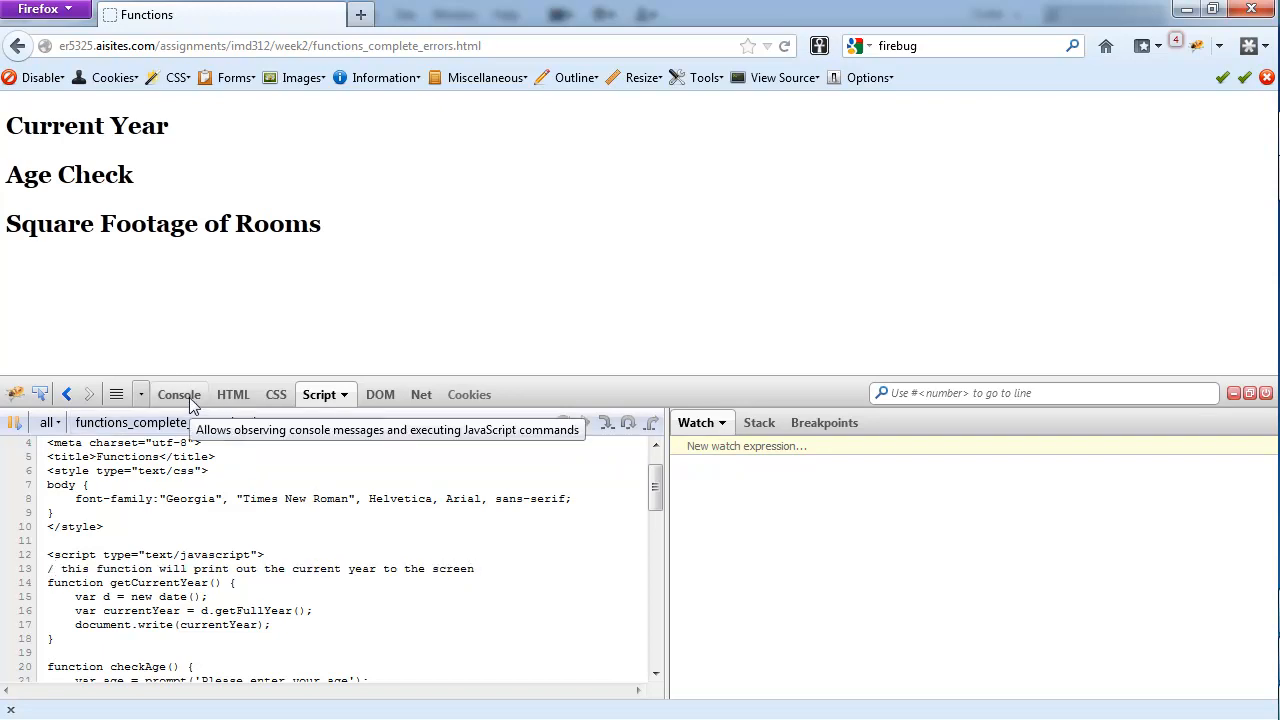
left_click(178, 394)
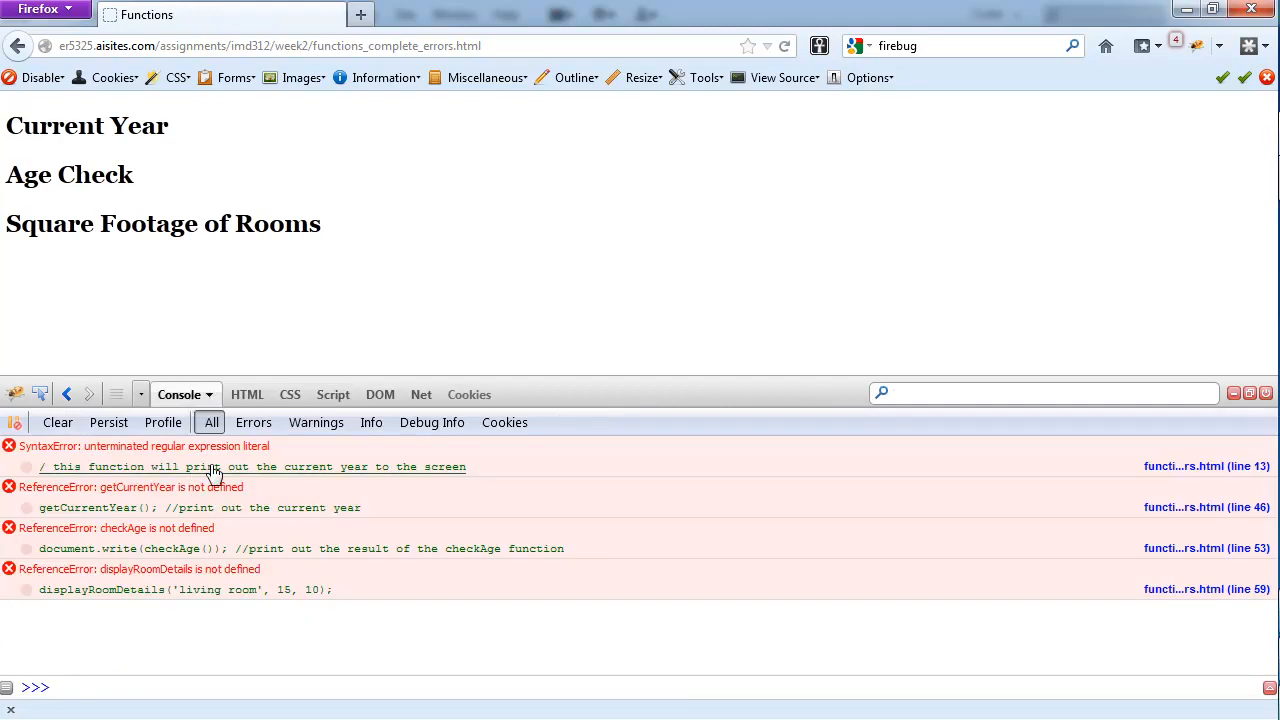
mouse_move(55, 483)
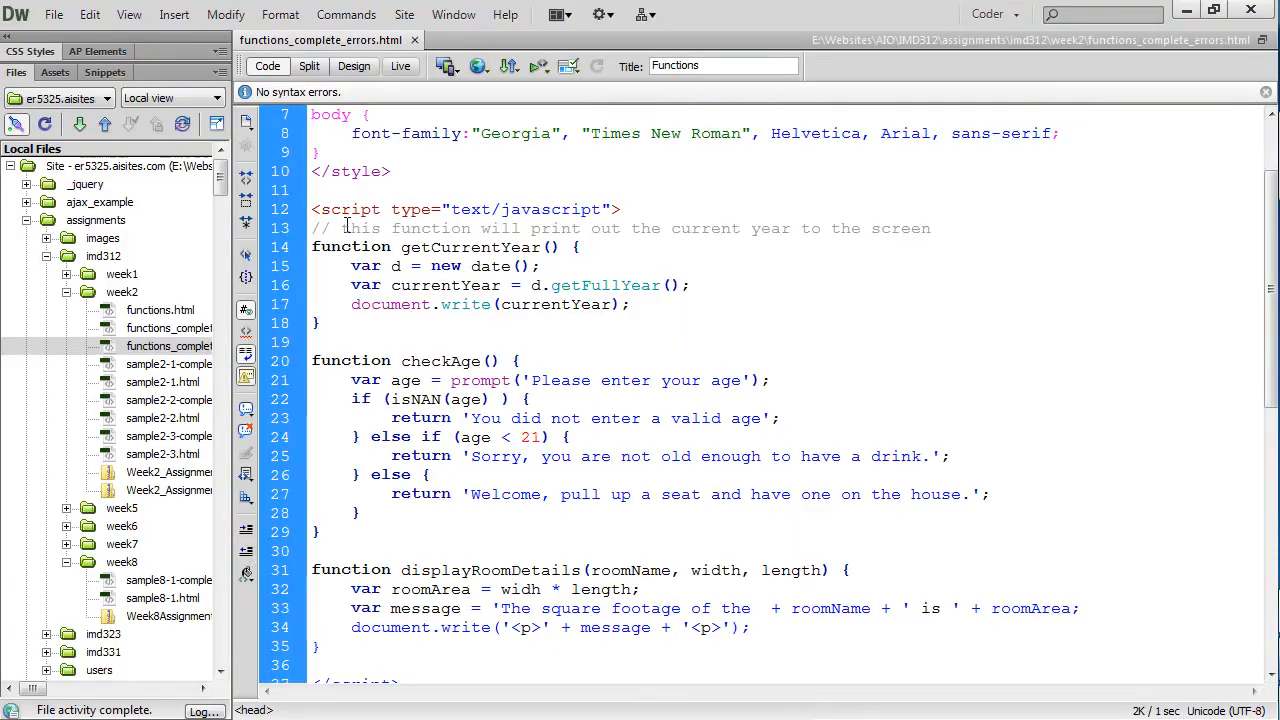
Go to the broken comment on line 13 in Dreamweaver
left_click(509, 66)
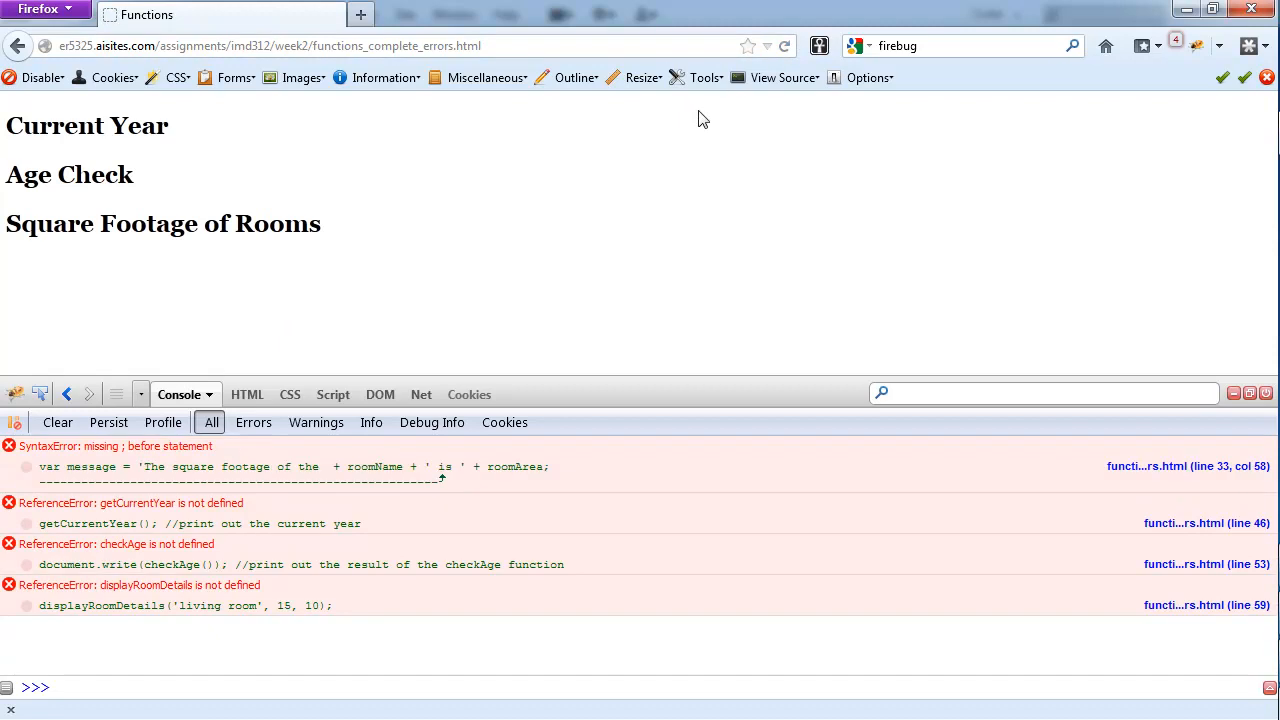
mouse_move(504, 422)
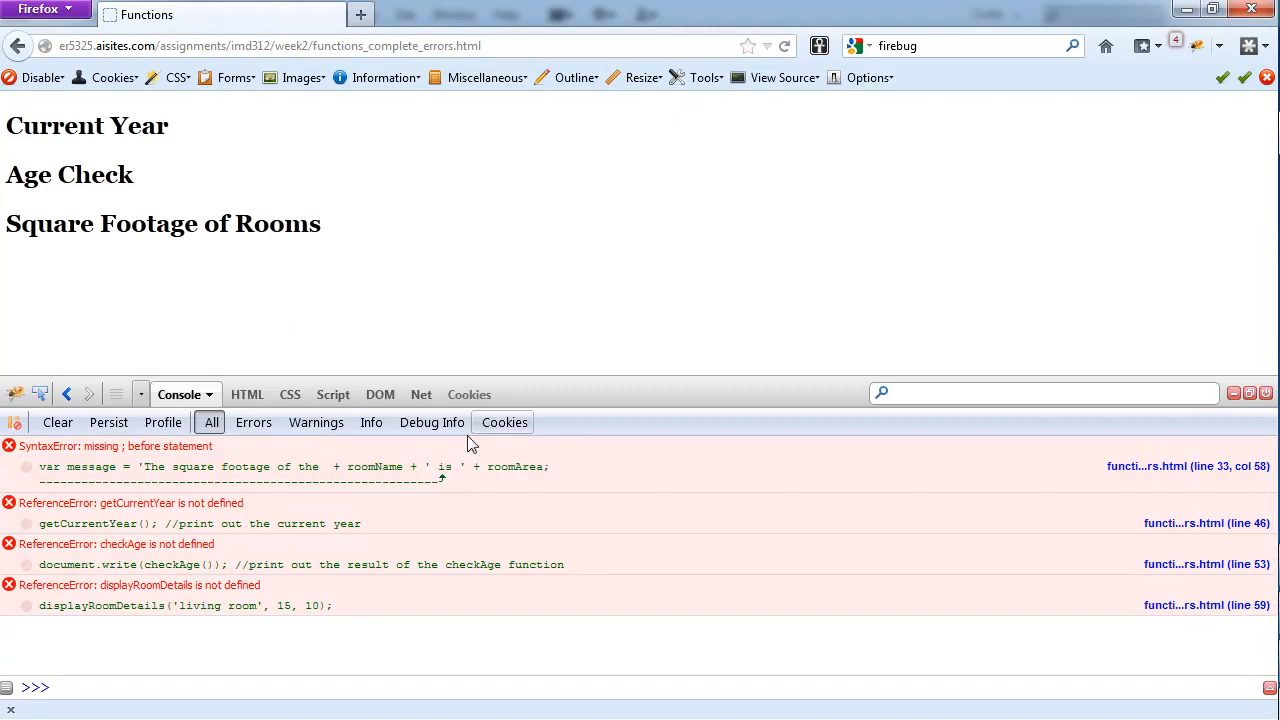
mouse_move(375, 473)
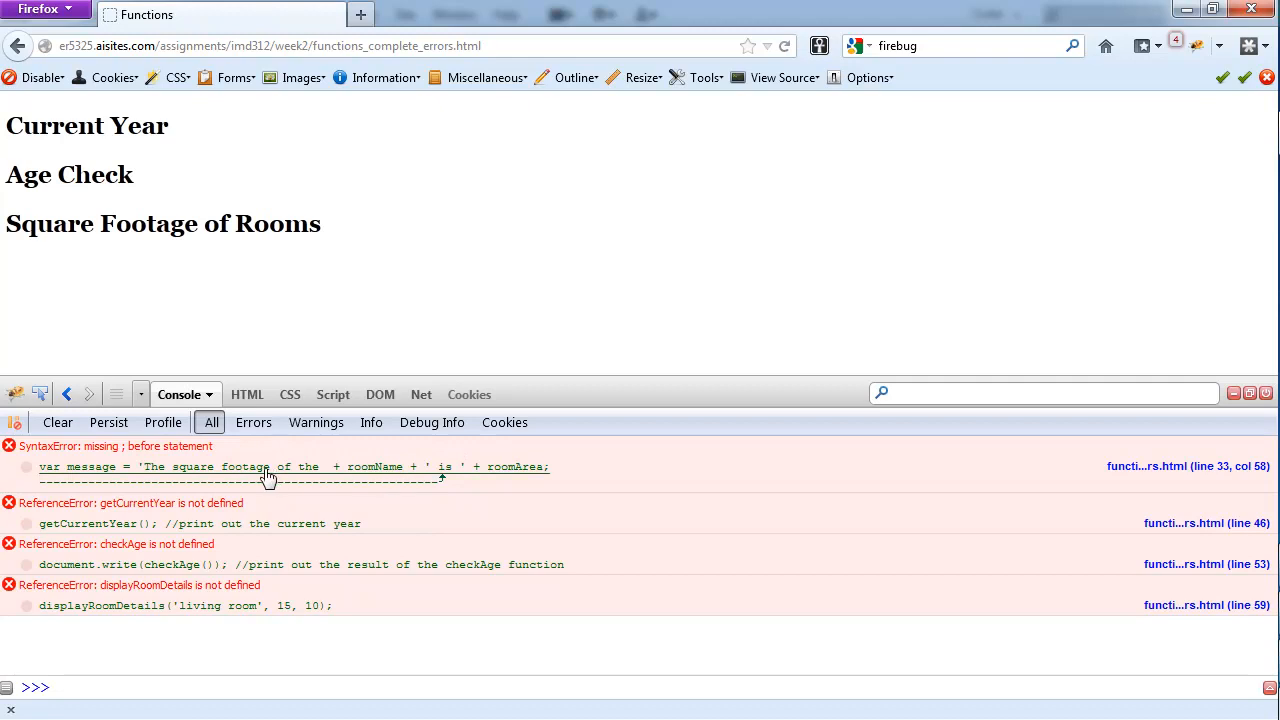
mouse_move(275, 471)
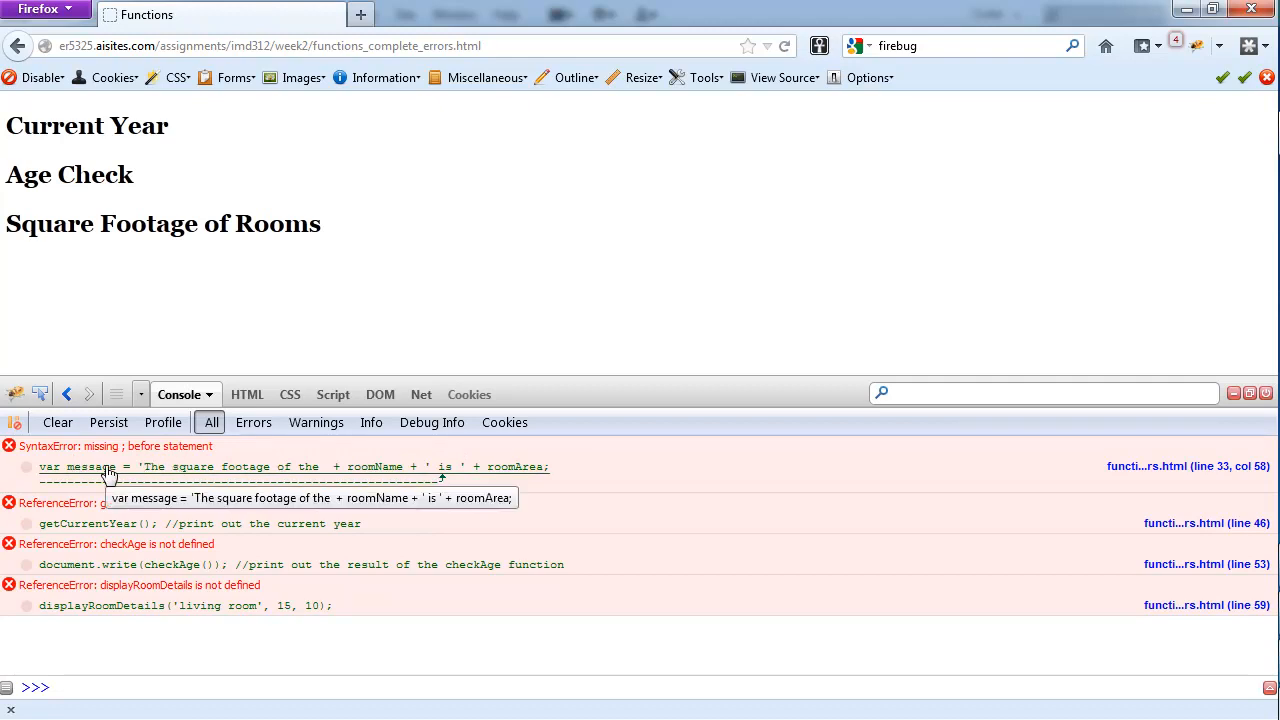
Inspect line 33's 'missing ; before statement' source, then select the error message text
left_click(318, 394)
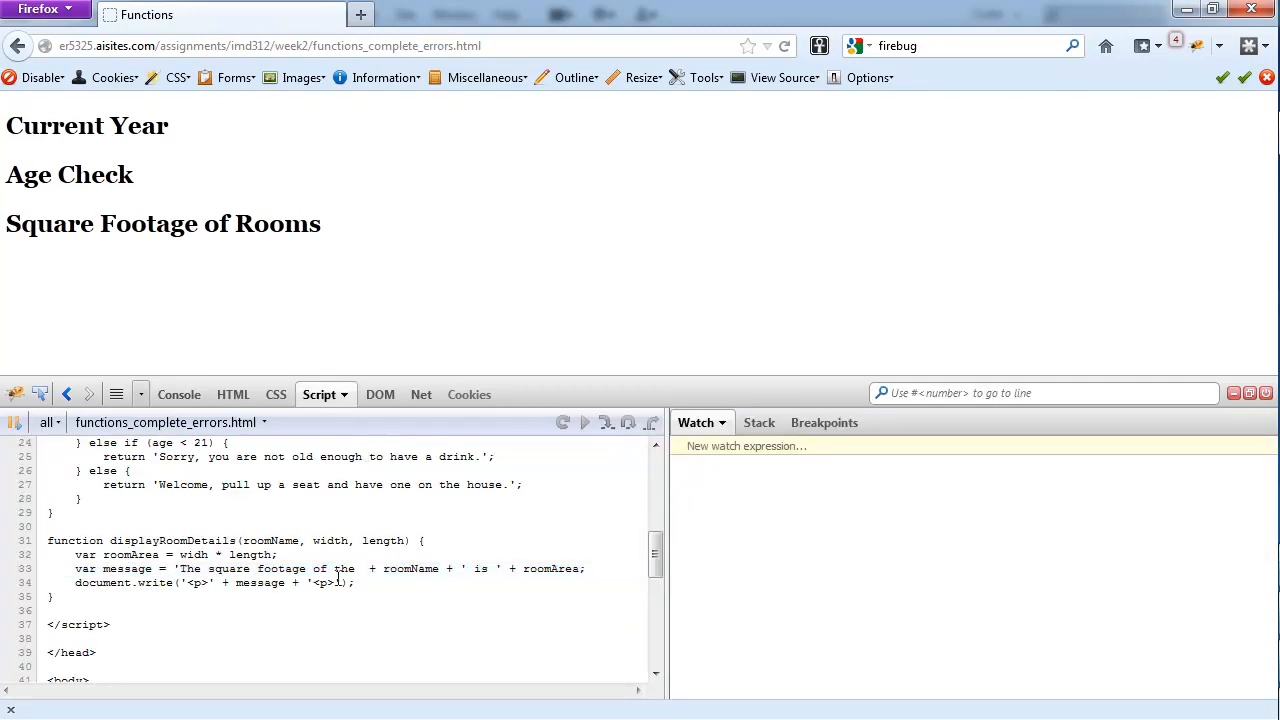
left_click(179, 394)
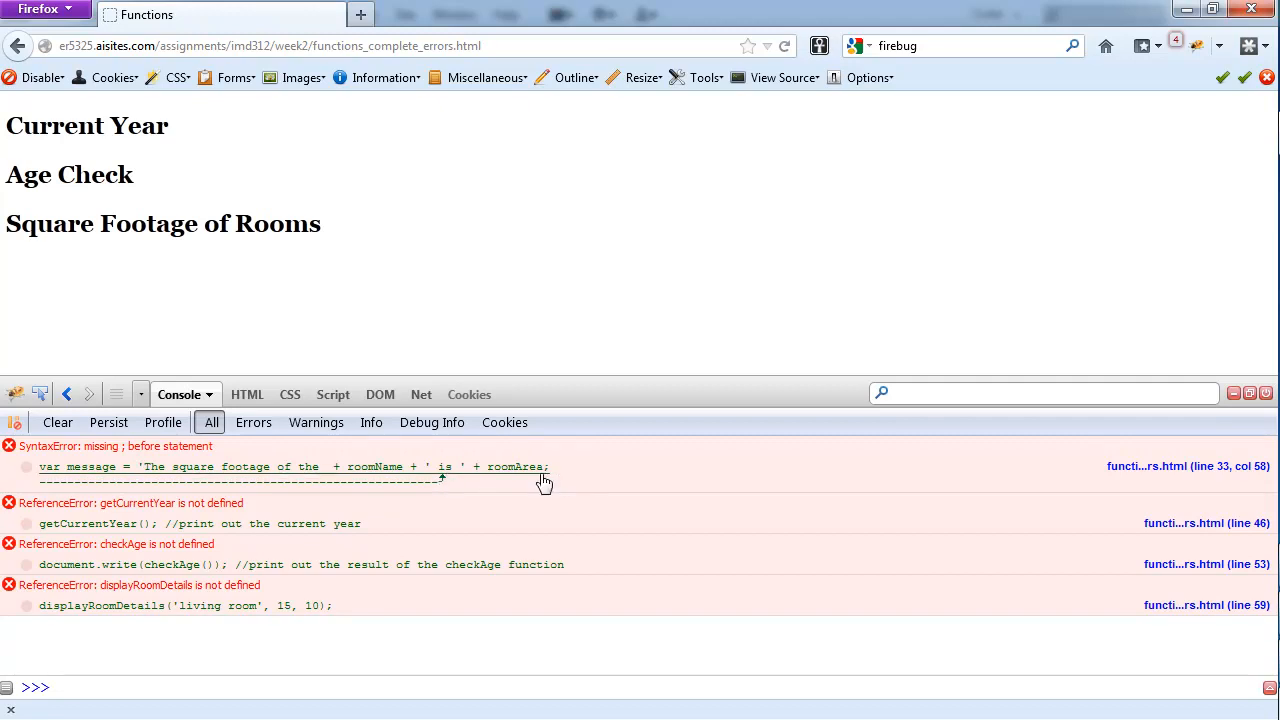
mouse_move(352, 481)
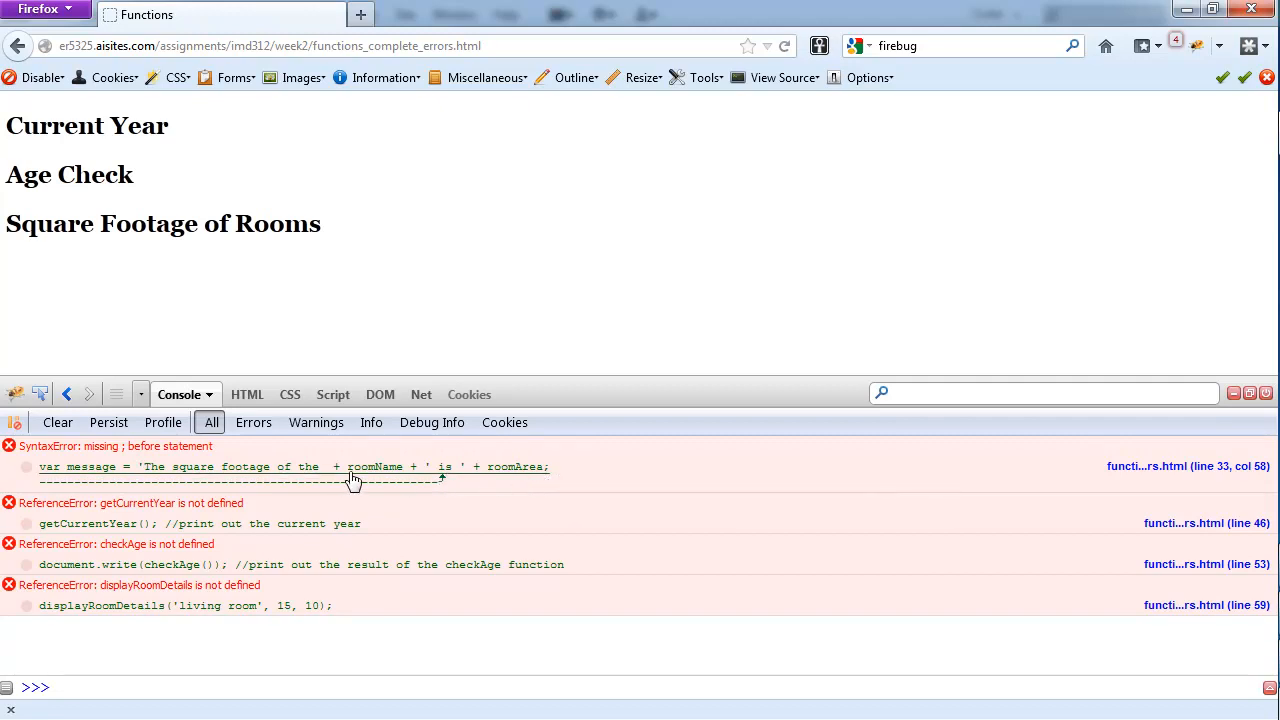
double_click(160, 446)
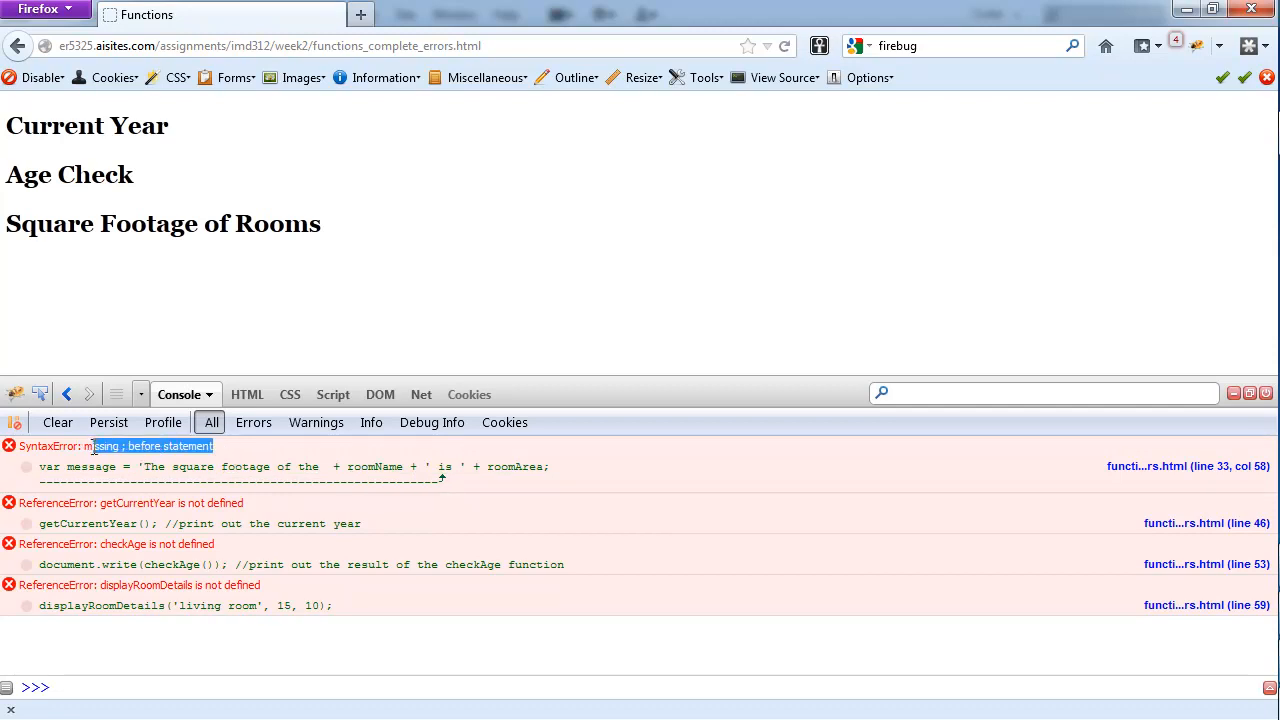
mouse_move(393, 480)
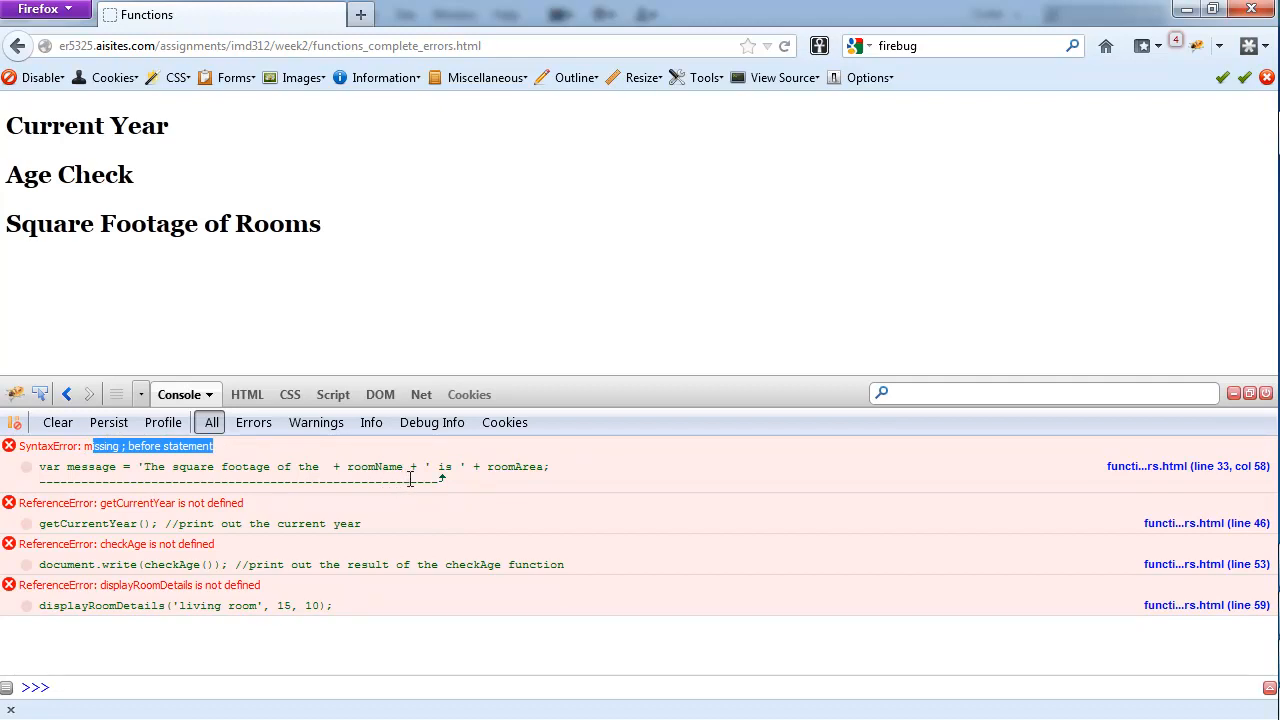
mouse_move(413, 483)
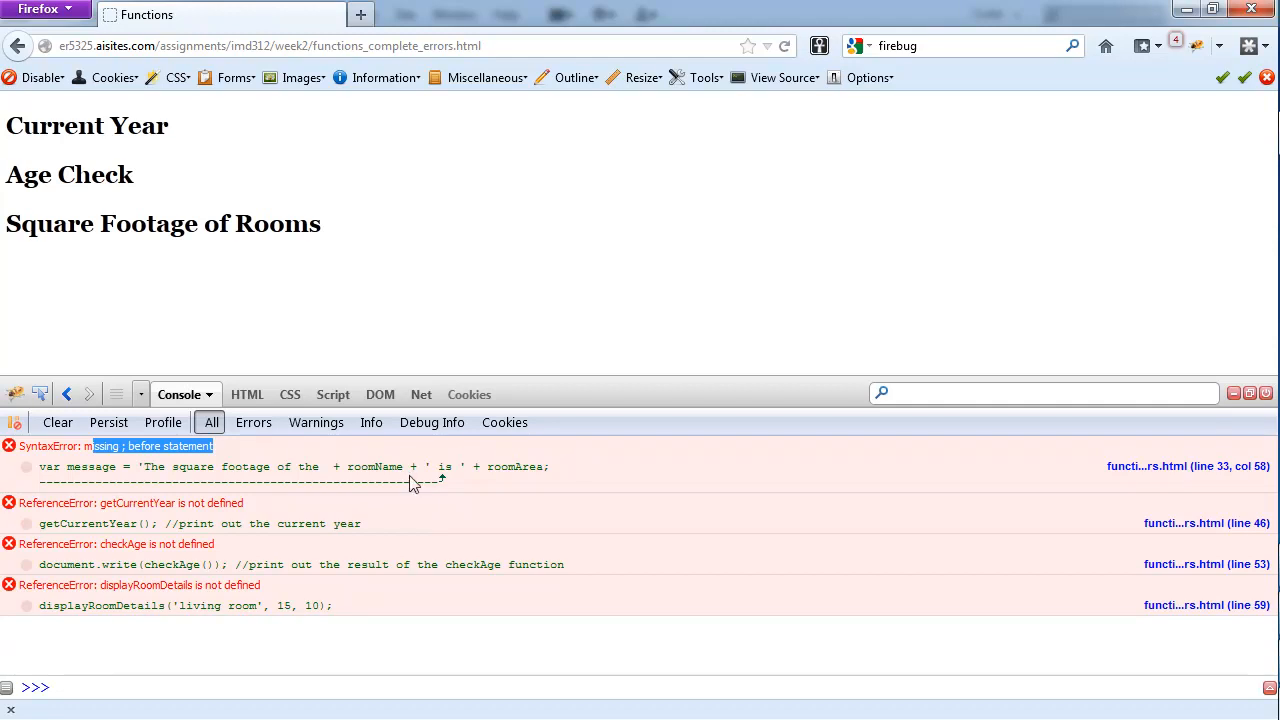
mouse_move(414, 483)
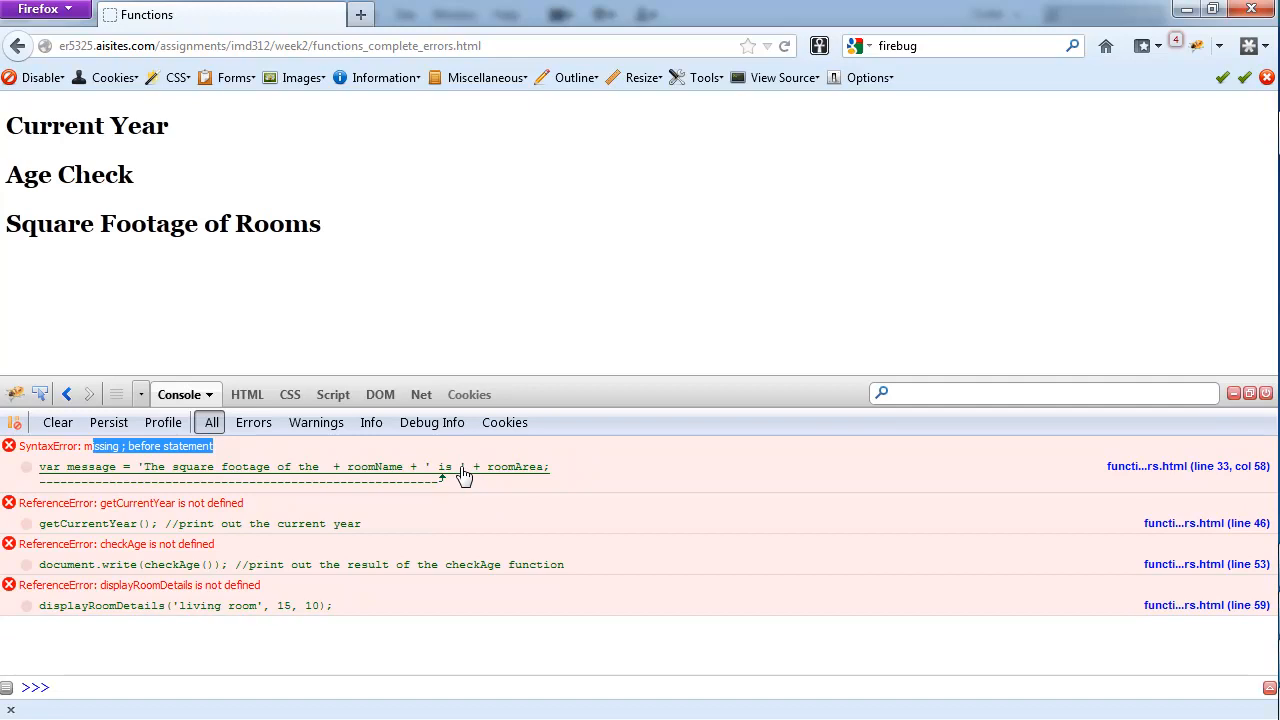
mouse_move(485, 479)
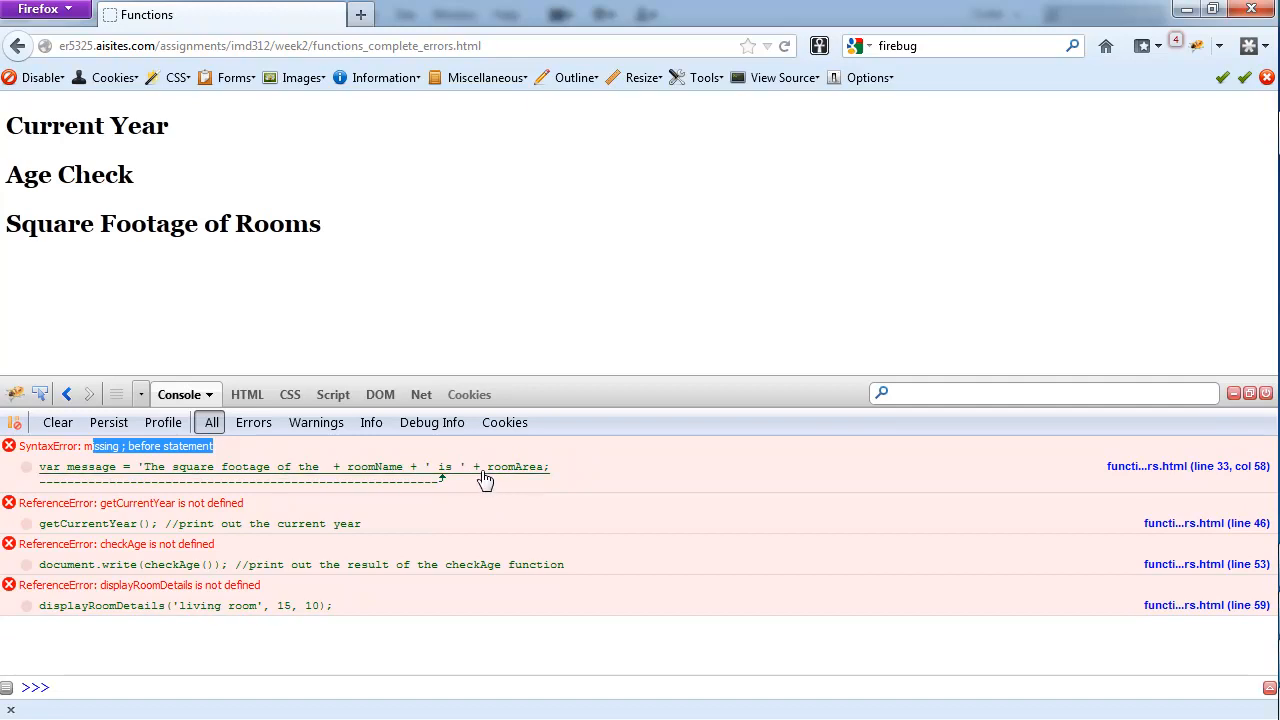
mouse_move(485, 470)
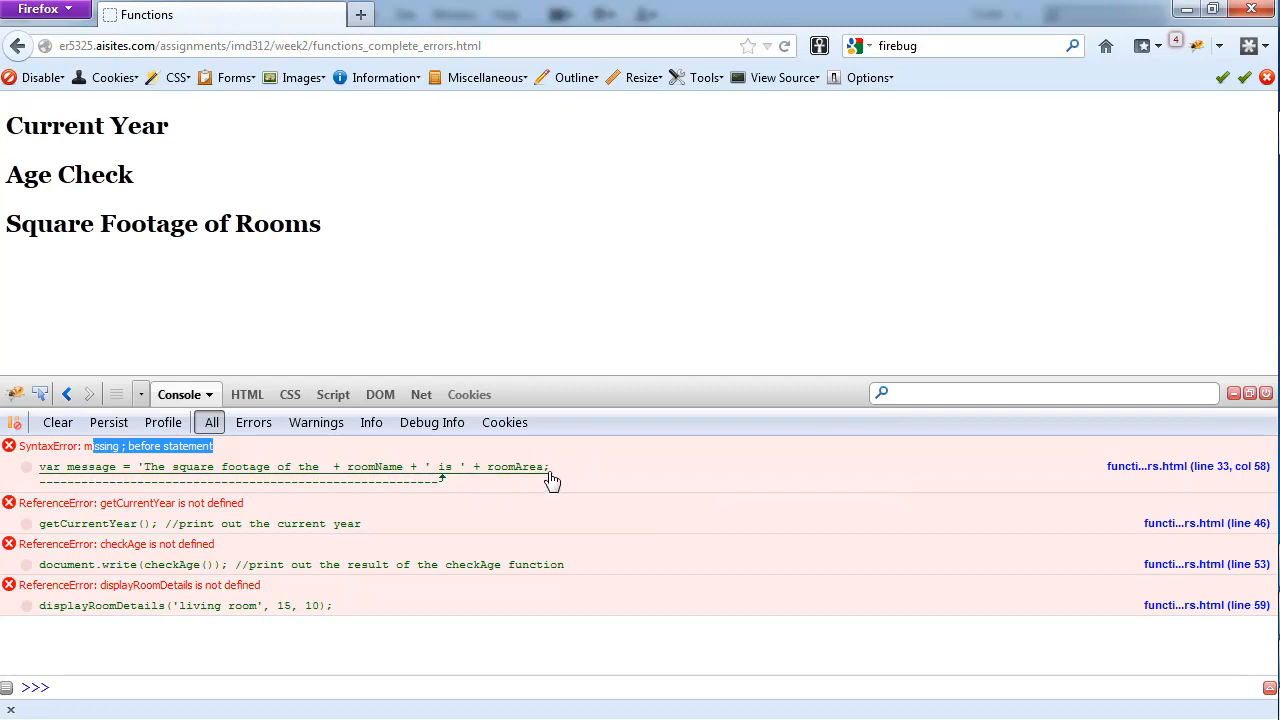
mouse_move(563, 480)
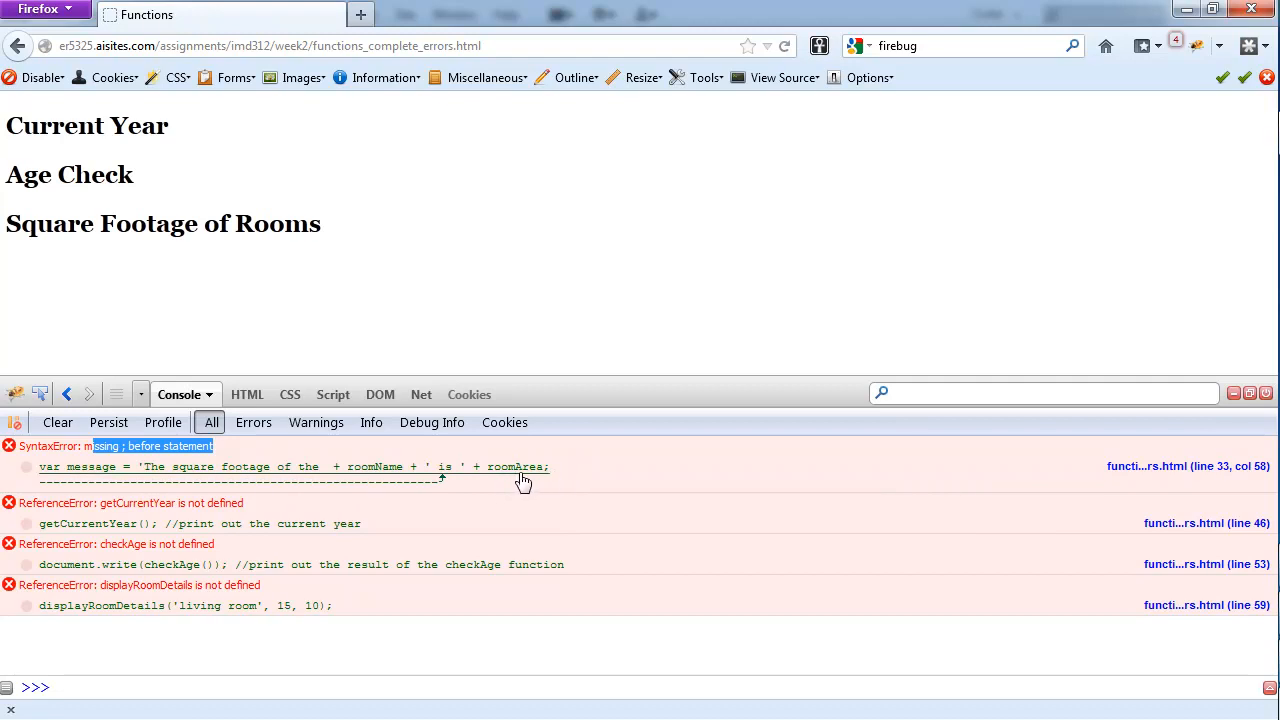
mouse_move(435, 505)
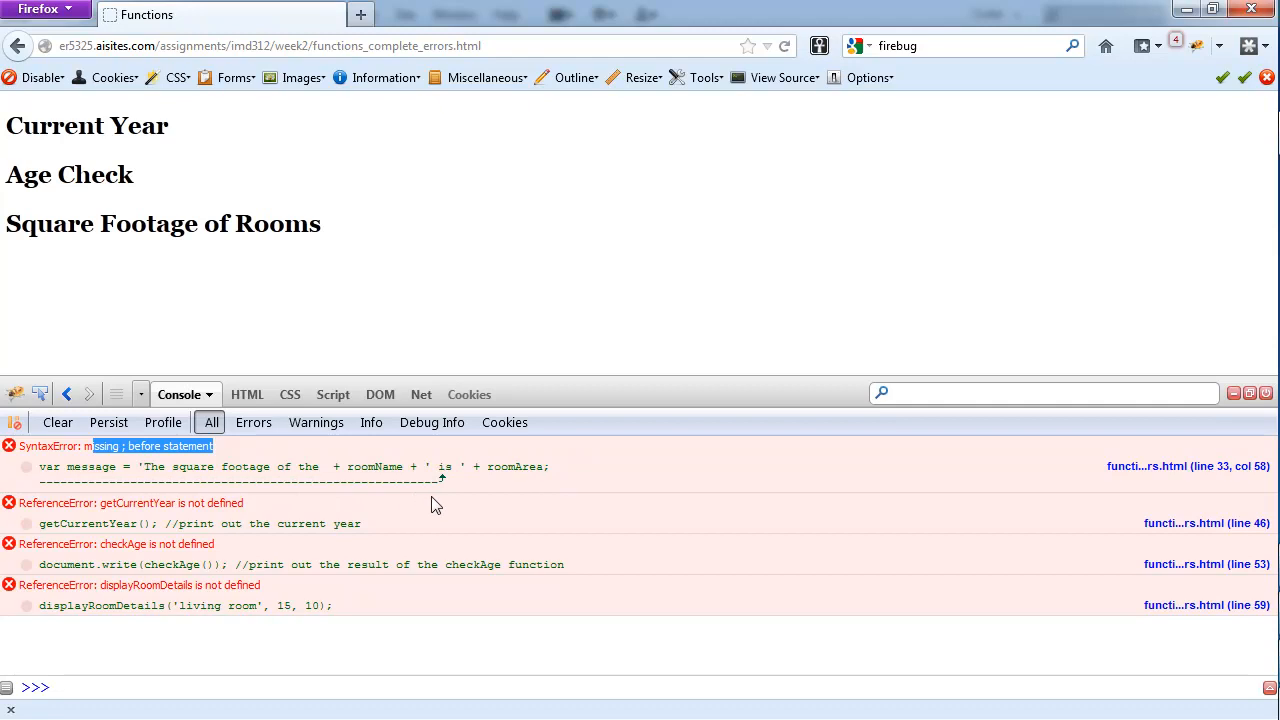
mouse_move(353, 481)
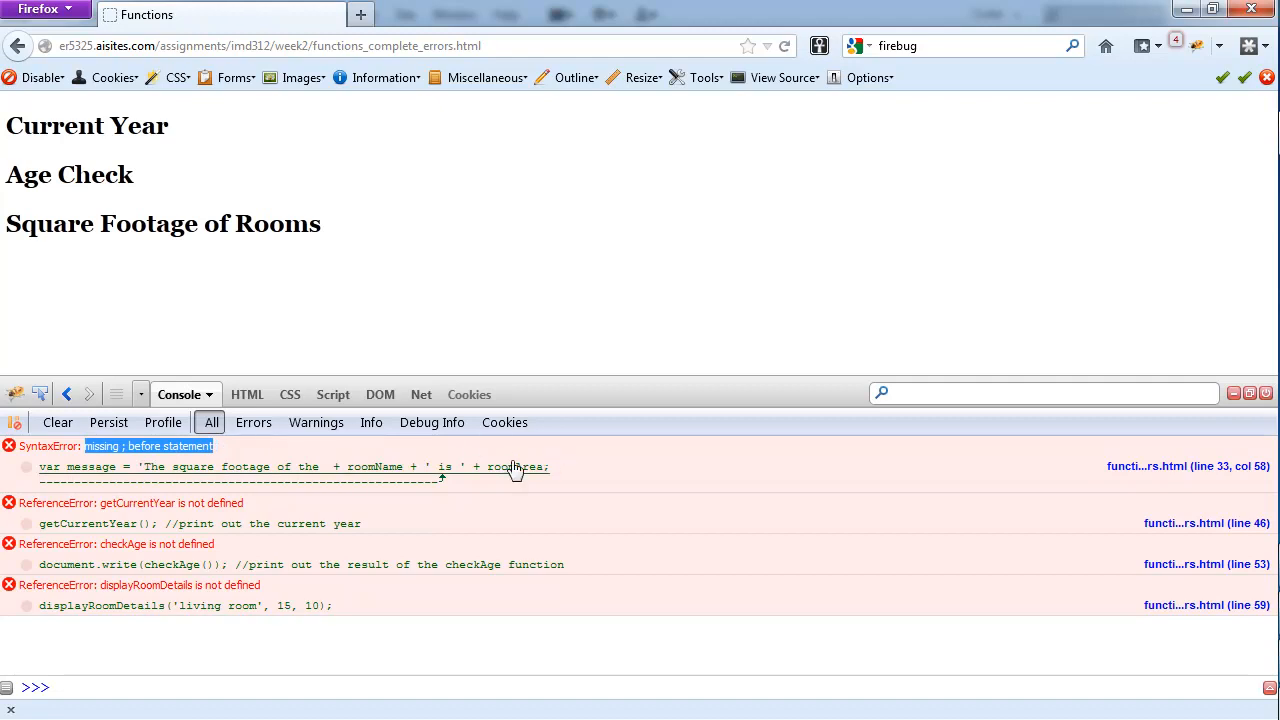
mouse_move(583, 476)
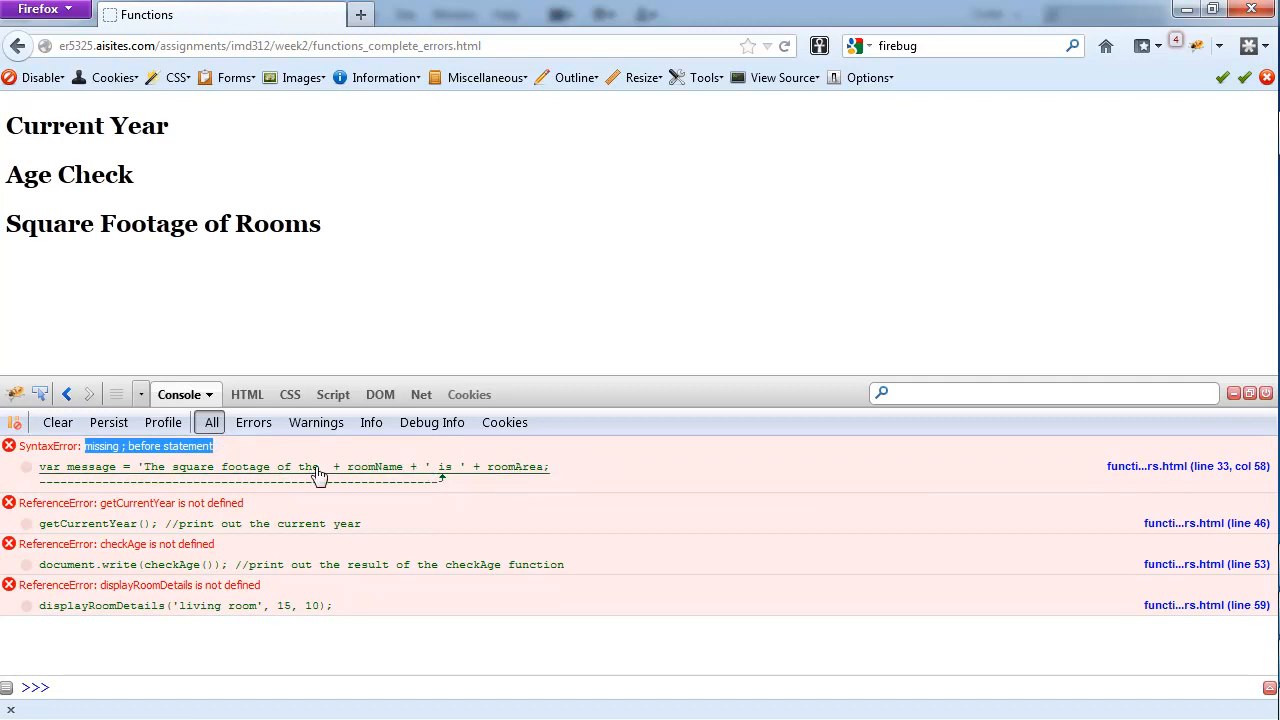
mouse_move(117, 471)
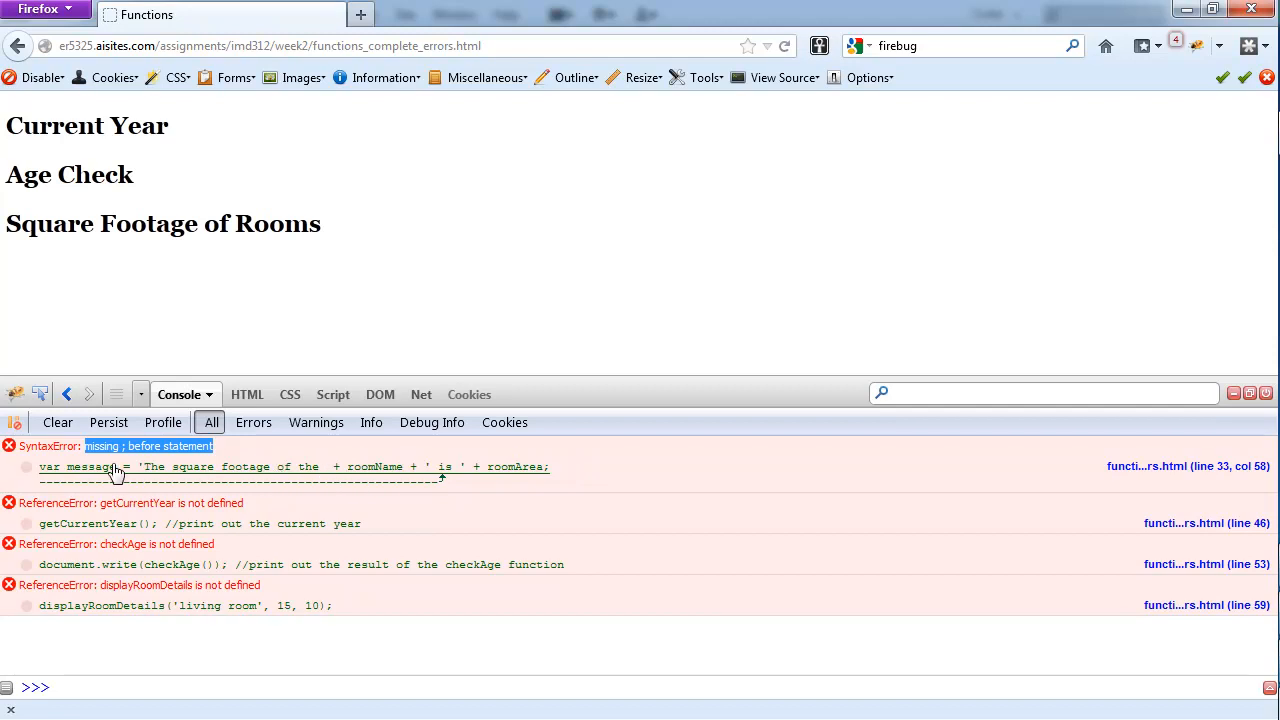
mouse_move(118, 467)
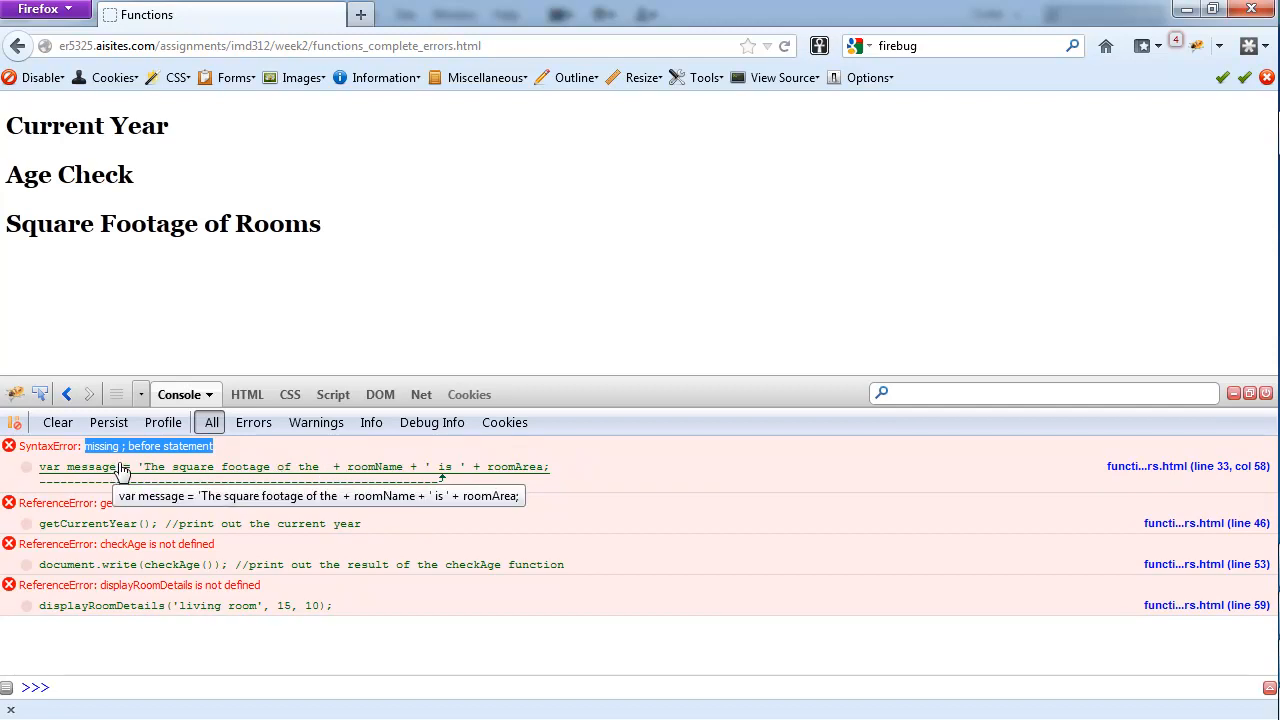
mouse_move(118, 463)
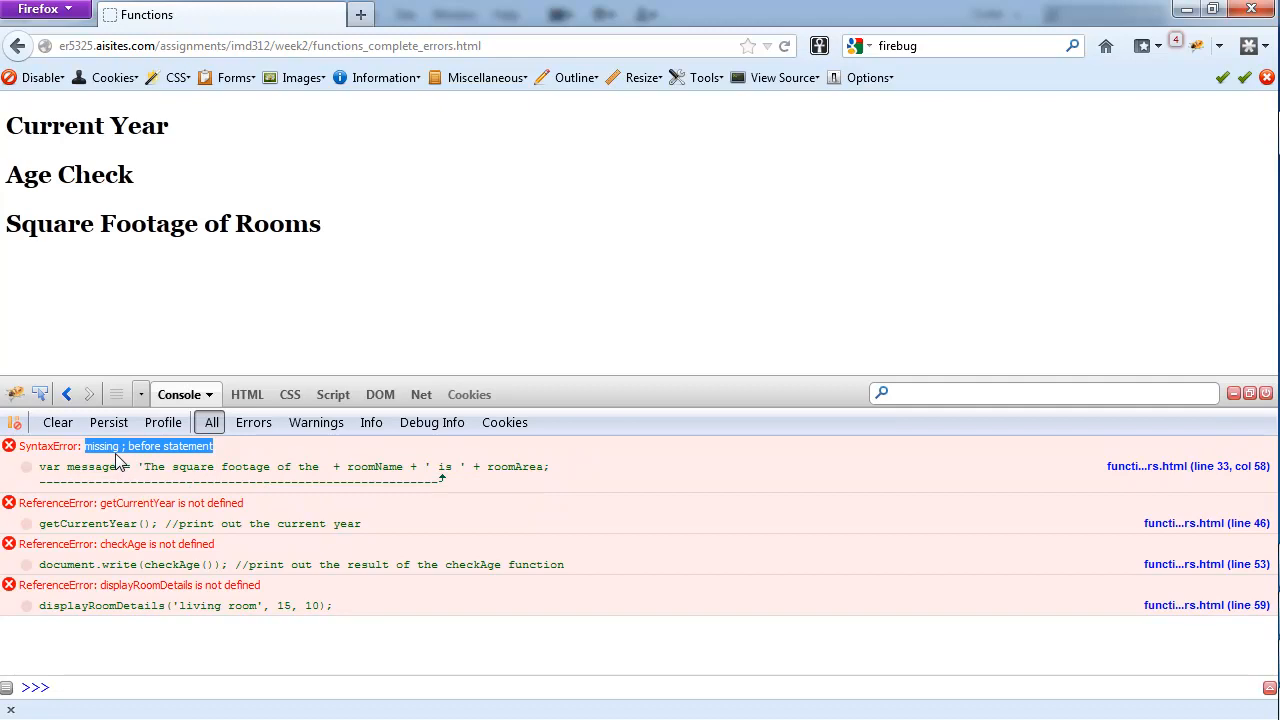
mouse_move(613, 488)
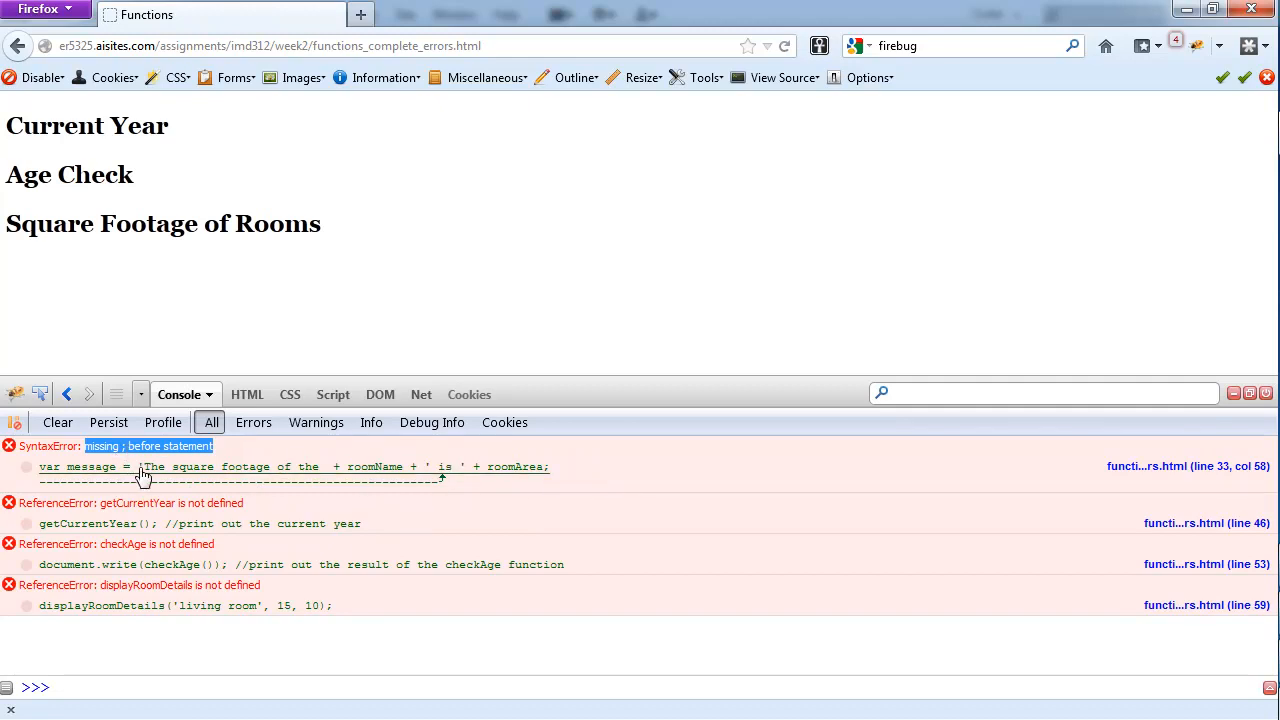
mouse_move(43, 478)
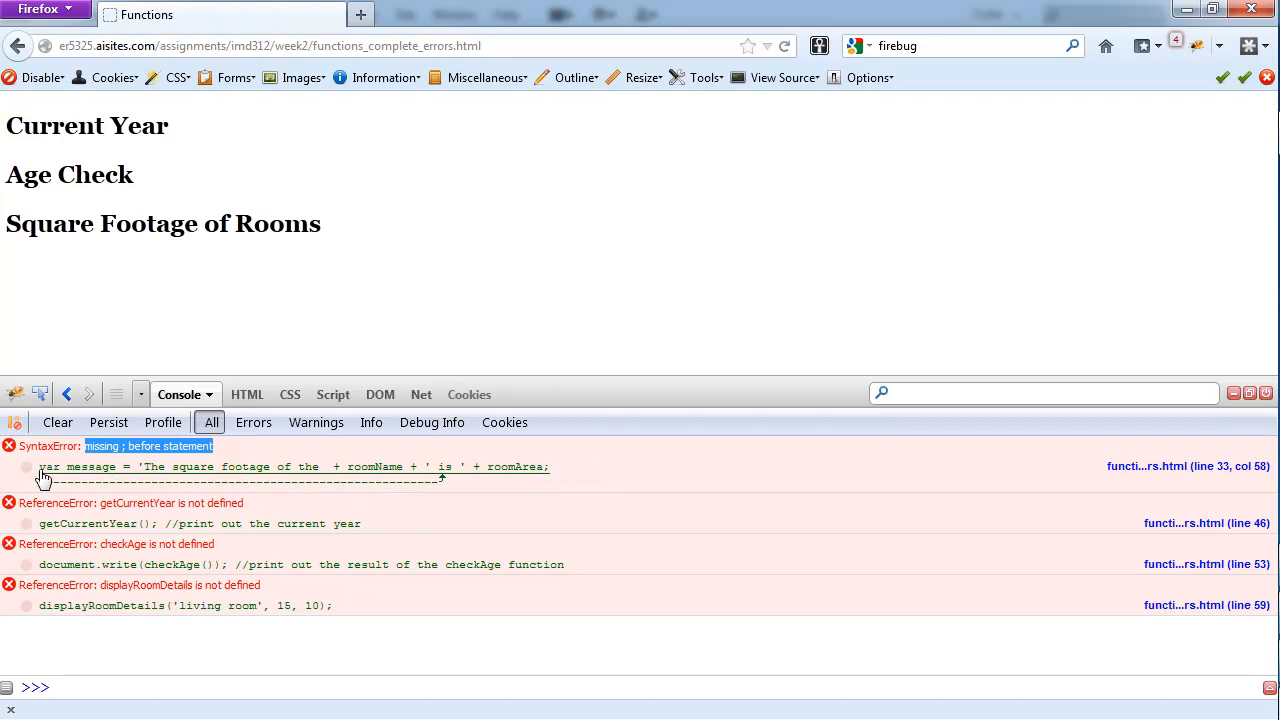
mouse_move(140, 474)
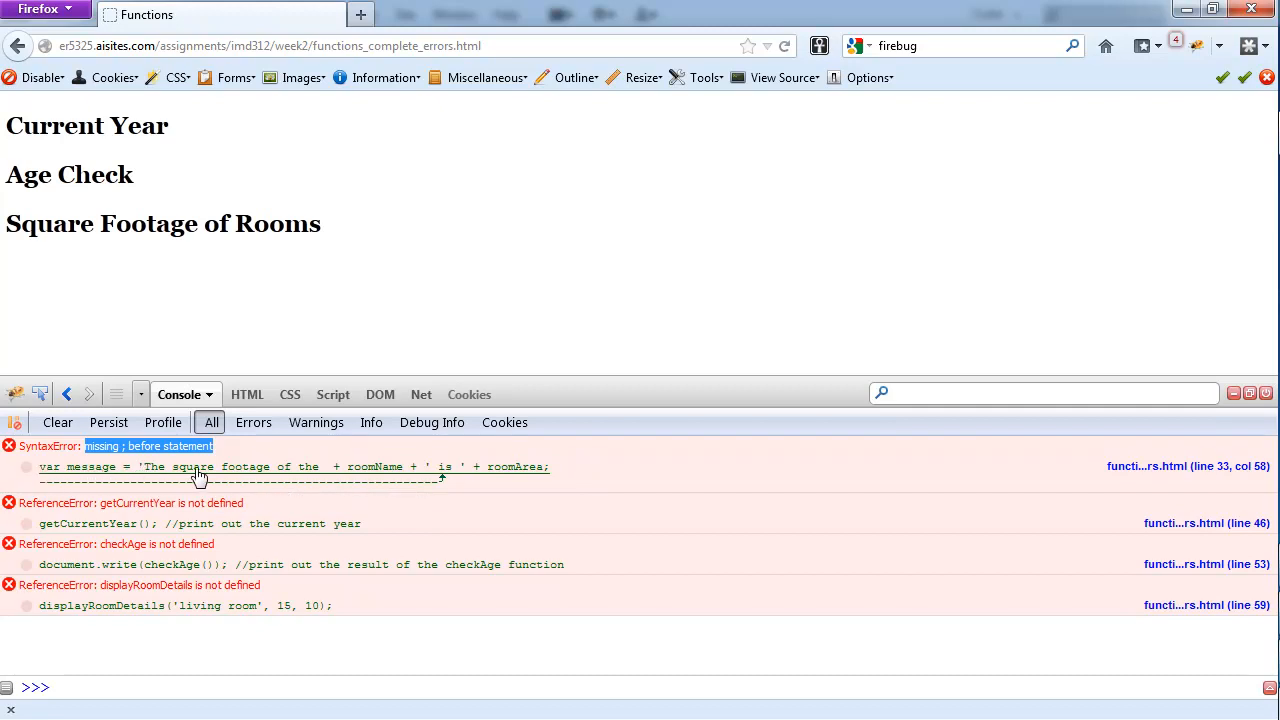
mouse_move(338, 480)
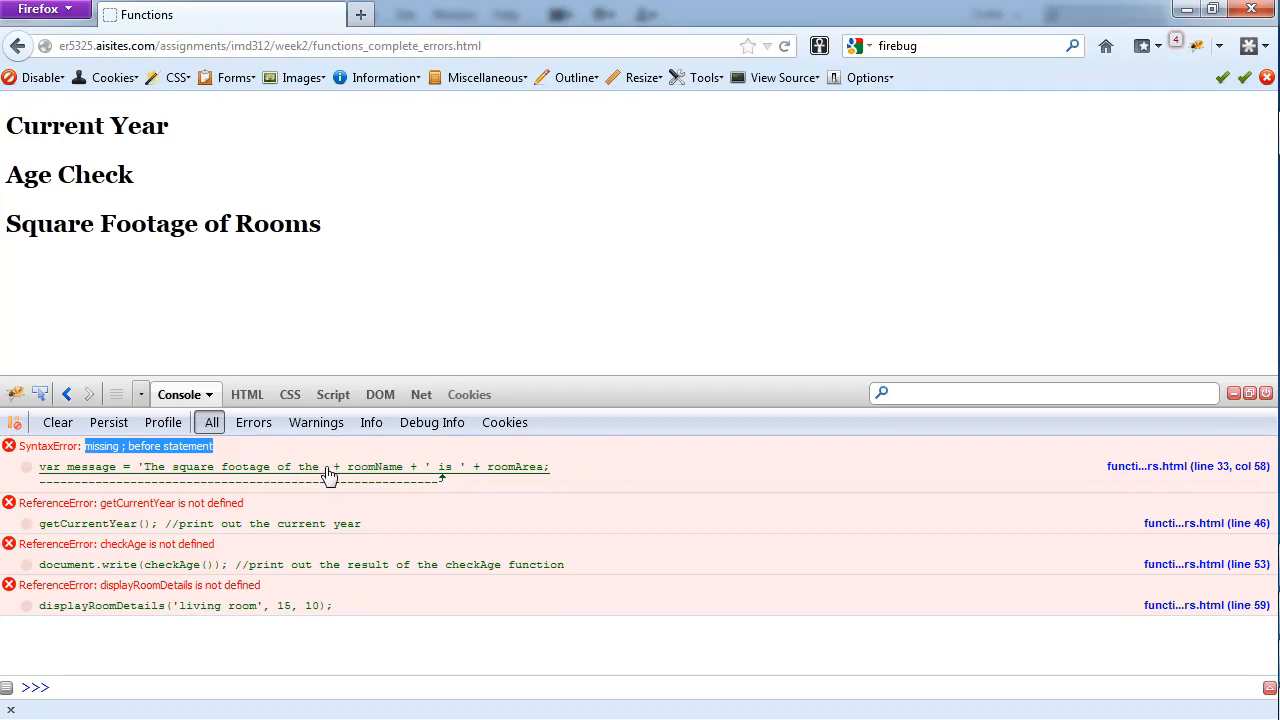
mouse_move(336, 472)
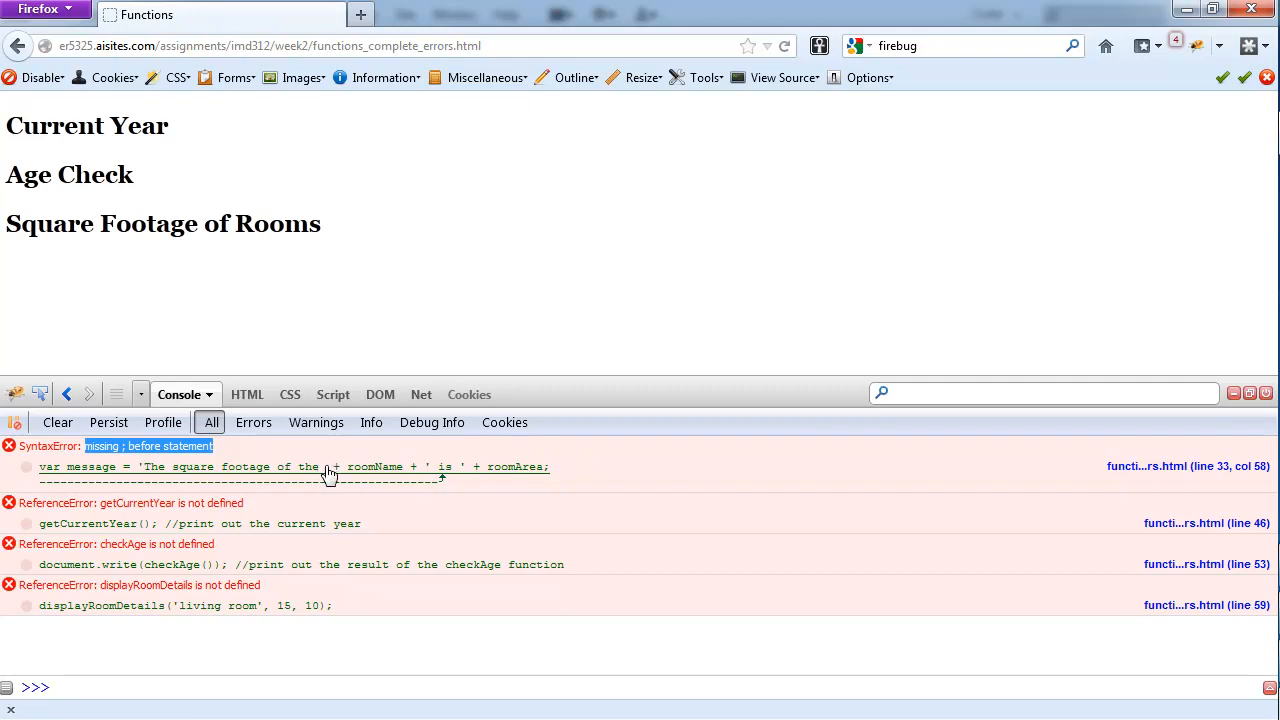
mouse_move(162, 473)
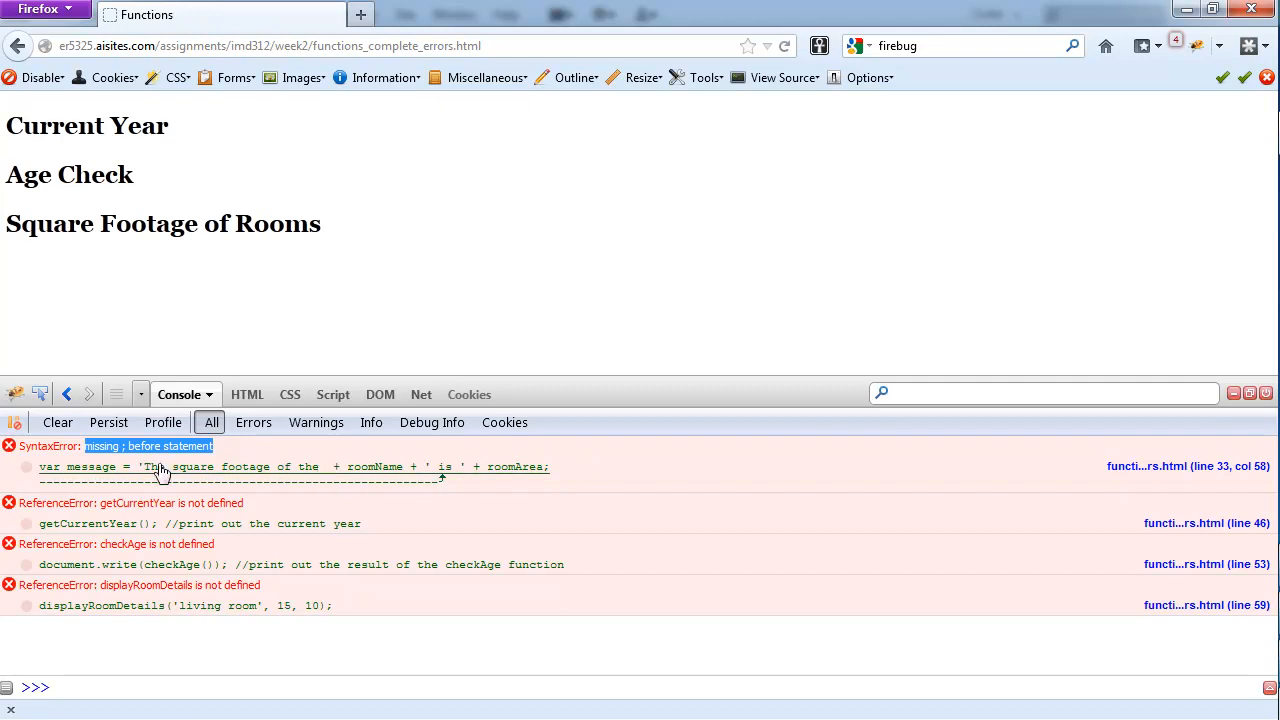
mouse_move(331, 473)
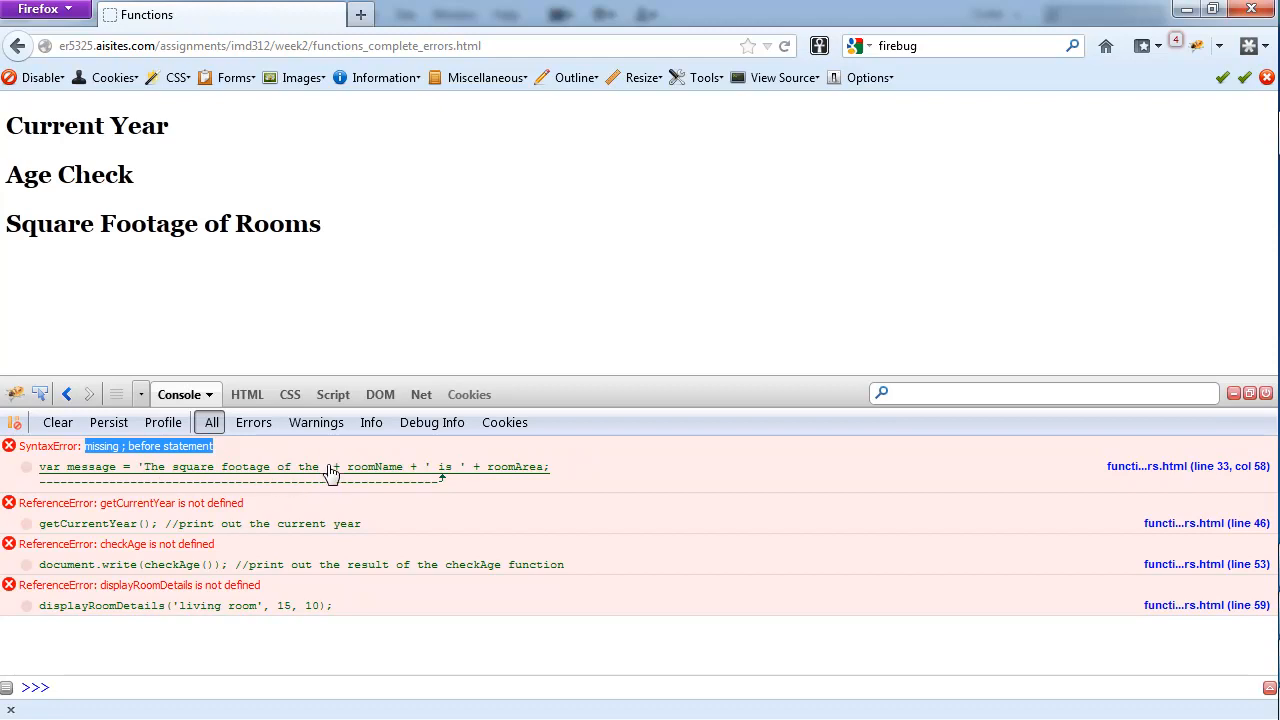
mouse_move(435, 485)
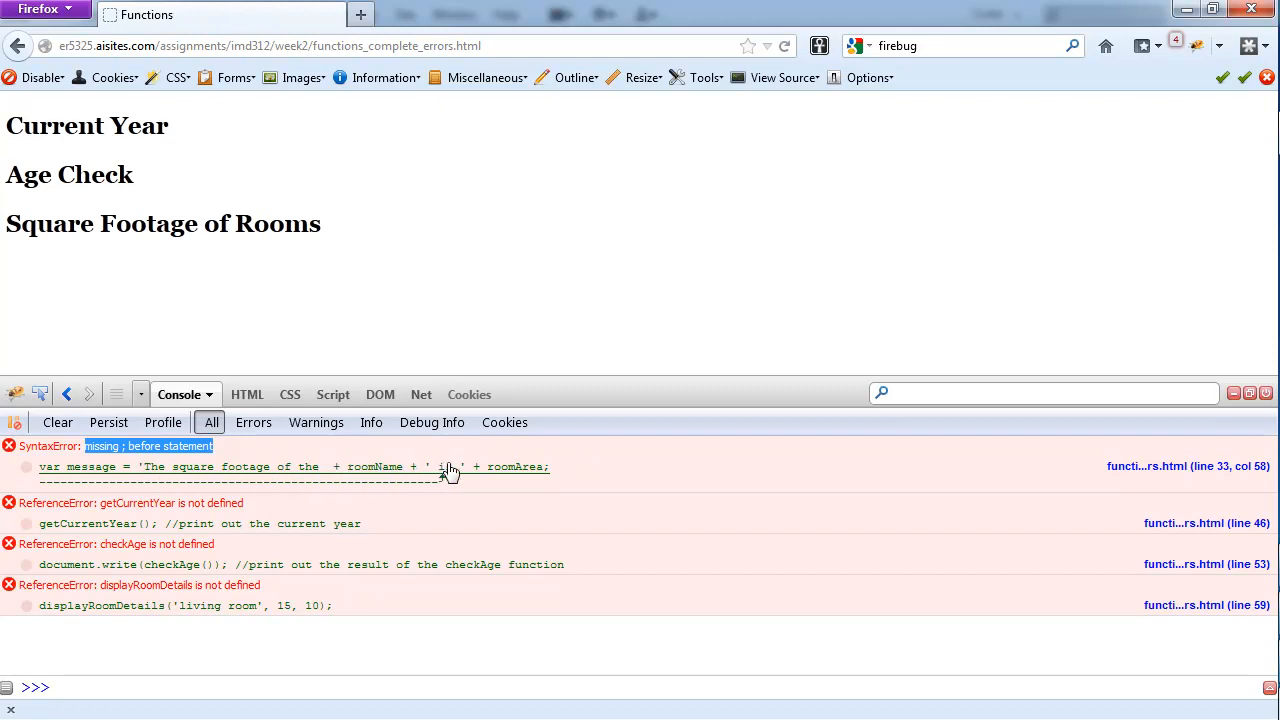
mouse_move(553, 470)
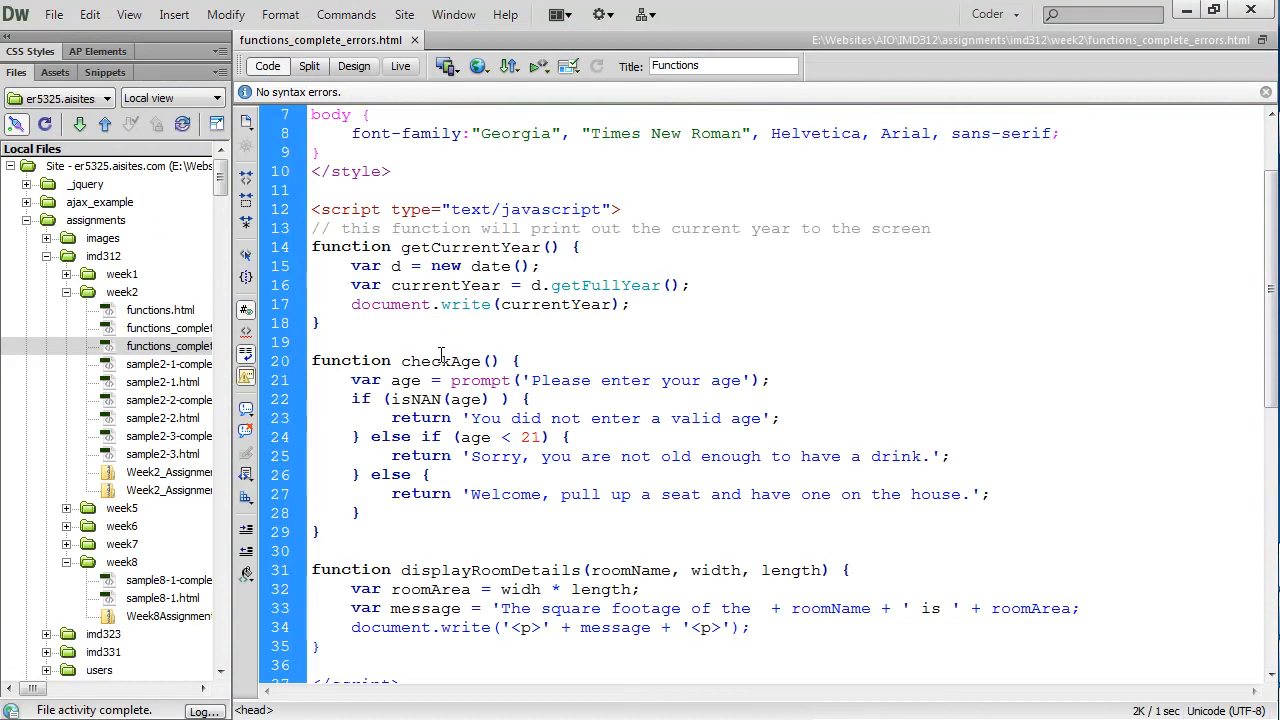
Scroll to line 33's square-footage string to add its missing closing quote
scroll("down", 3)
type("' ")
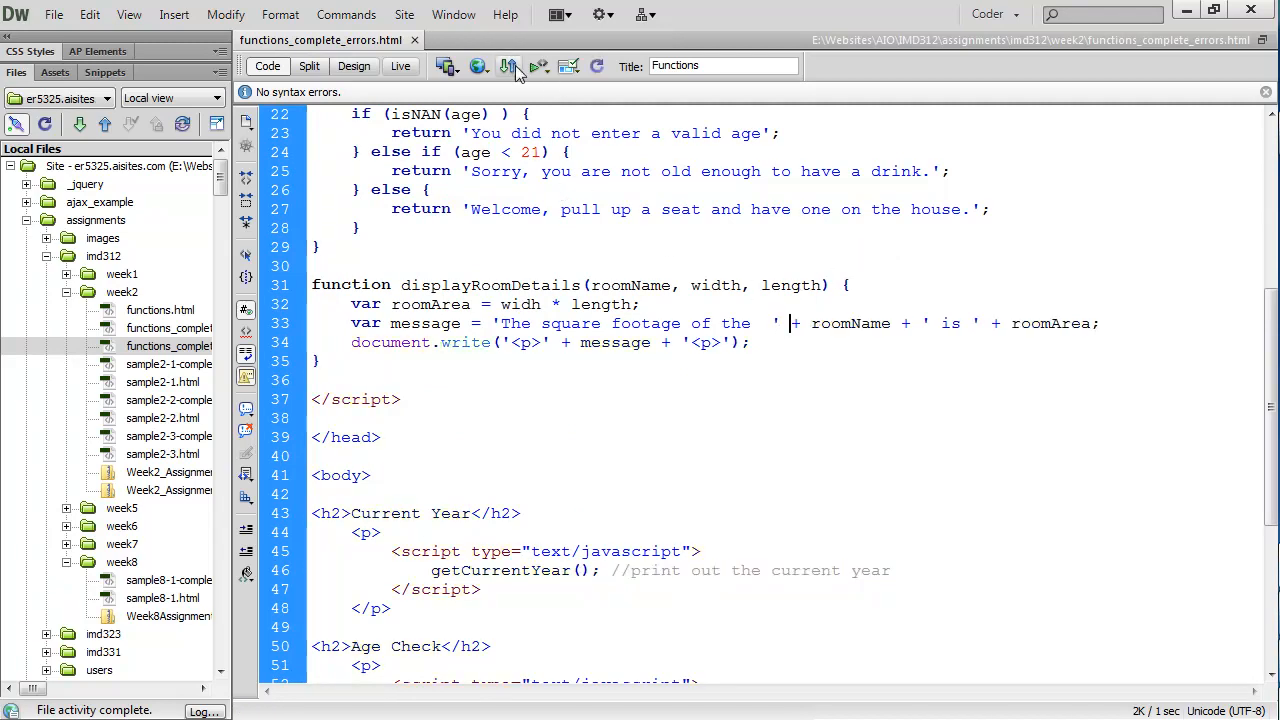
mouse_move(509, 66)
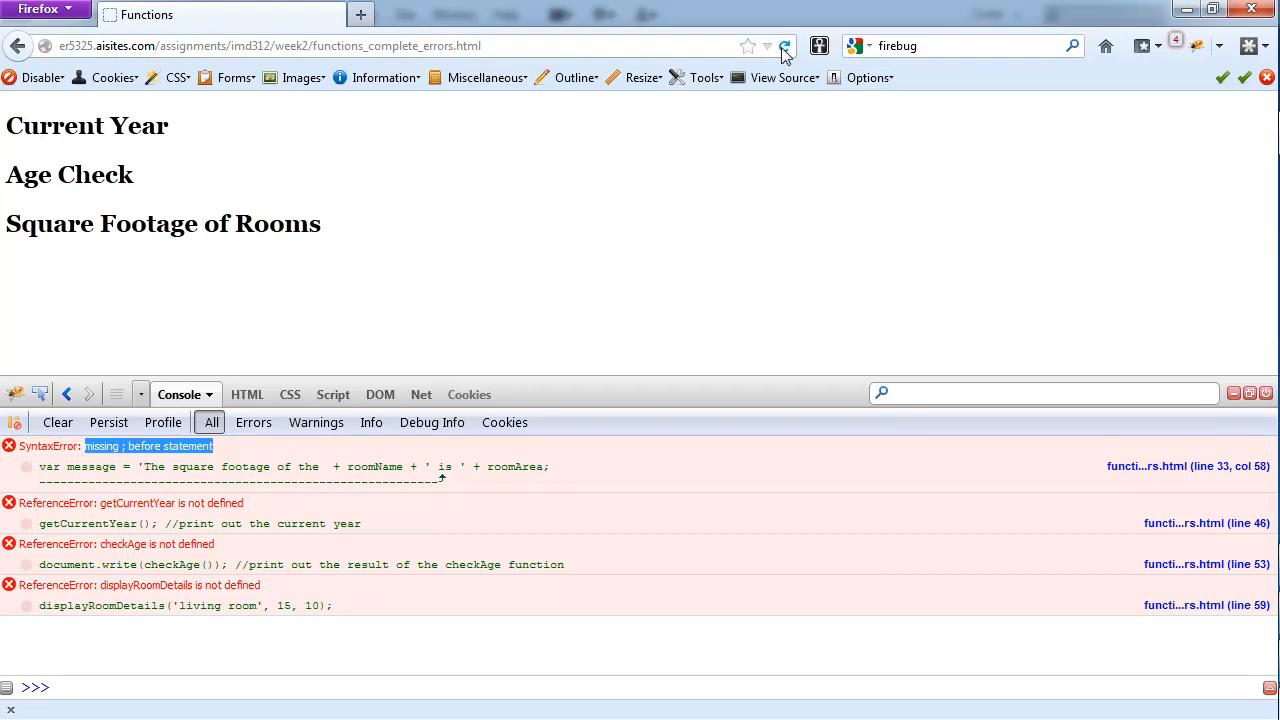
Reload, submit an age, and trace the undefined date error to the new date() statement
left_click(784, 46)
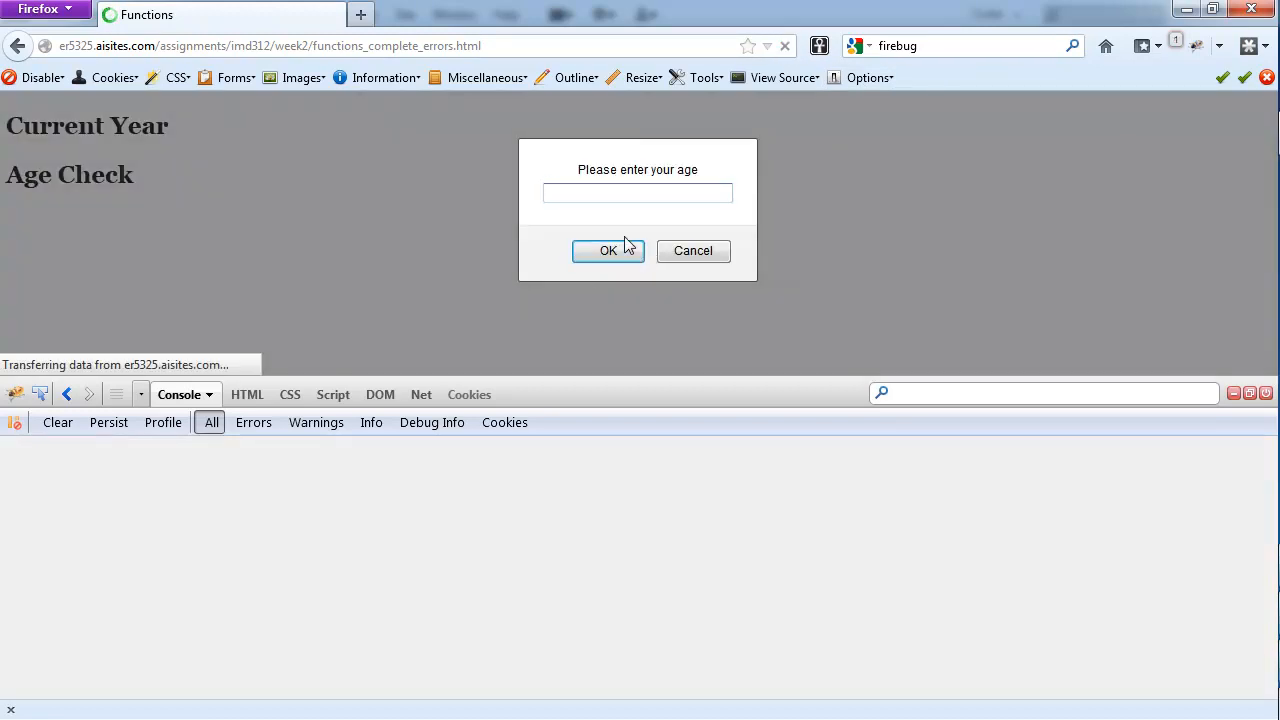
mouse_move(640, 215)
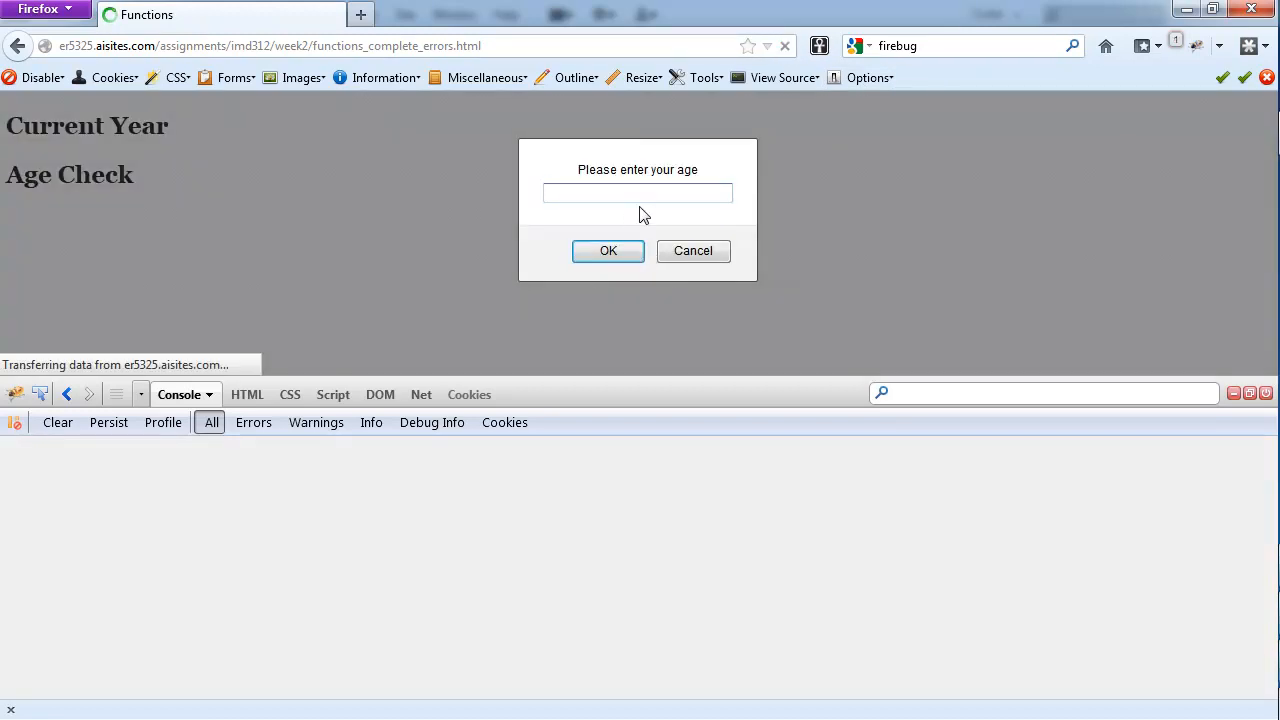
left_click(608, 251)
type("32")
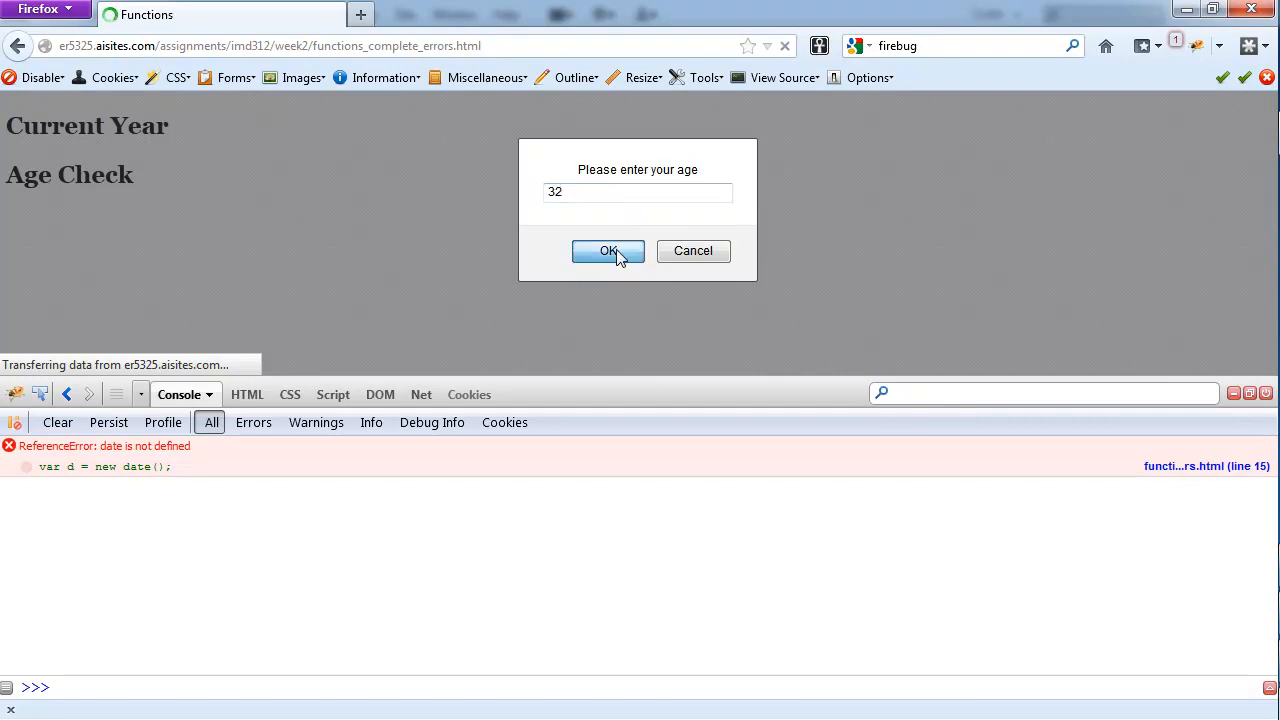
left_click(608, 251)
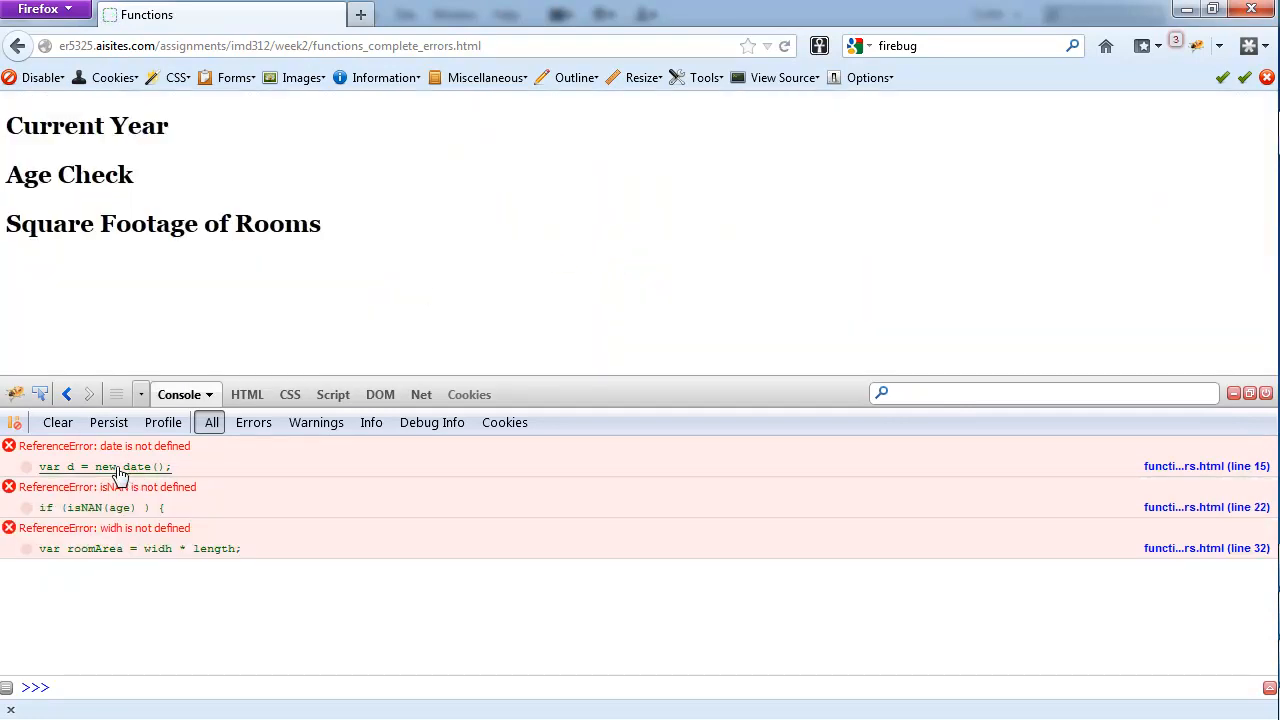
mouse_move(200, 474)
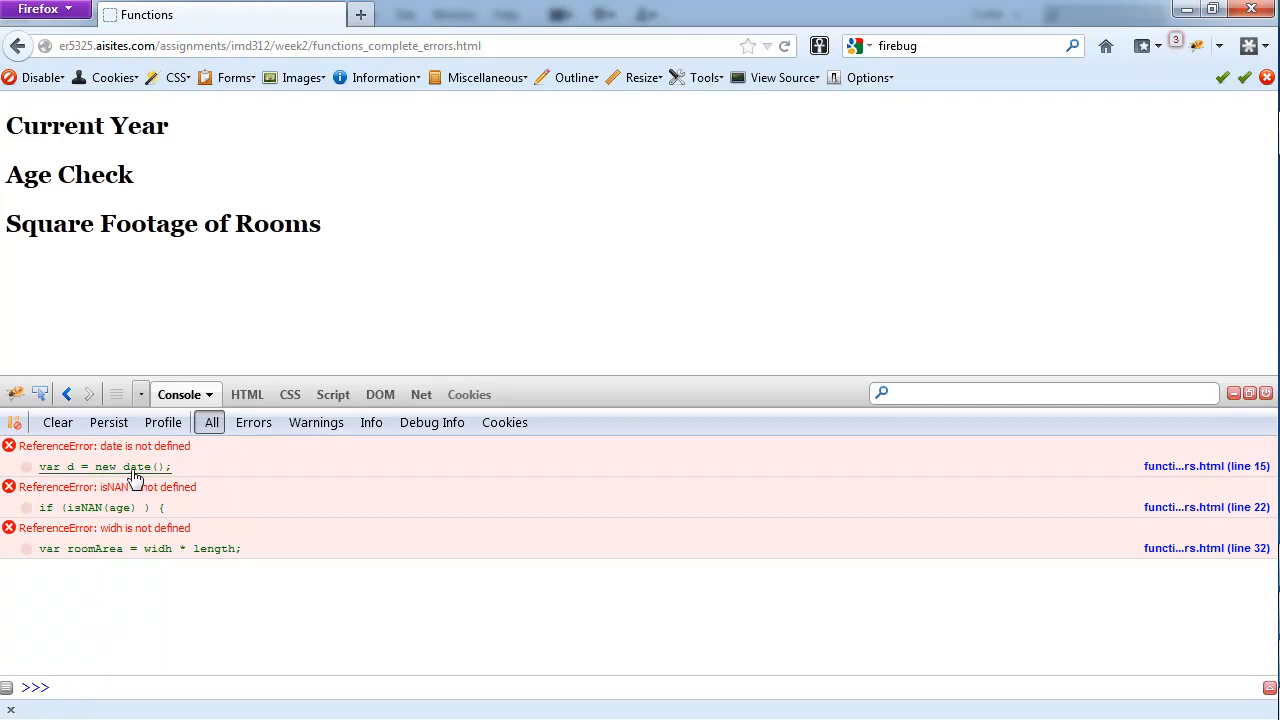
double_click(111, 446)
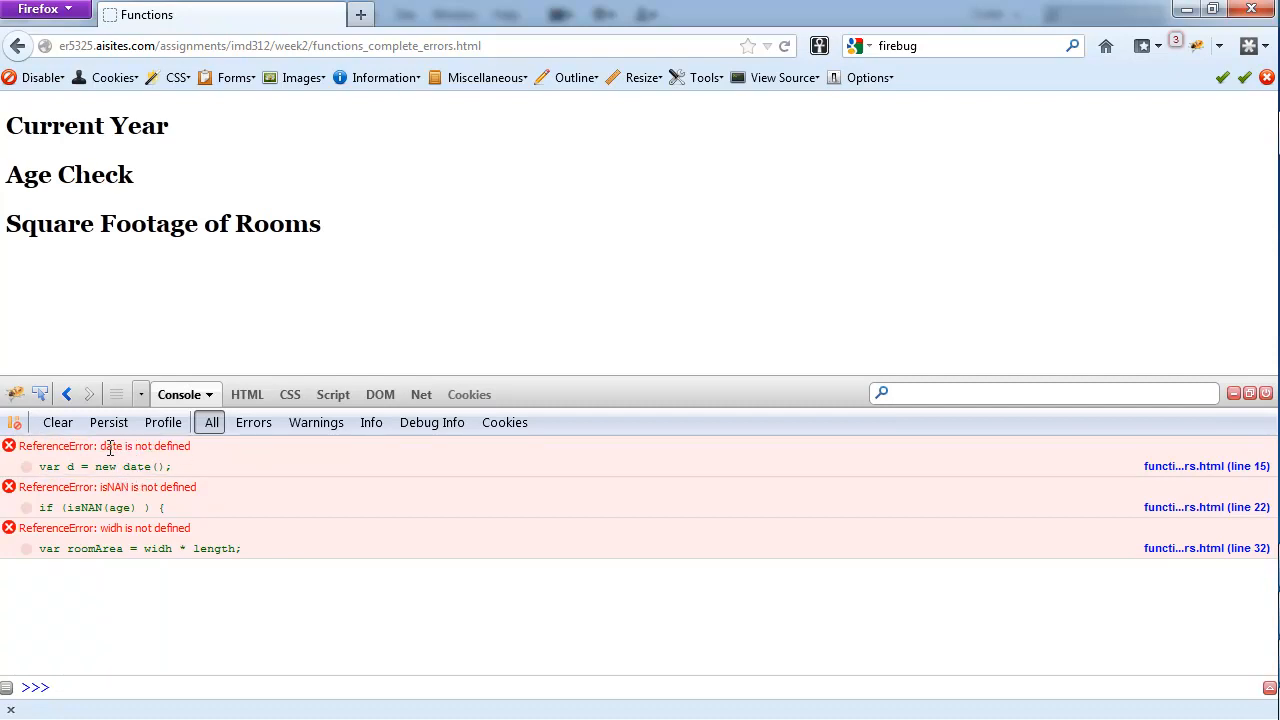
mouse_move(163, 463)
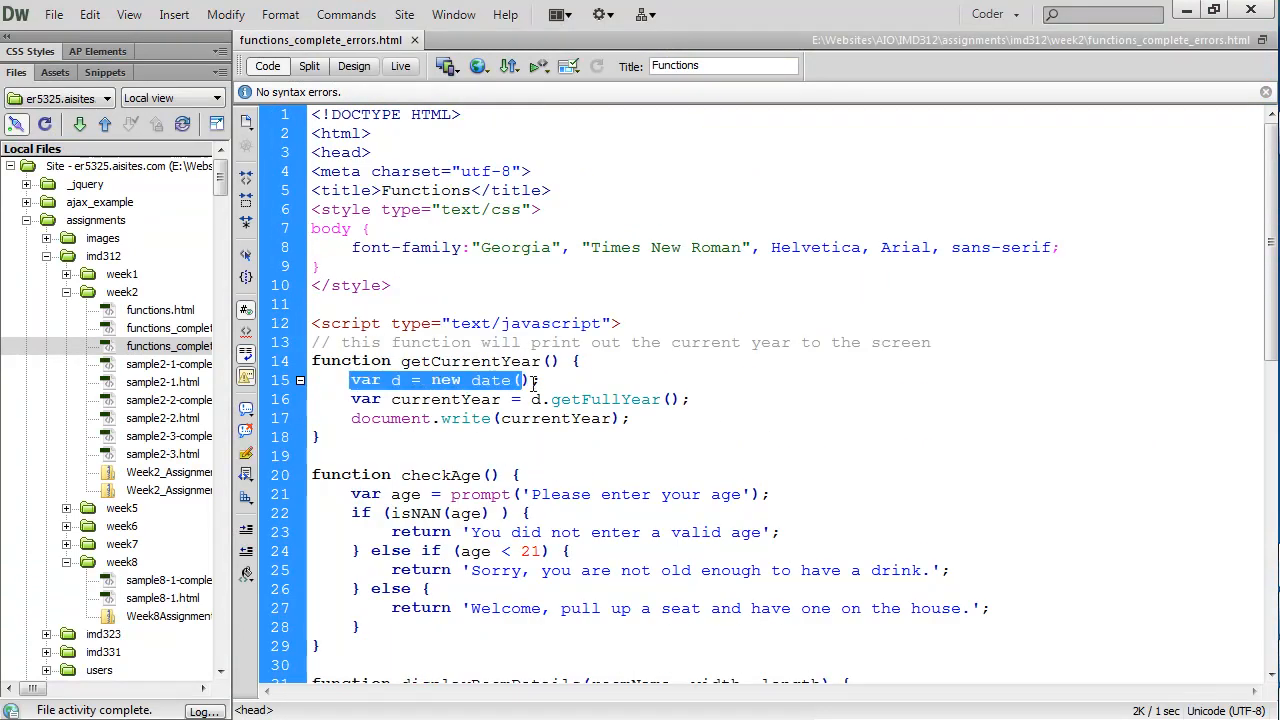
left_click(798, 360)
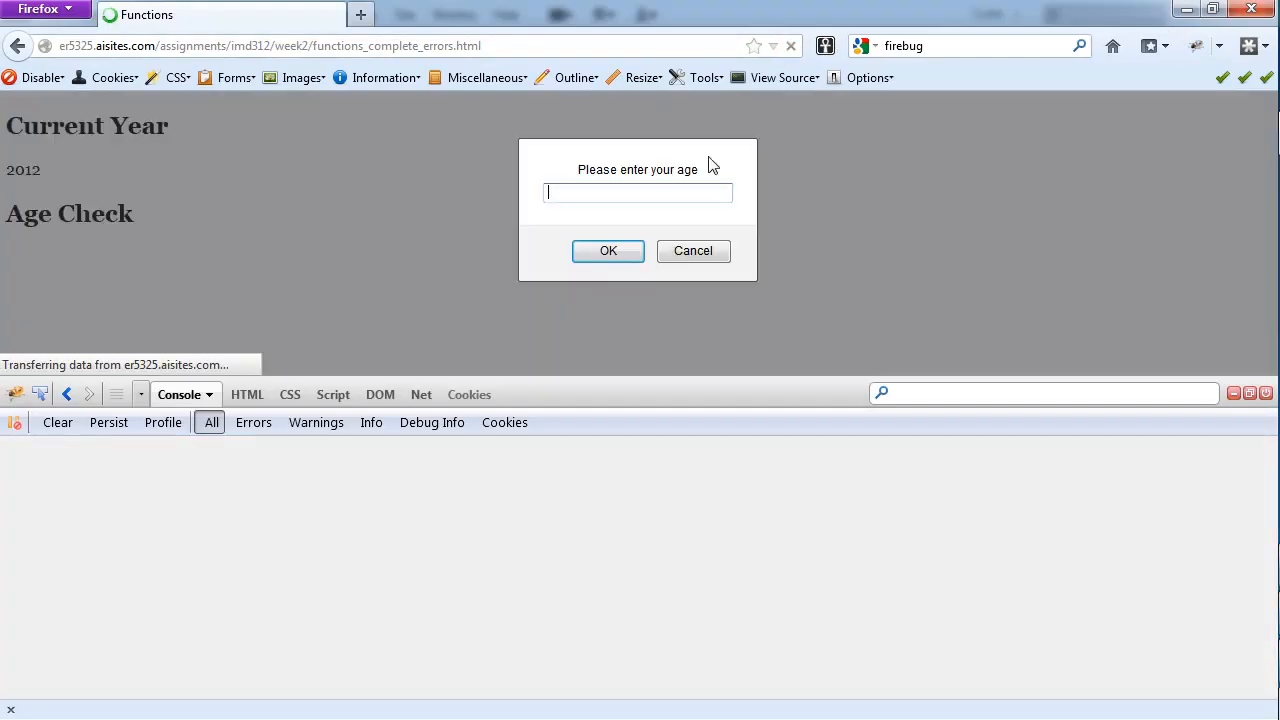
Answer the age prompt on the reloaded page, leaving only the isNAN and widh errors
left_click(608, 251)
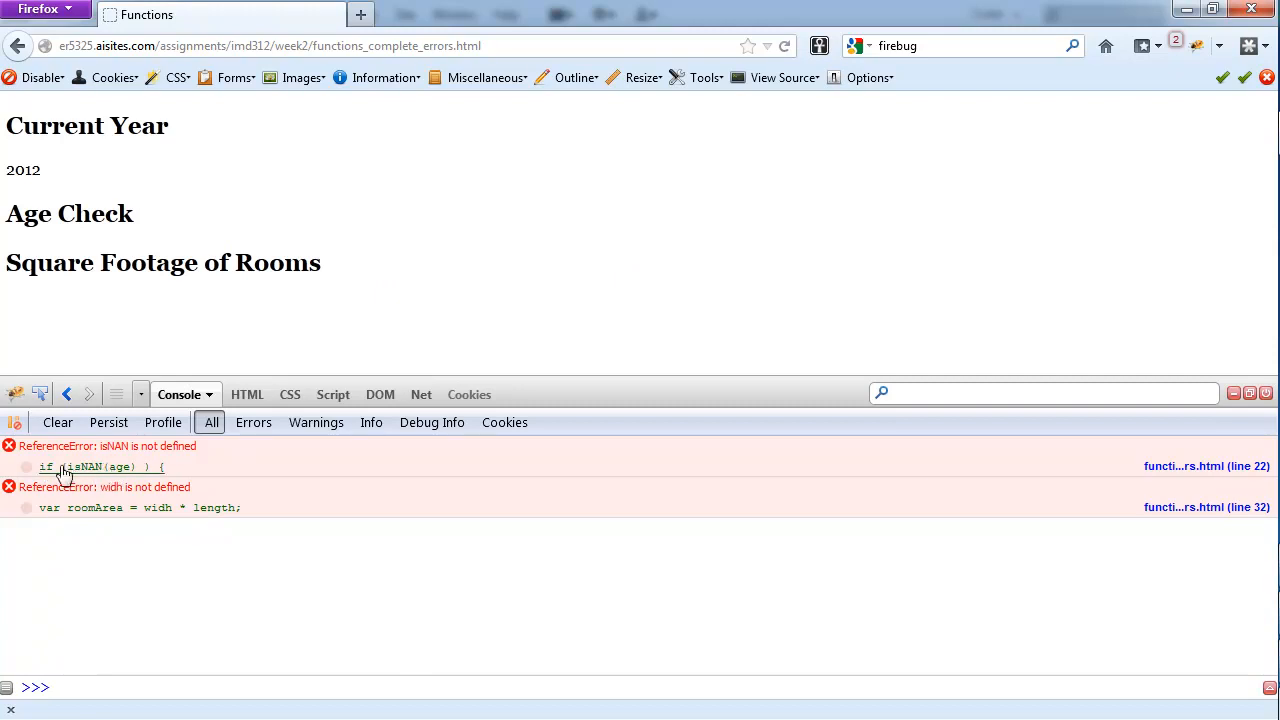
mouse_move(107, 473)
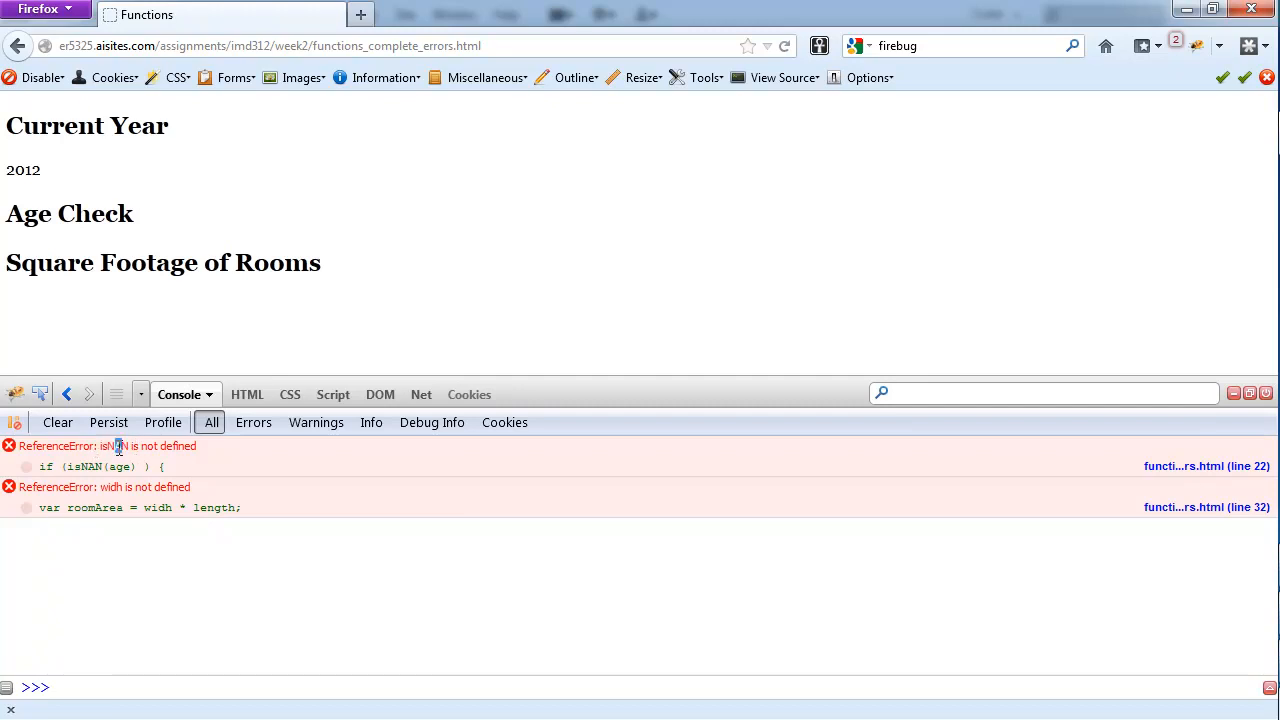
mouse_move(1109, 566)
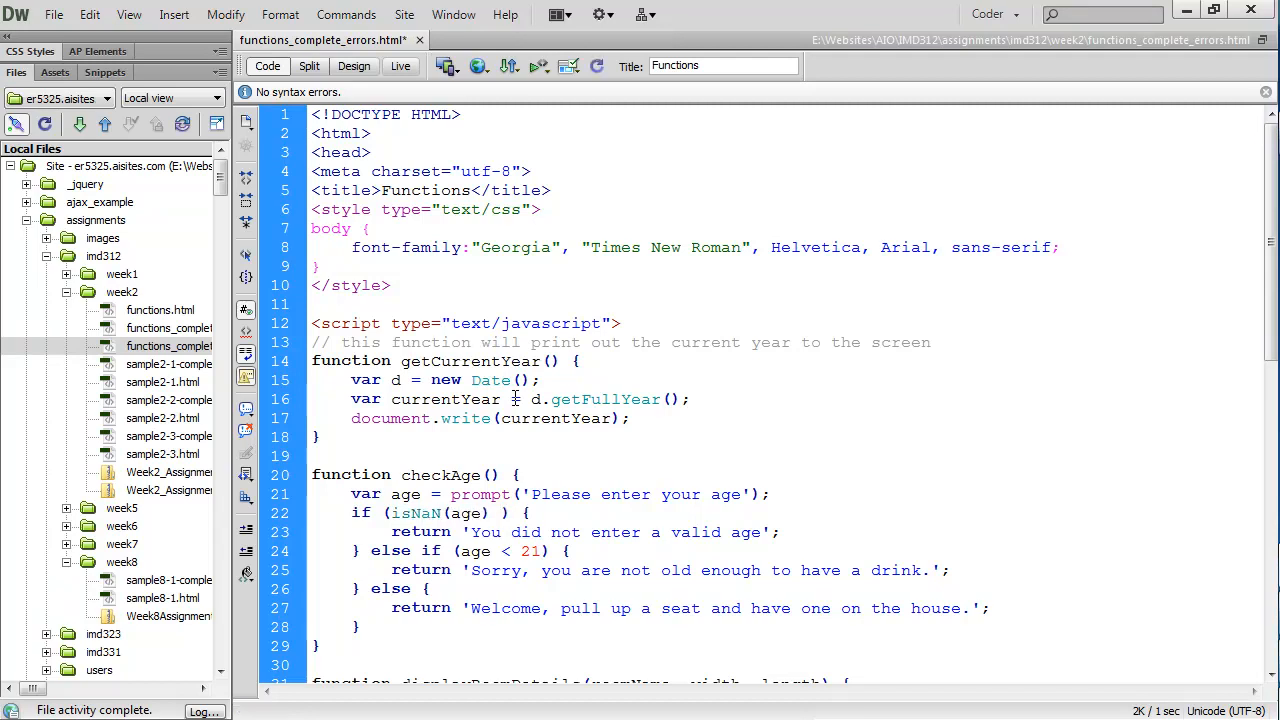
Correct isNAN to isNaN in the line 22 age check
left_click(430, 513)
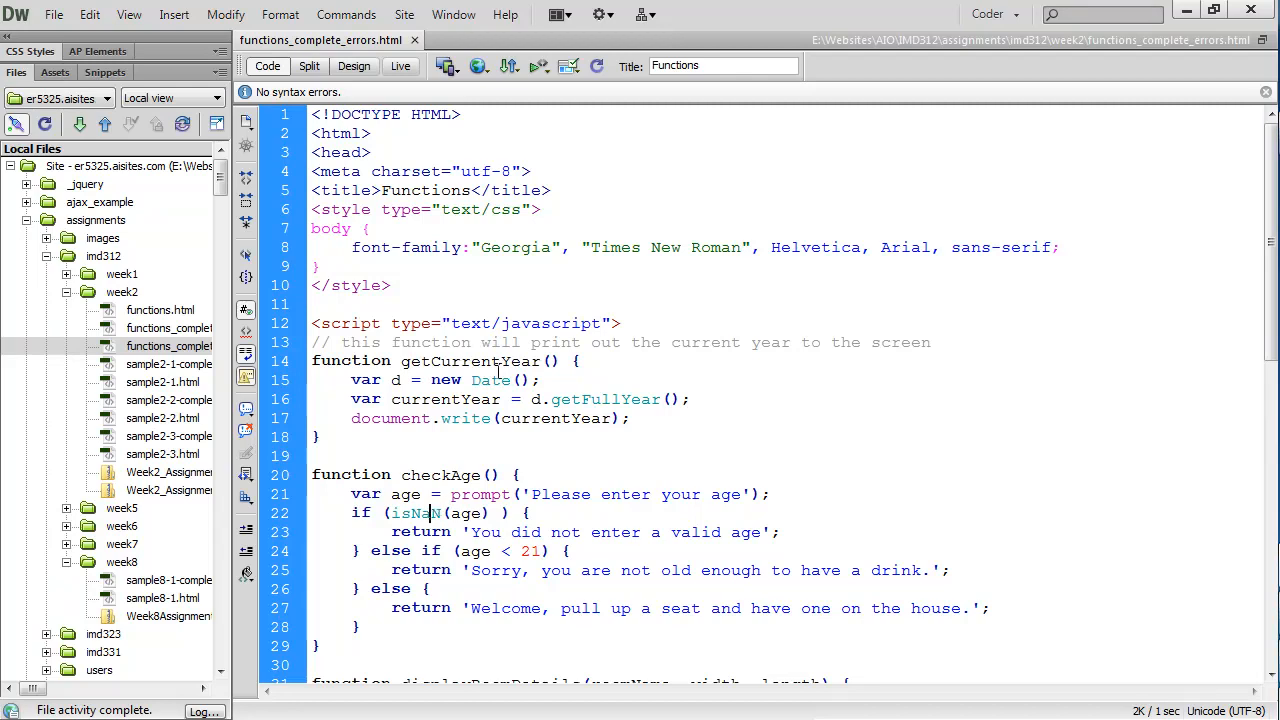
double_click(414, 513)
type("A")
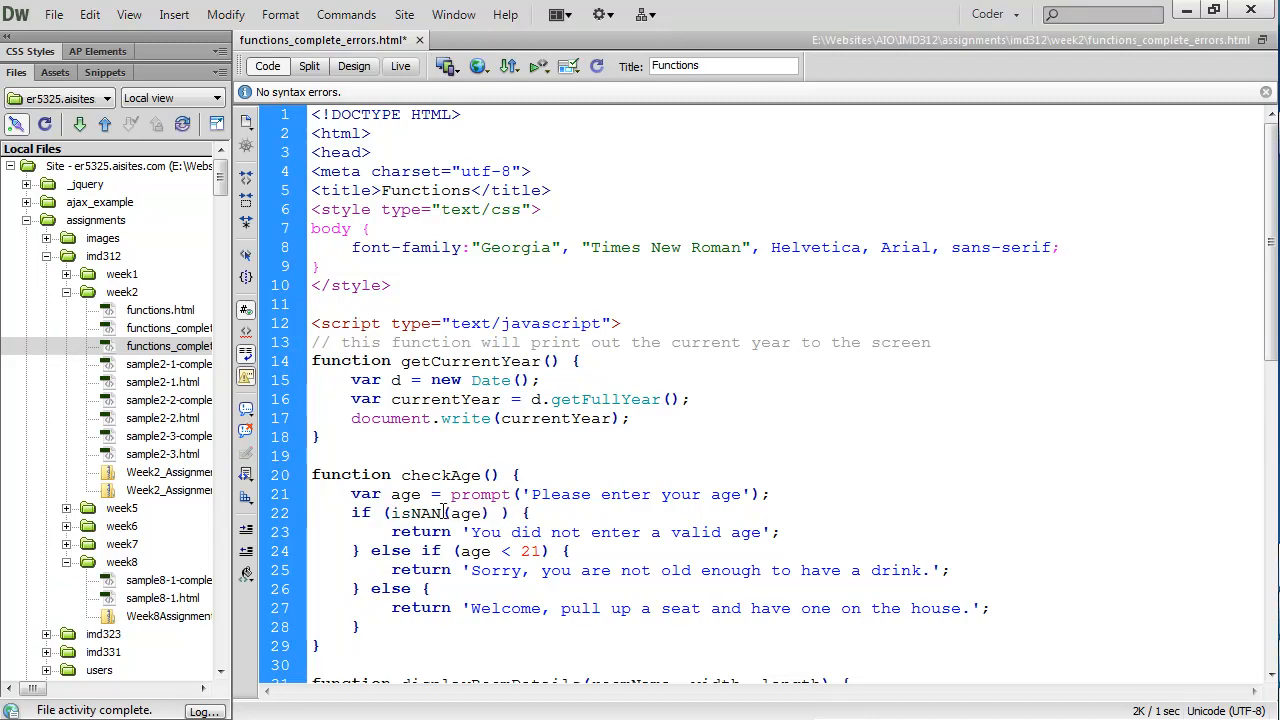
left_click(519, 418)
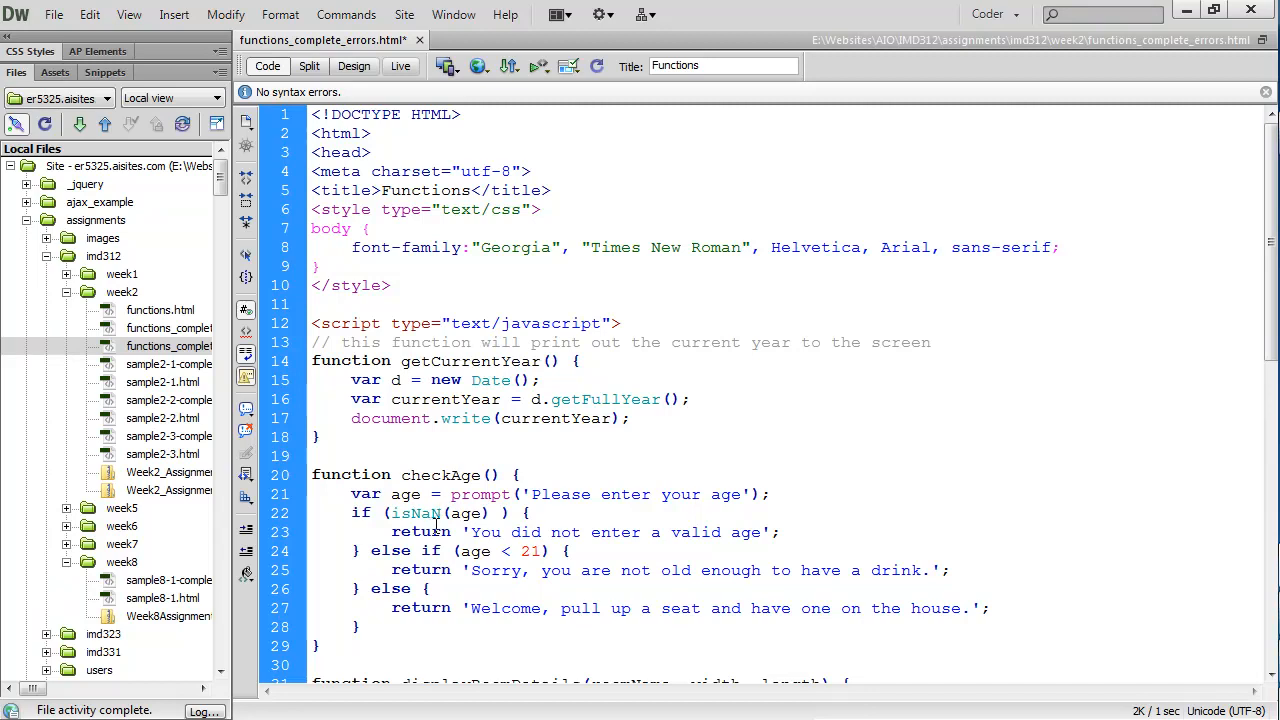
double_click(465, 418)
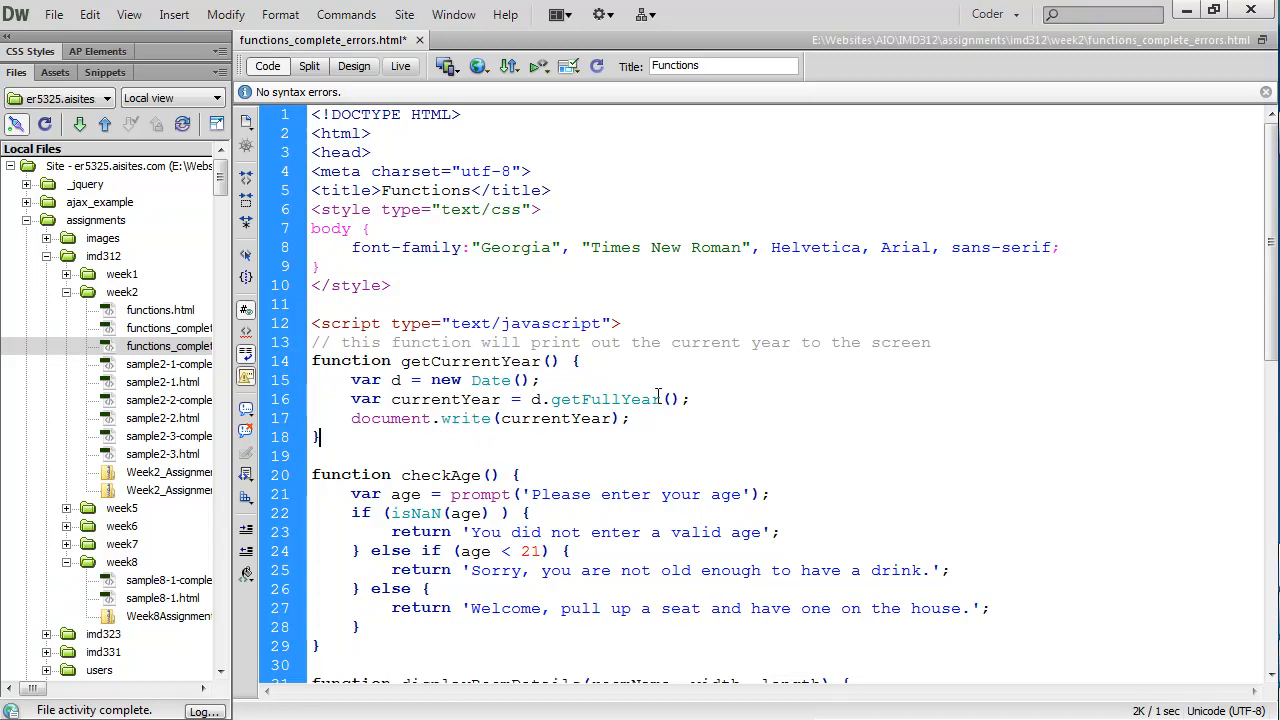
double_click(605, 399)
type("32")
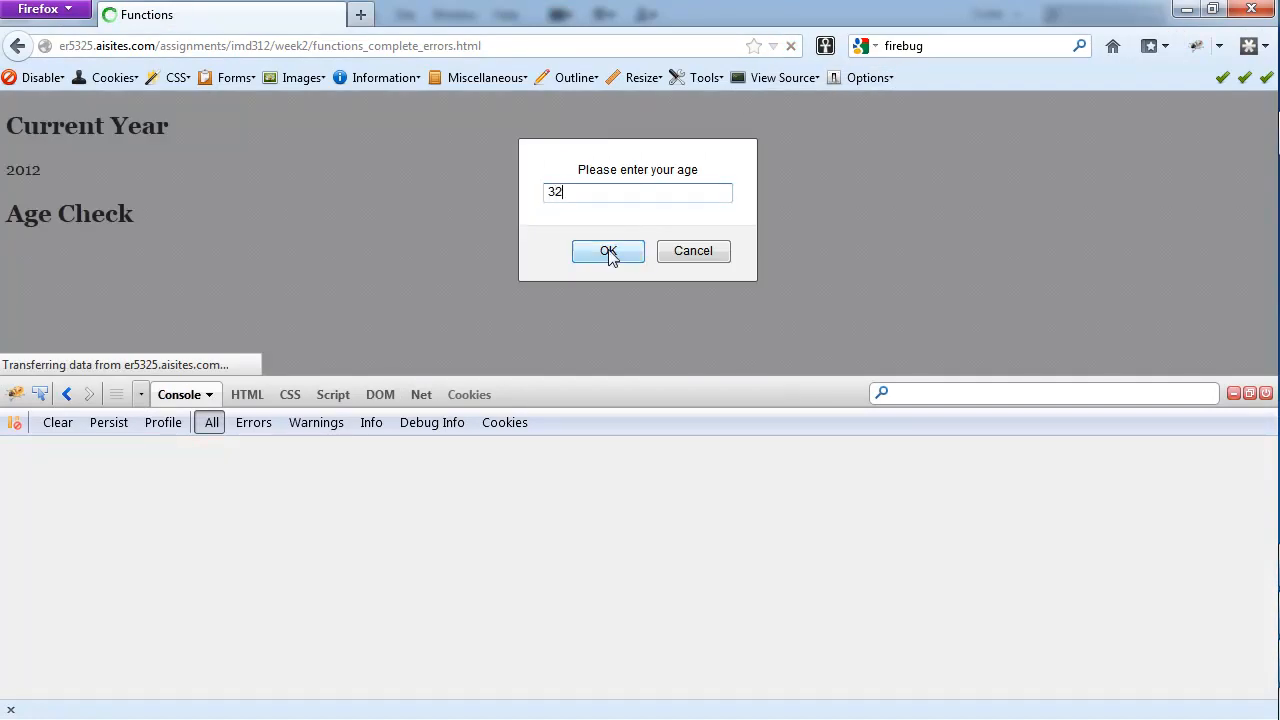
Submit the age prompt and select 'widh' in Firebug's remaining not-defined error
left_click(608, 251)
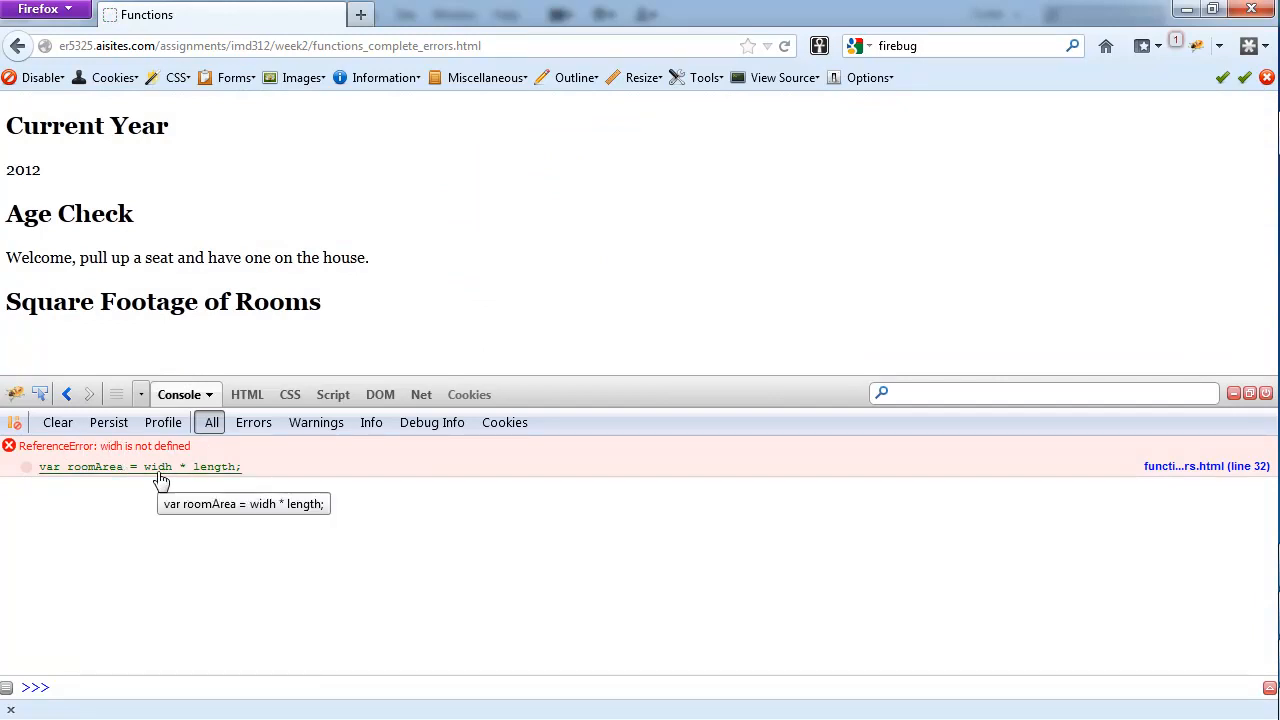
mouse_move(178, 462)
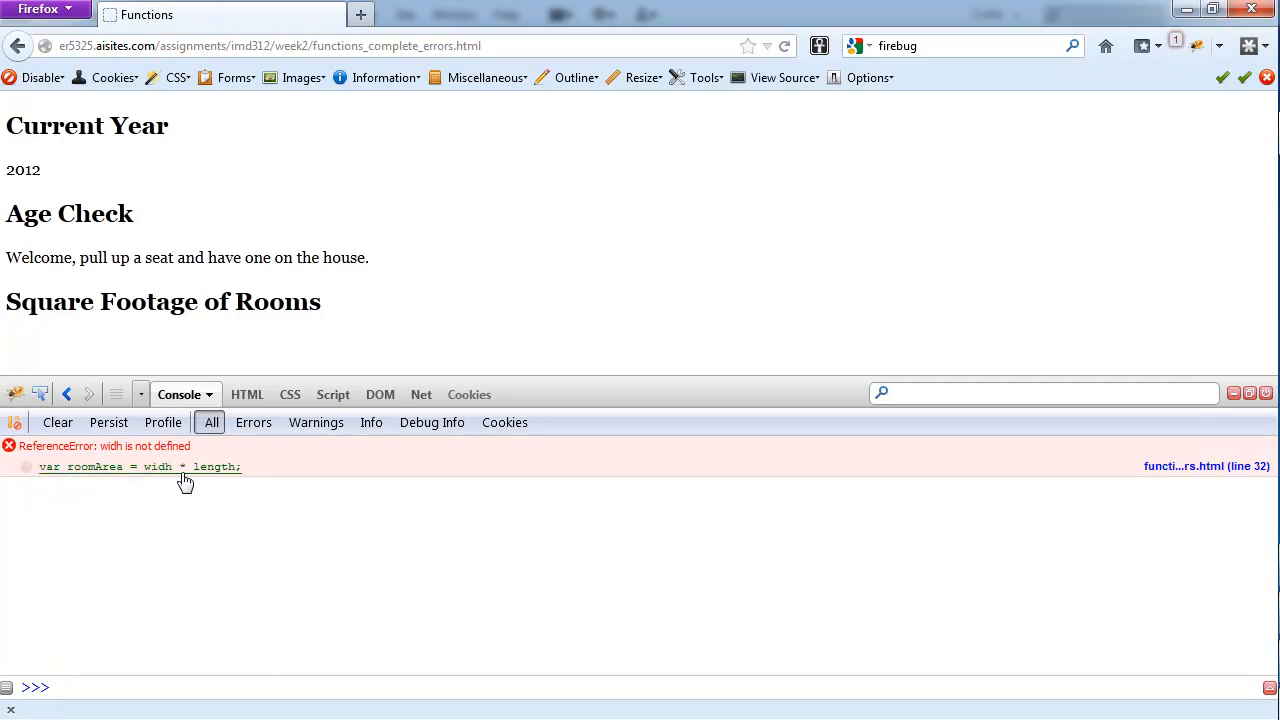
mouse_move(170, 470)
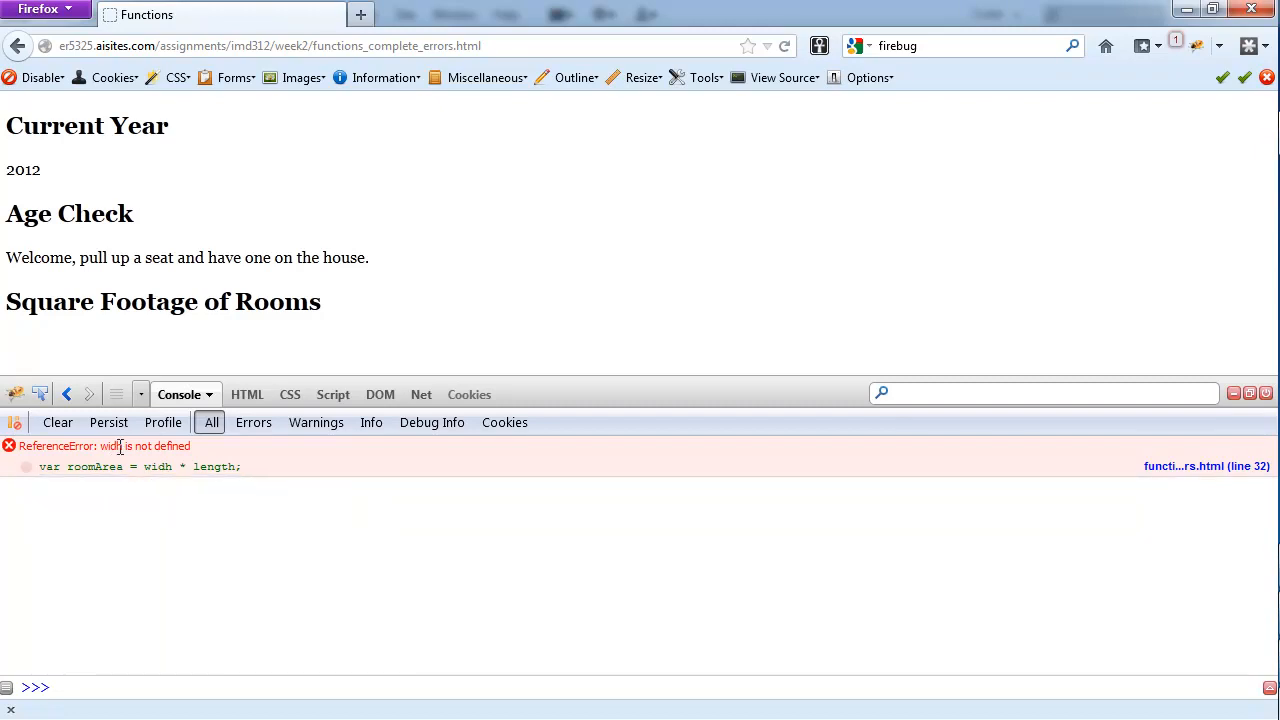
double_click(110, 446)
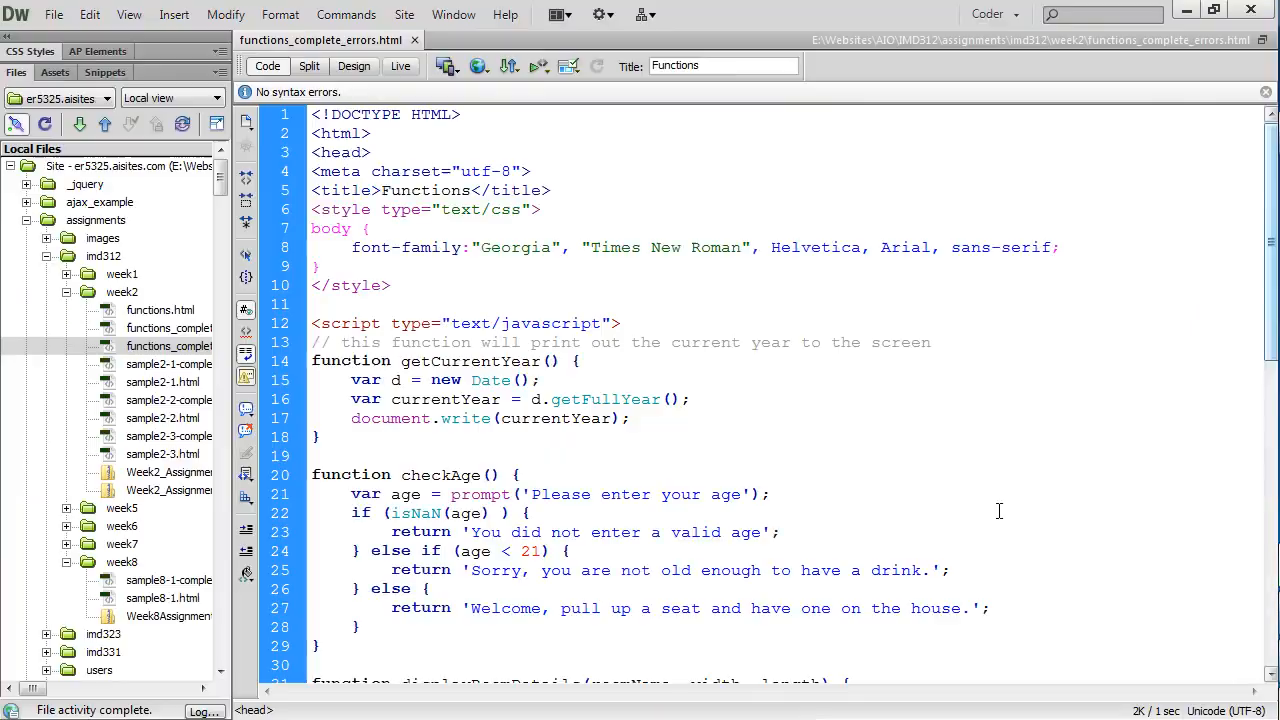
Replace 'widh' with 'width' on line 32 and Put the file to the server
scroll("down", 3)
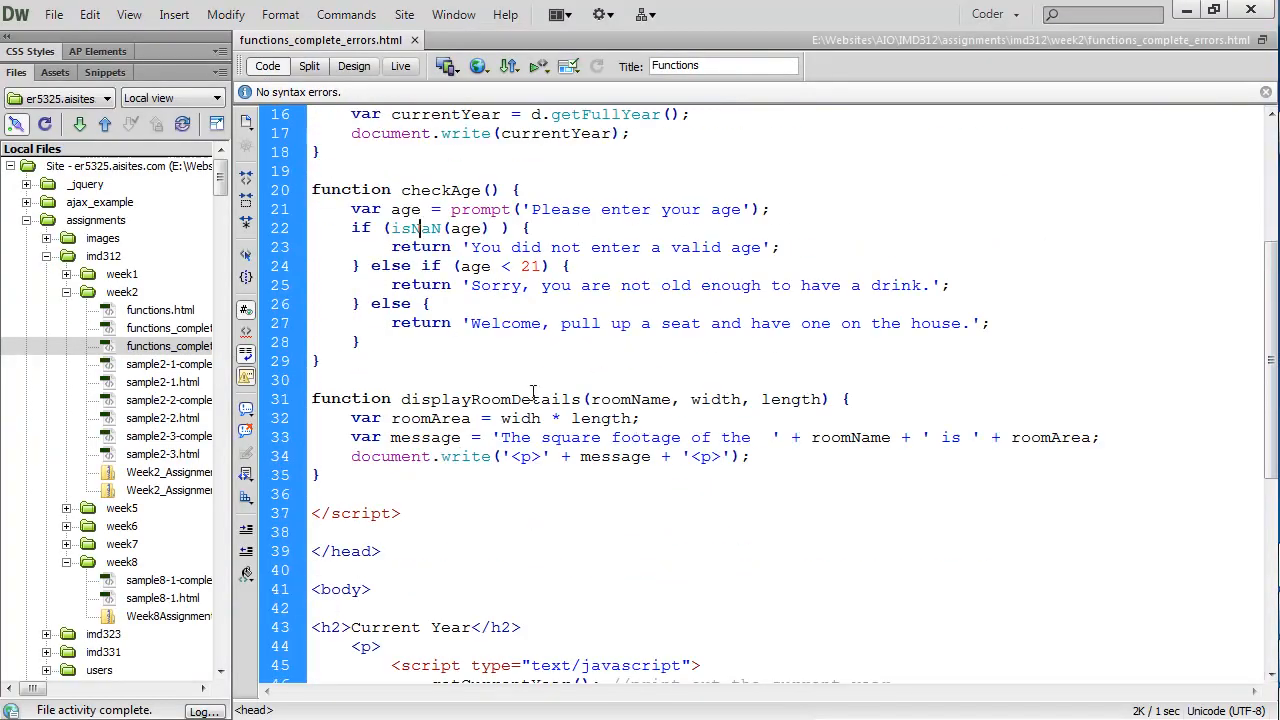
triple_click(565, 399)
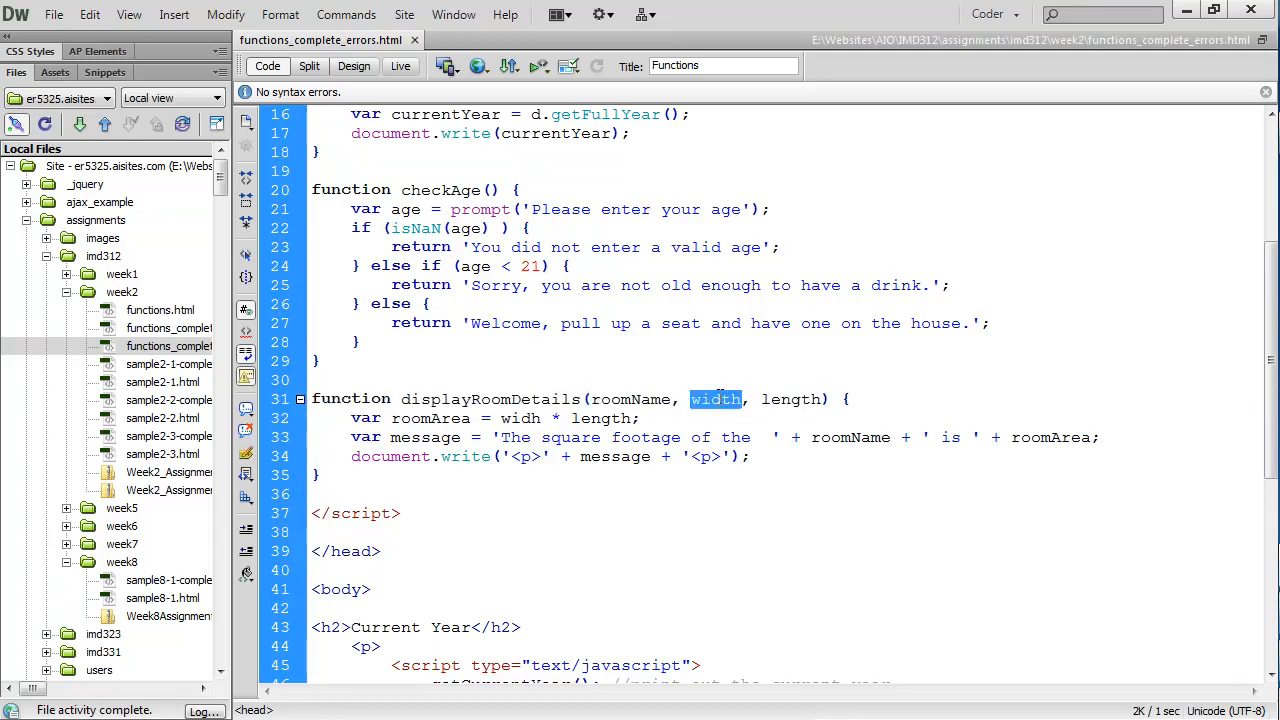
double_click(791, 399)
type("t")
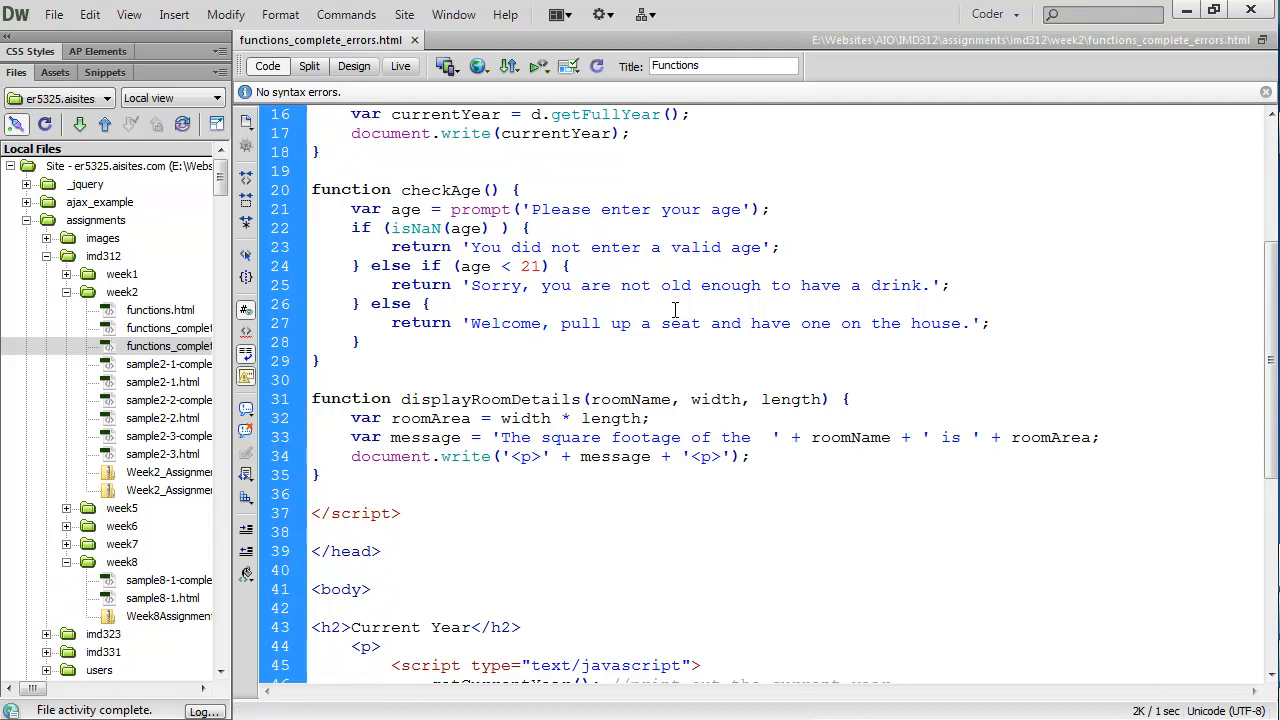
left_click(509, 65)
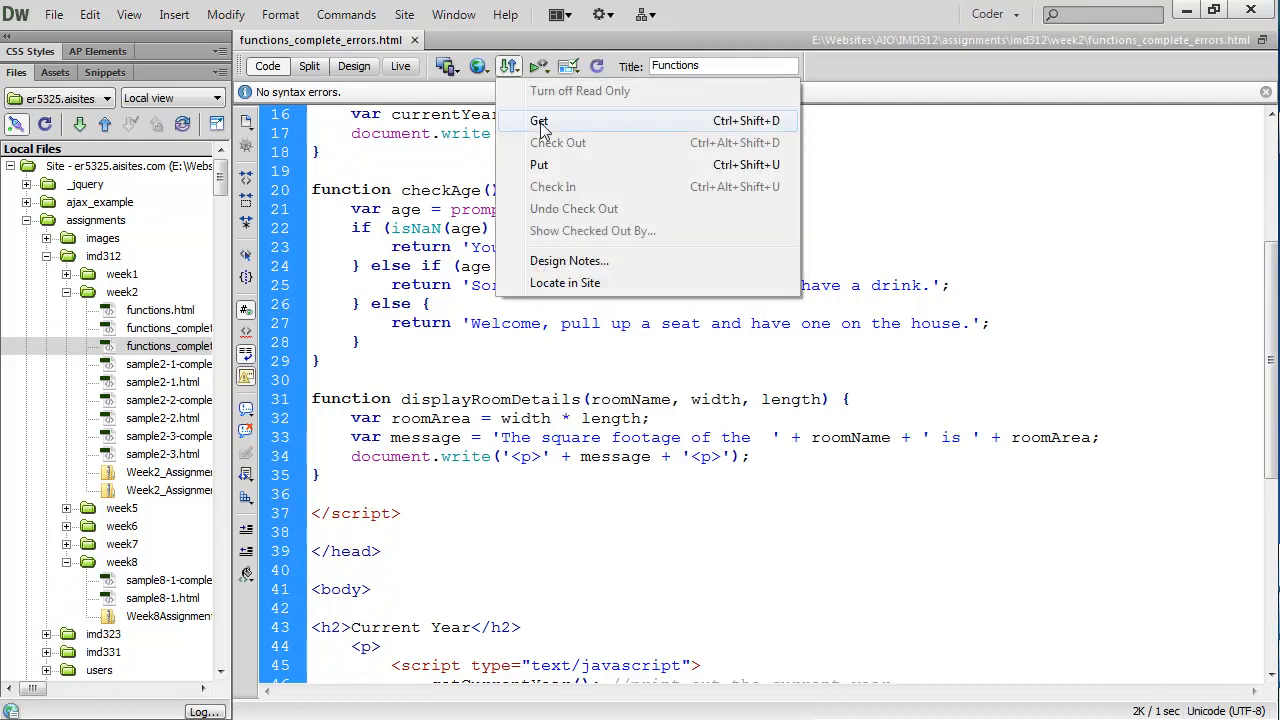
left_click(539, 120)
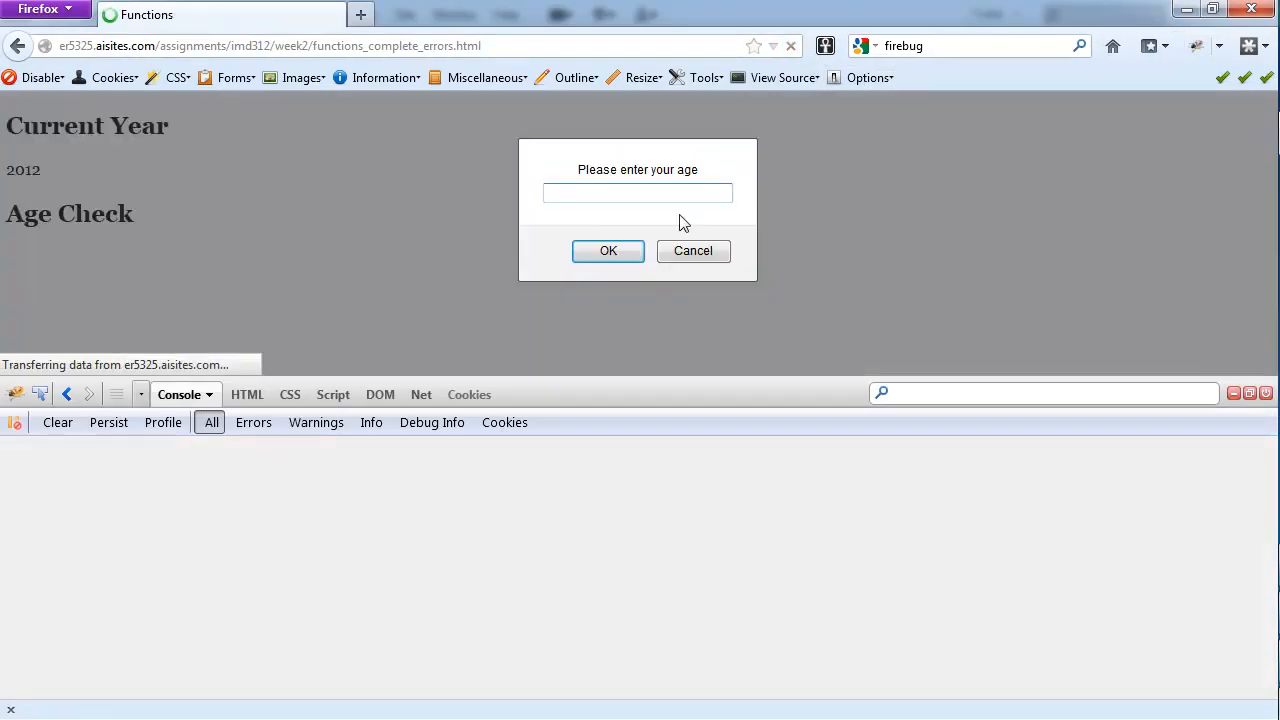
Submit the age prompt, showing square footage 150 with an empty Firebug console
left_click(608, 251)
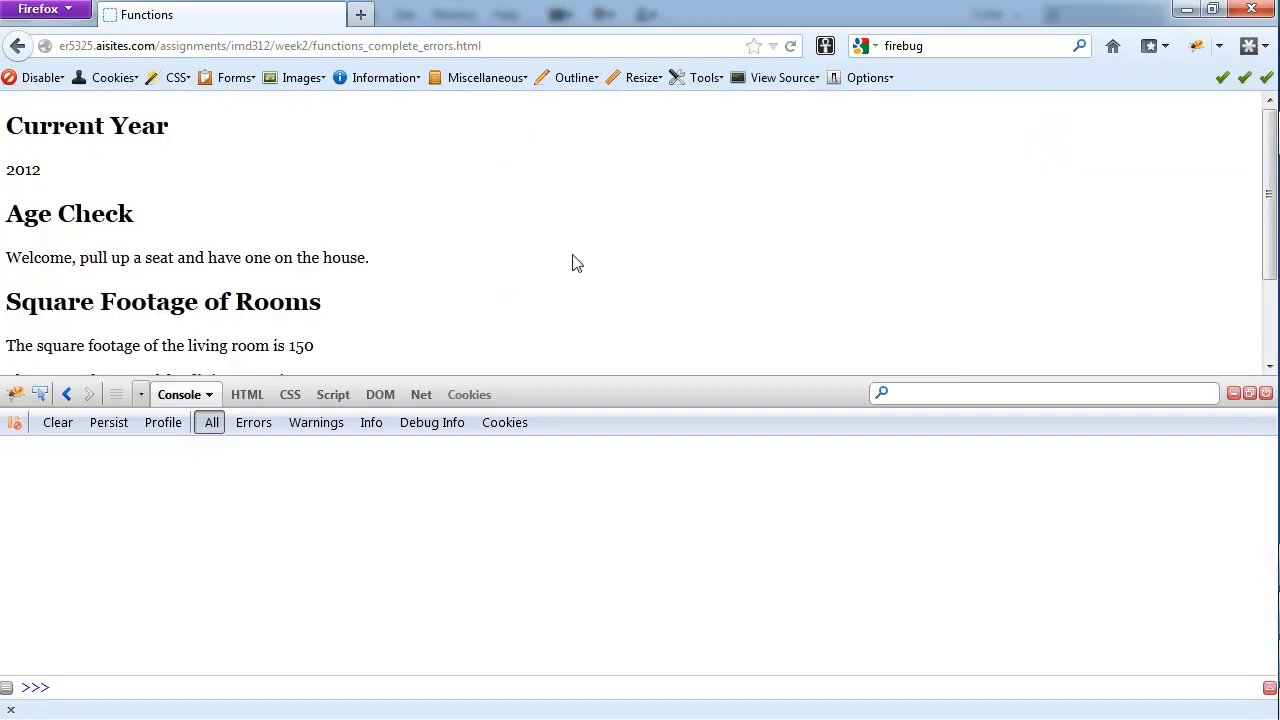
mouse_move(495, 378)
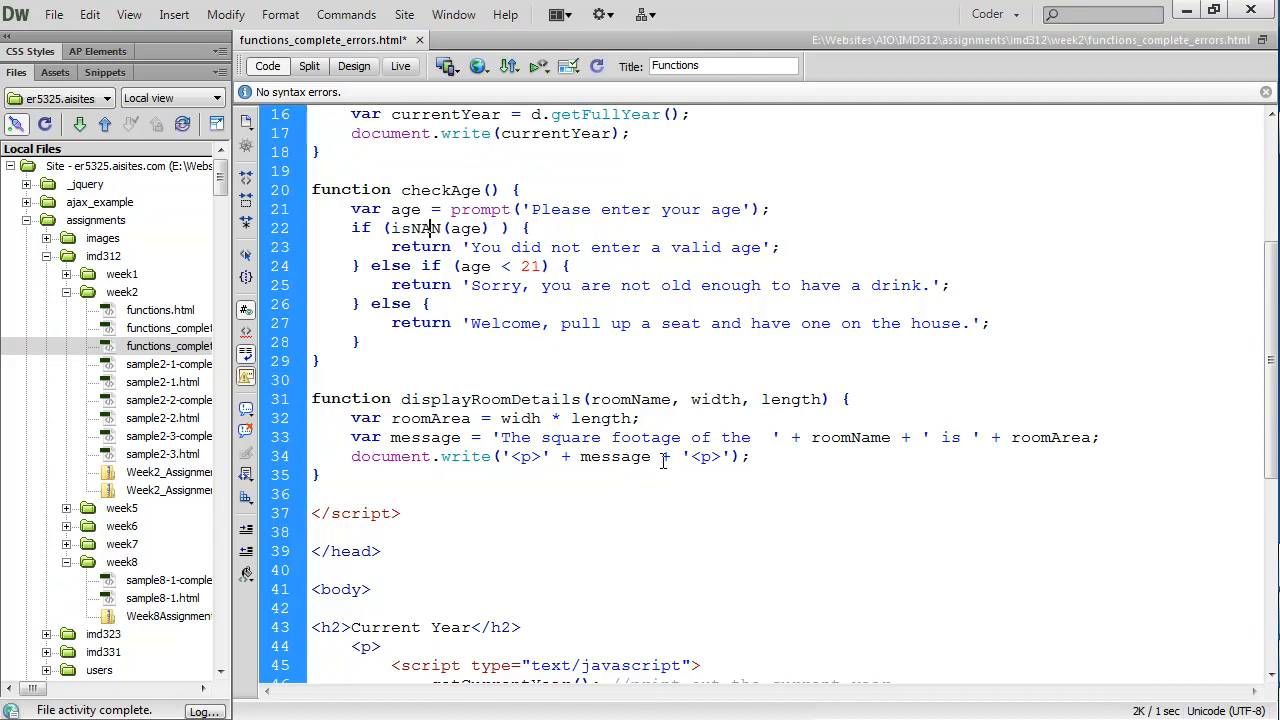
Scroll through the script's comments, then bring up the functions page in Chrome
scroll("down", 3)
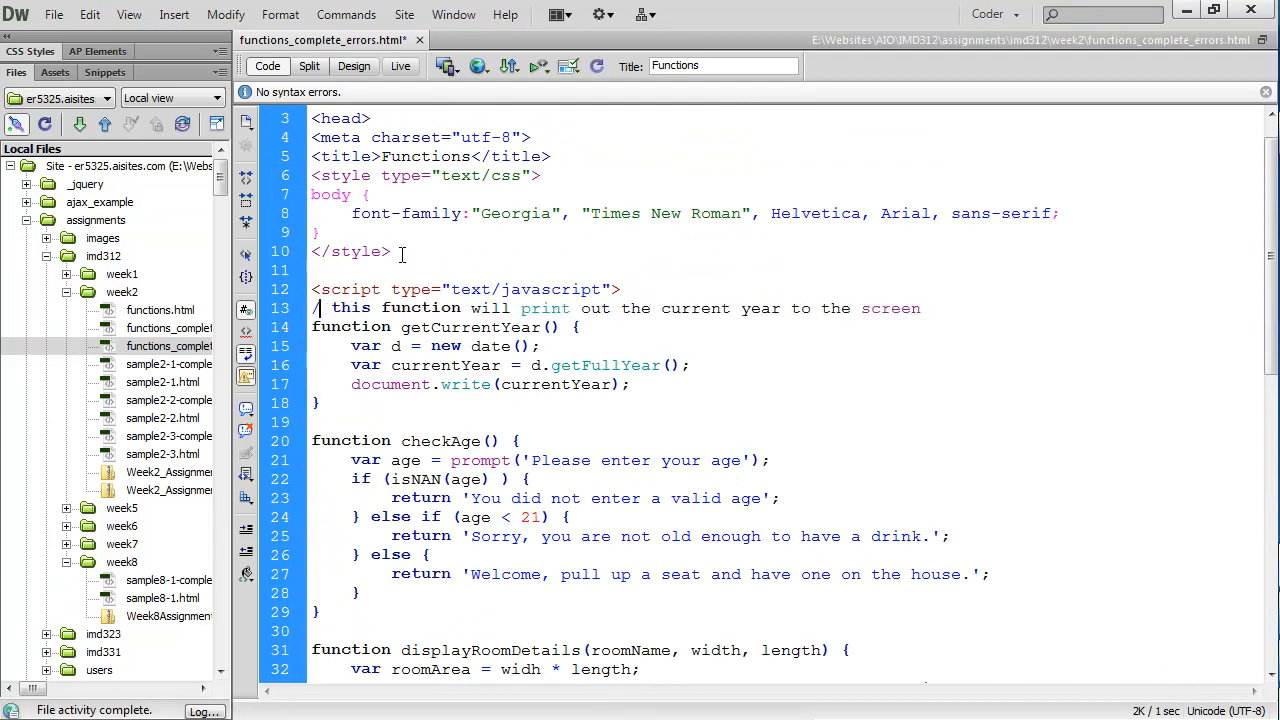
left_click(509, 66)
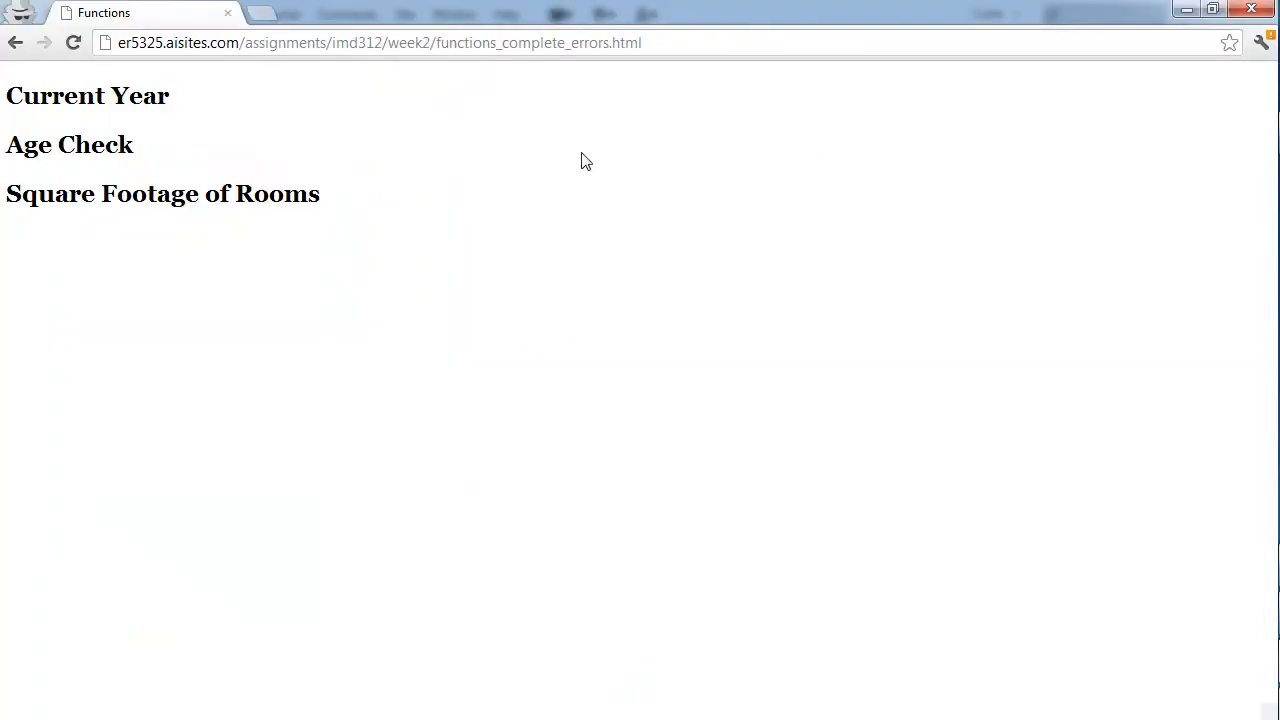
Select and deselect the page address, then open the wrench menu's Tools submenu
left_click(378, 42)
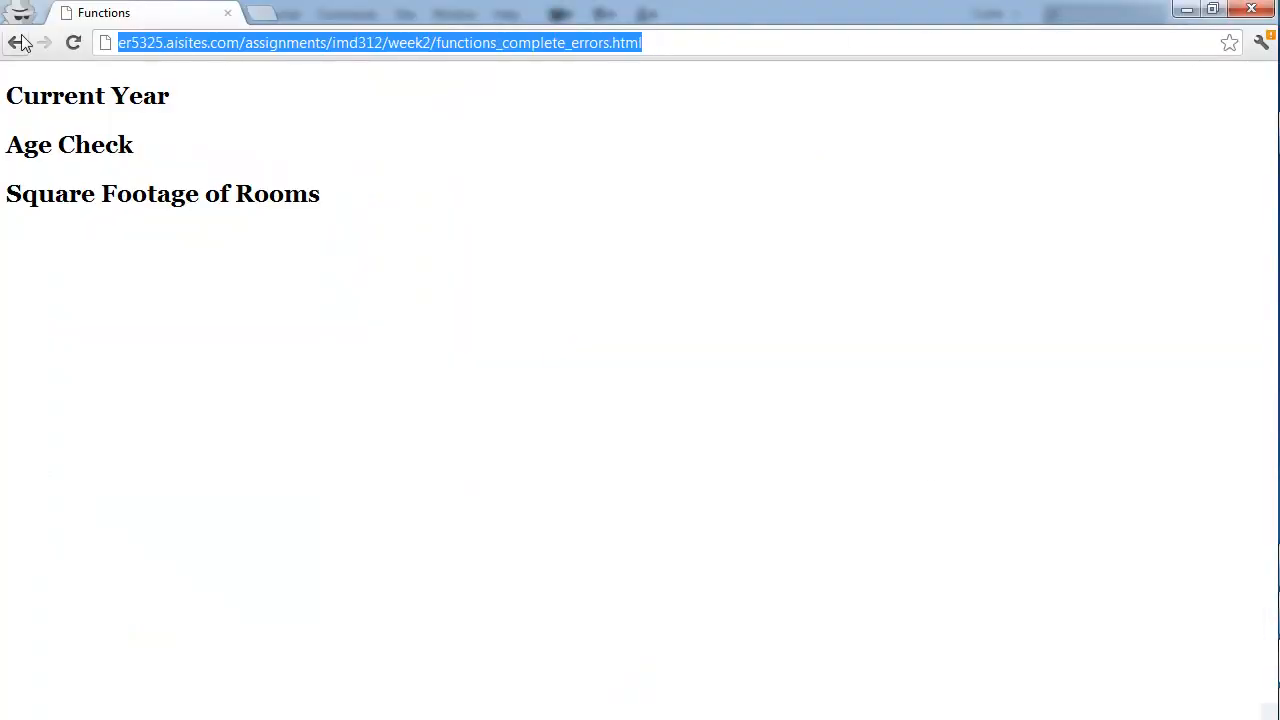
left_click(527, 119)
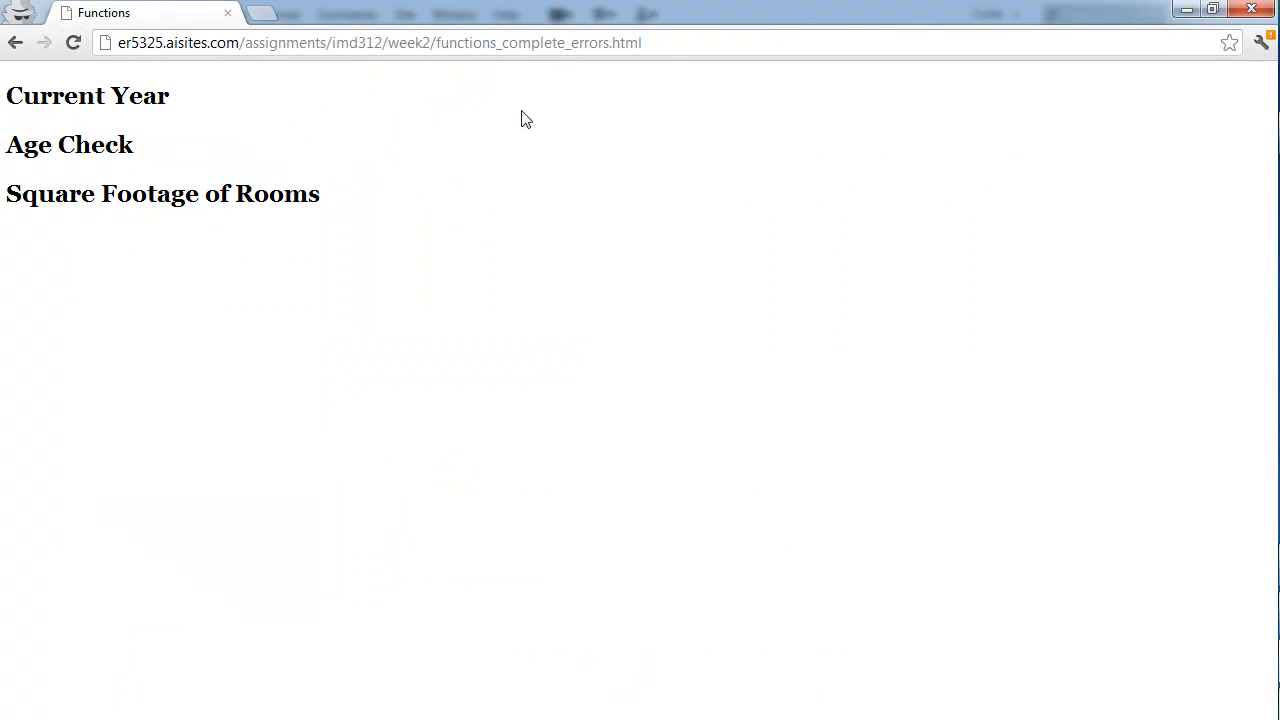
mouse_move(551, 114)
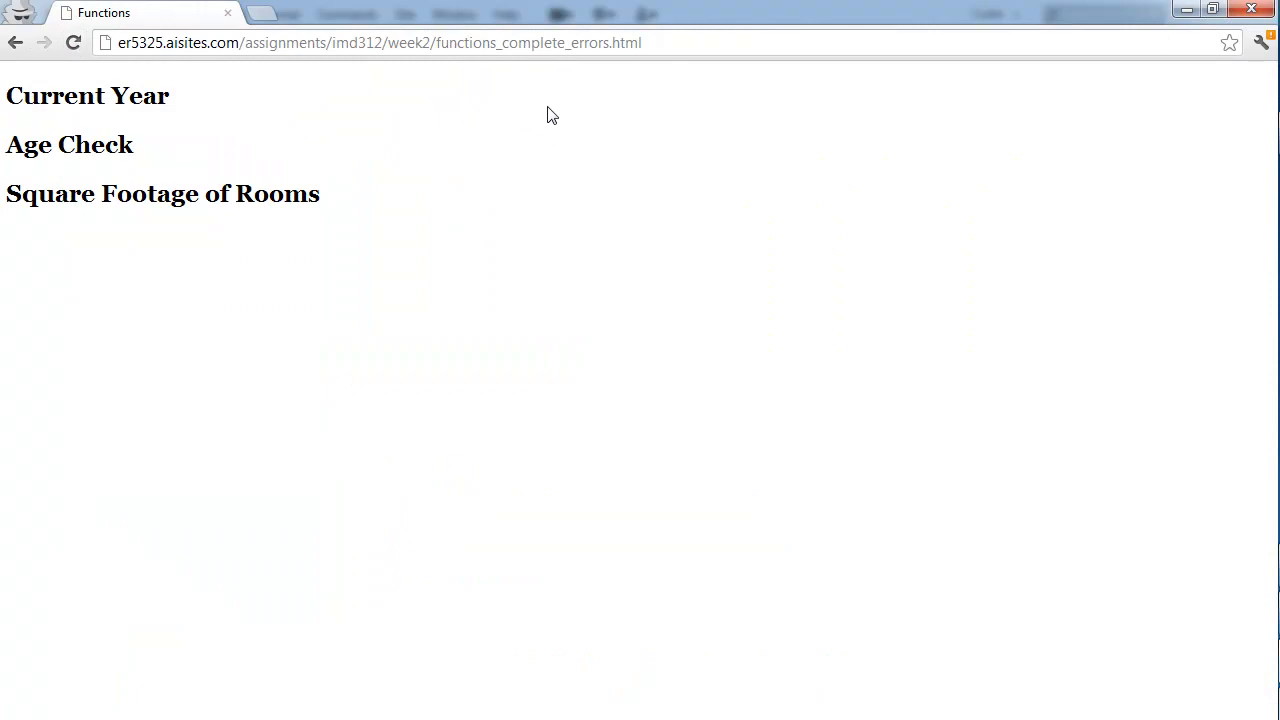
mouse_move(556, 111)
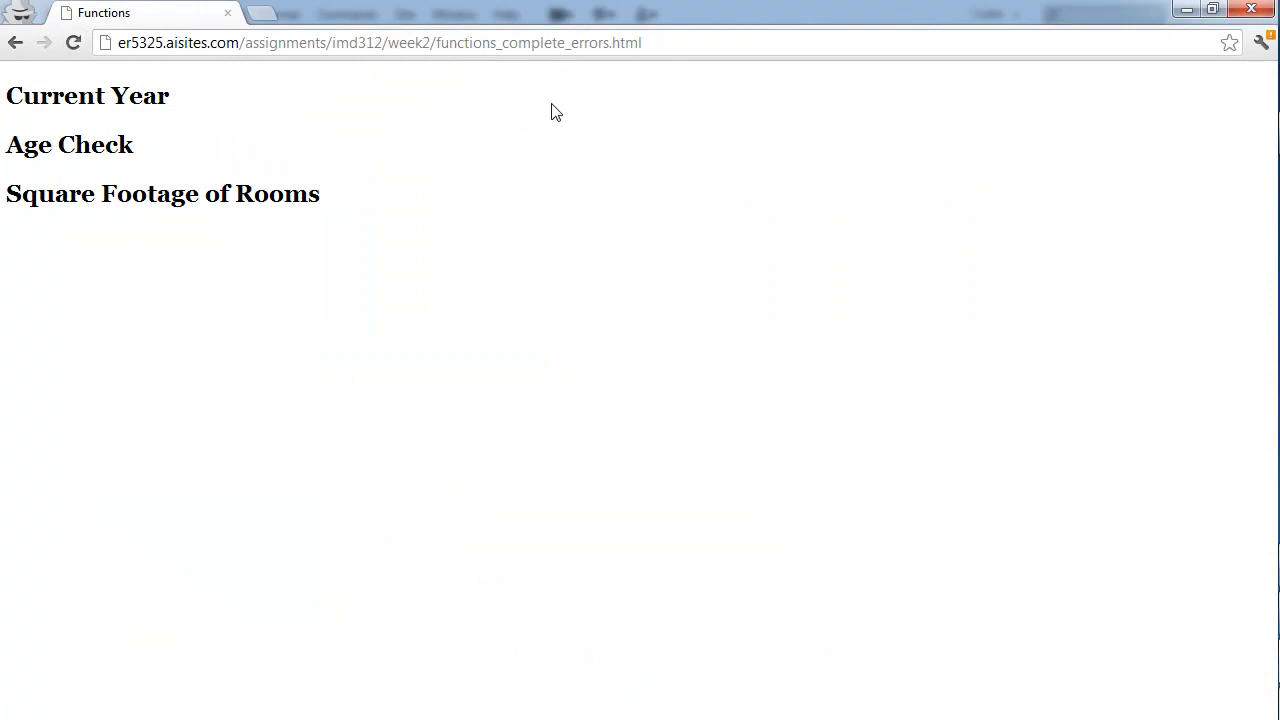
mouse_move(450, 76)
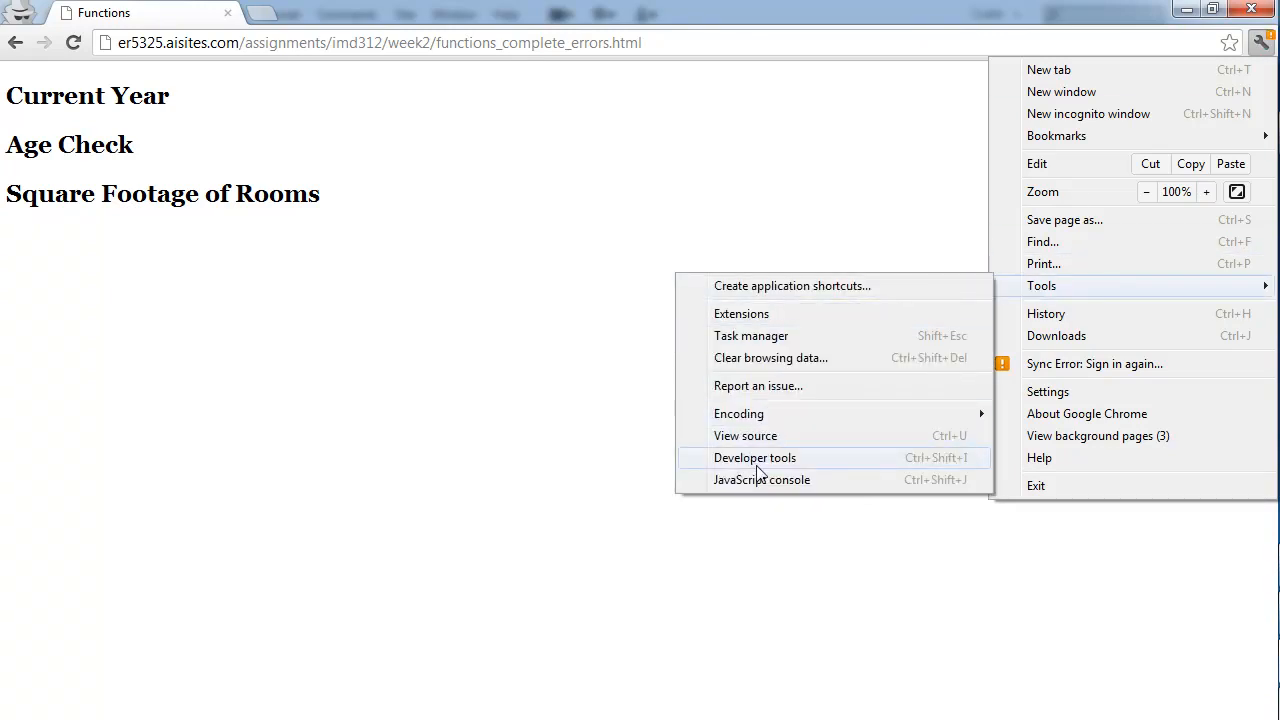
Open Developer tools and read the four script errors in the Console
left_click(754, 457)
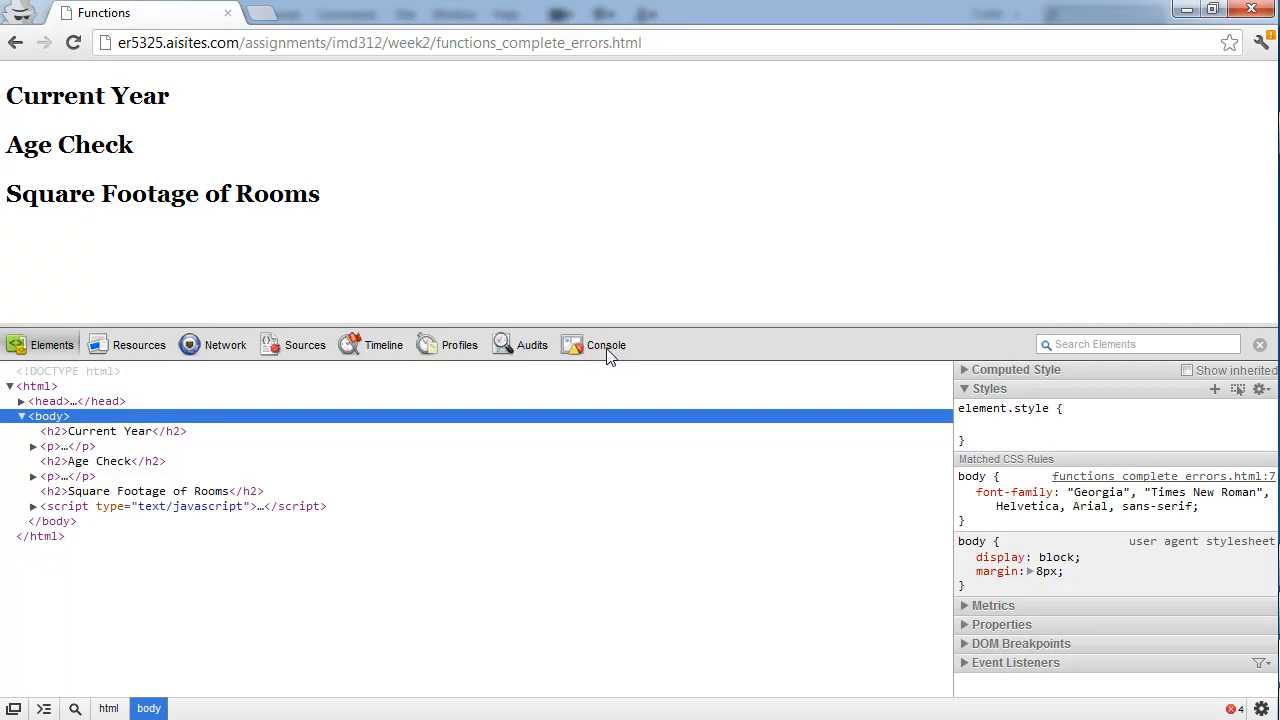
left_click(606, 345)
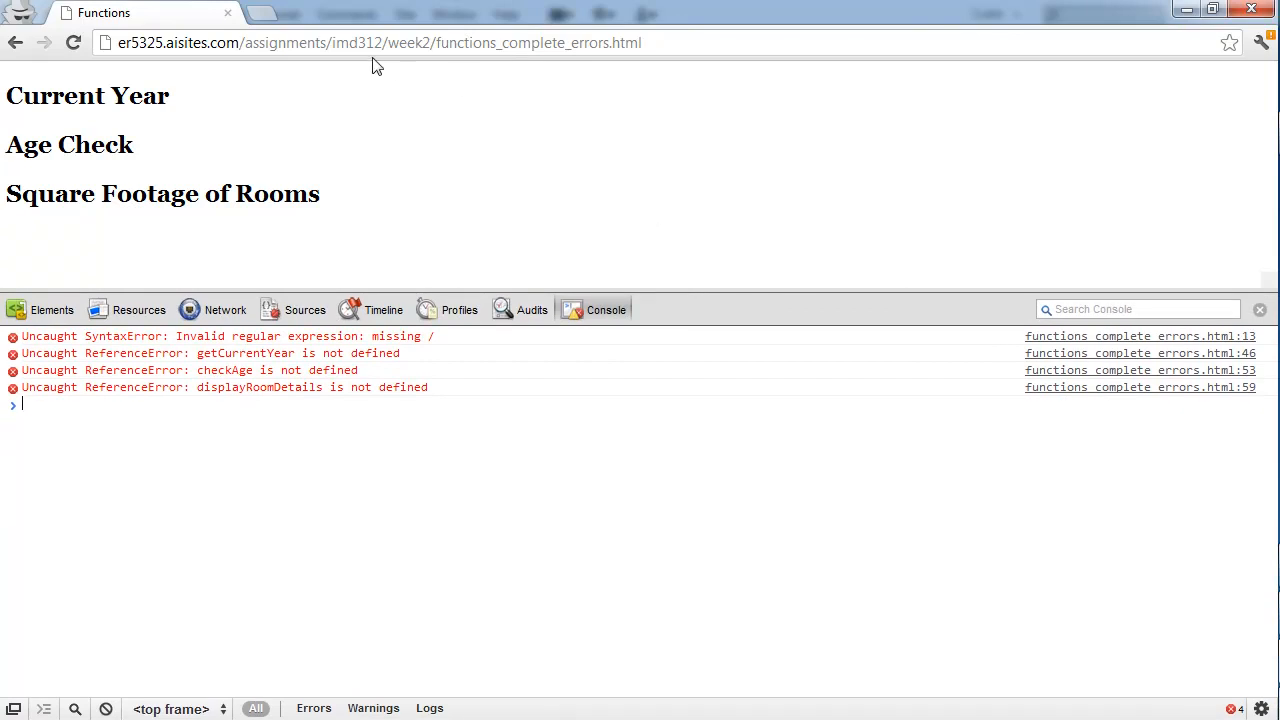
mouse_move(984, 313)
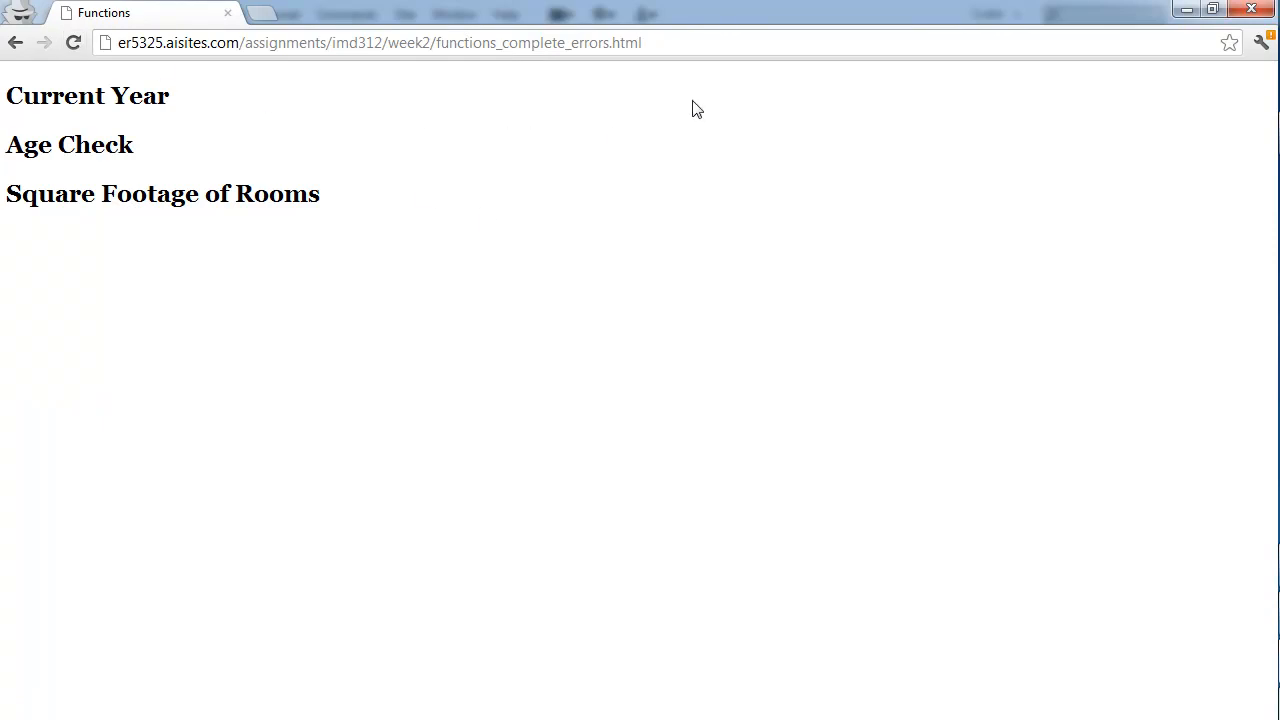
Reopen the developer console with F12 and select the page address
key("F12")
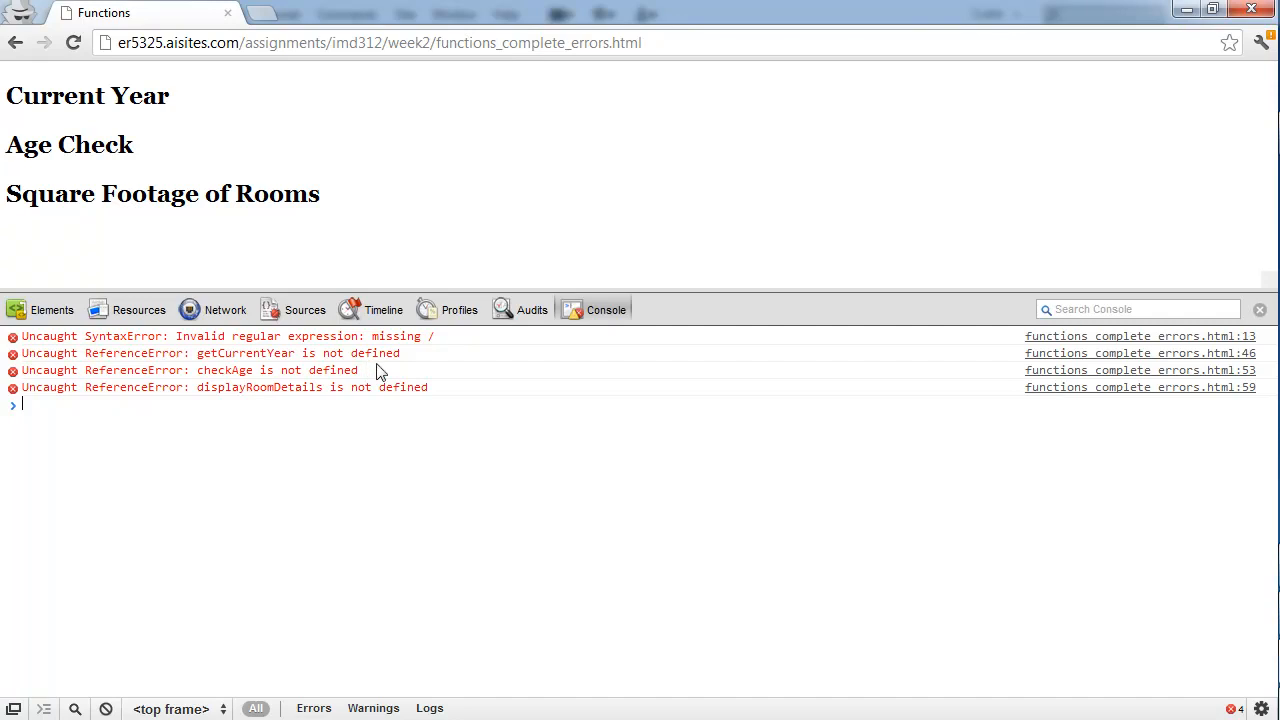
mouse_move(838, 99)
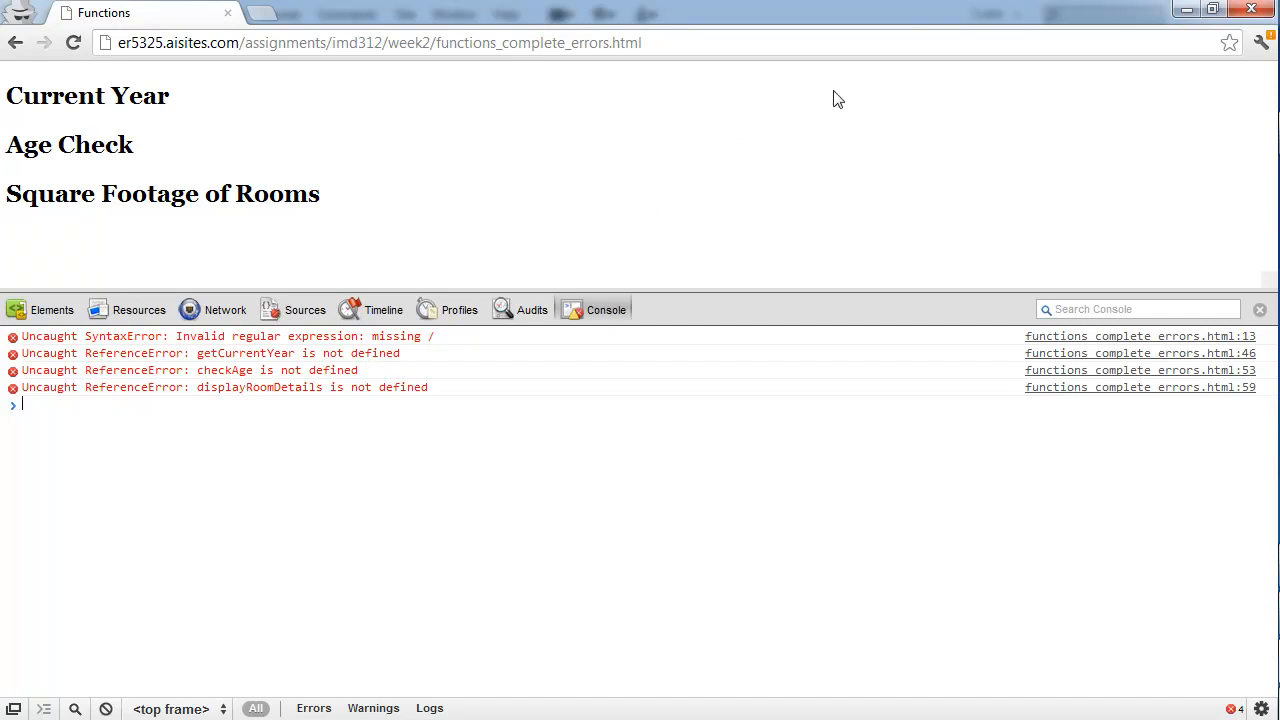
left_click(380, 42)
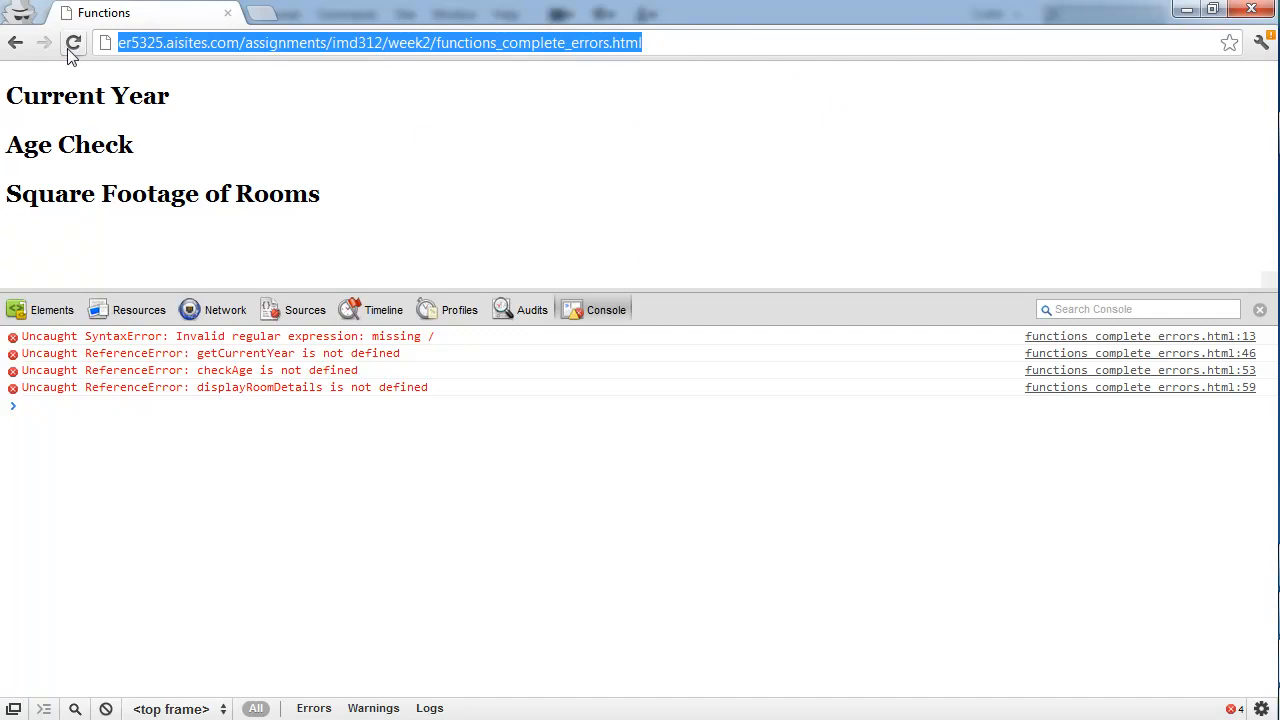
mouse_move(74, 42)
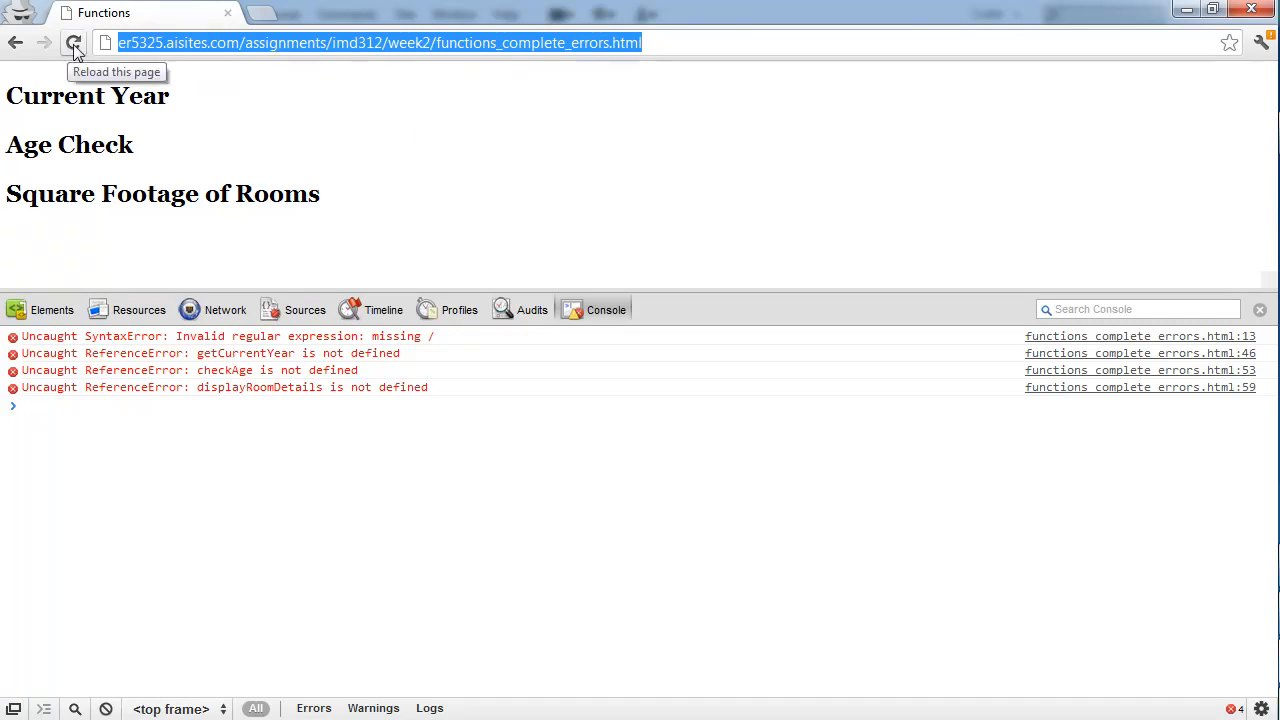
mouse_move(133, 343)
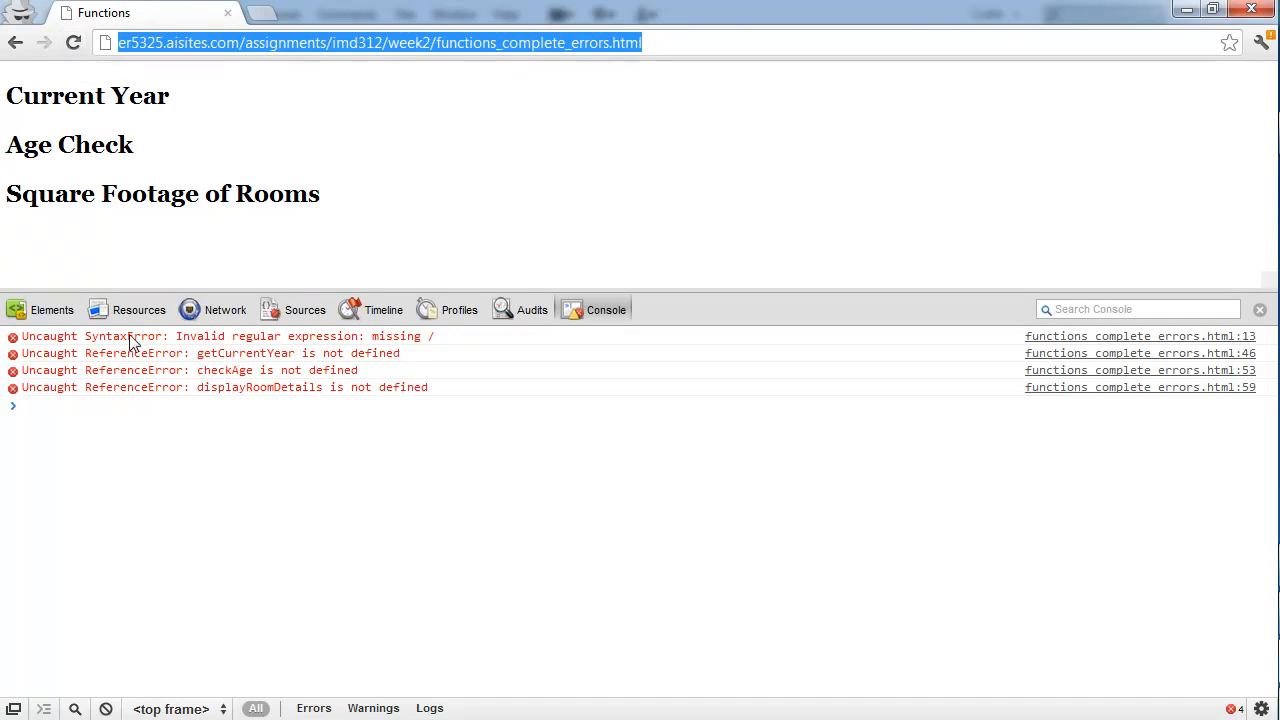
mouse_move(557, 306)
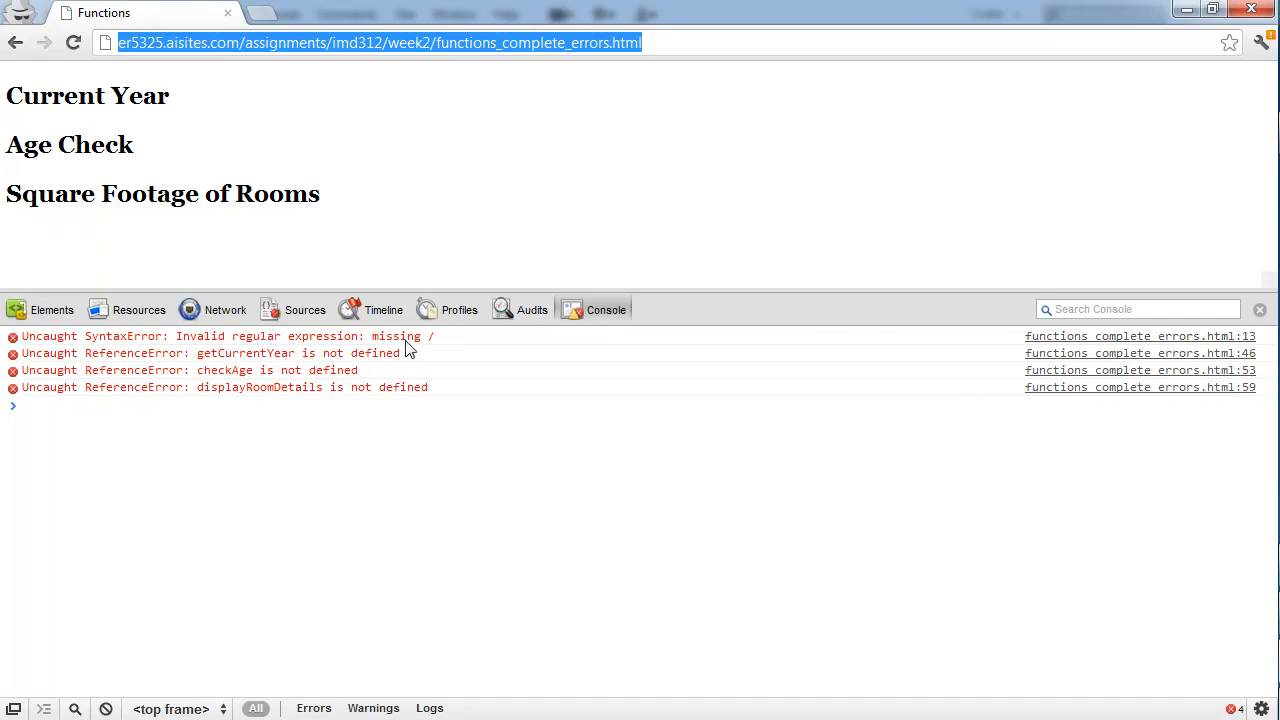
mouse_move(446, 347)
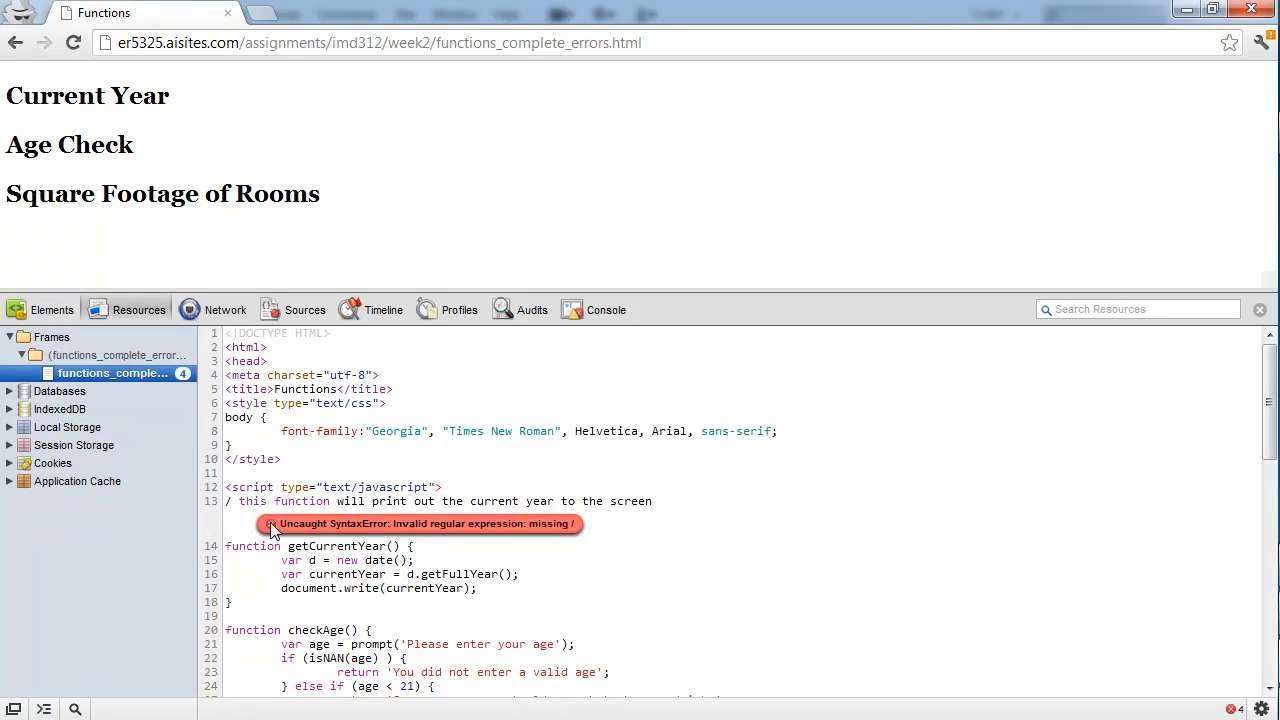
mouse_move(375, 531)
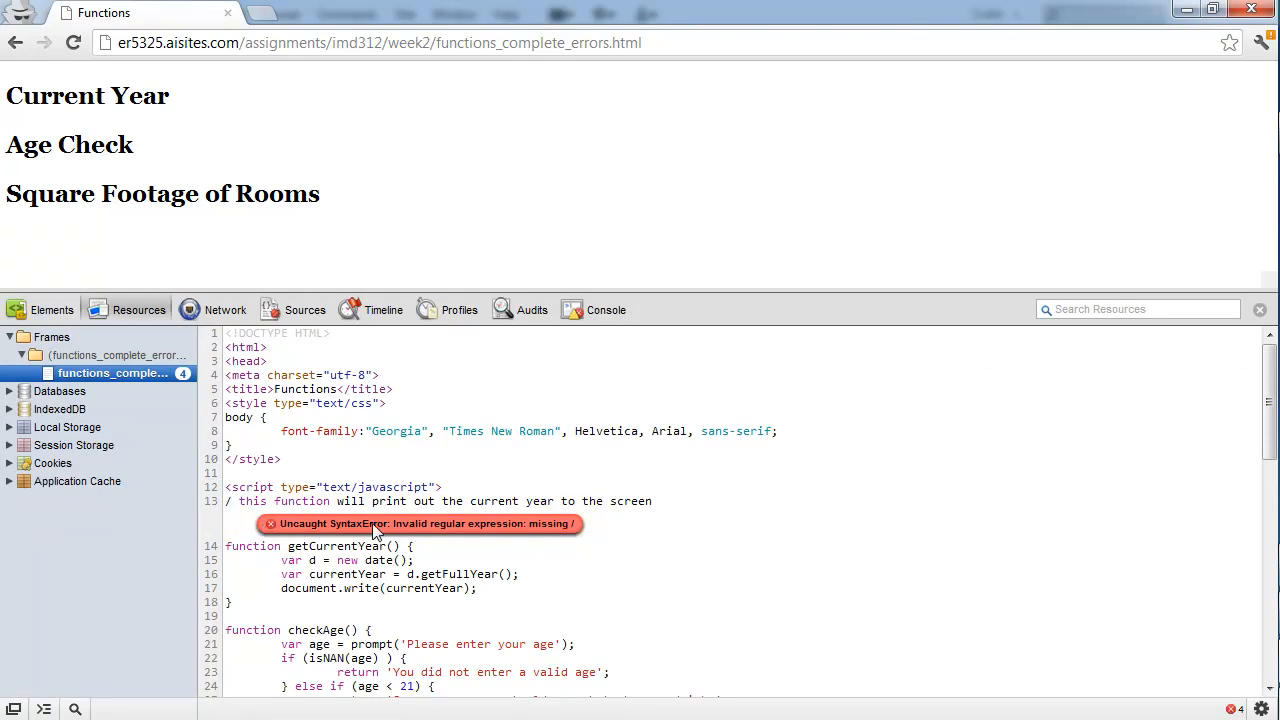
mouse_move(278, 533)
type("/")
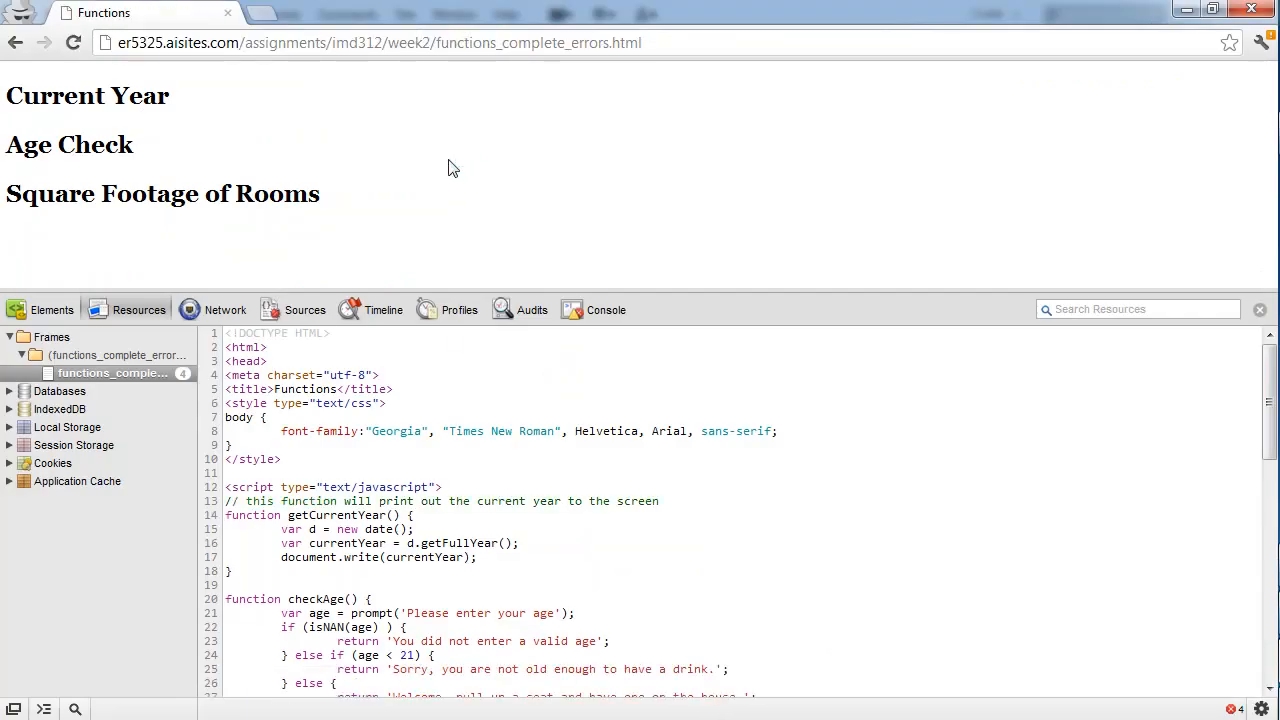
View the Console's unexpected identifier error at line 33 and three undefined-function errors
left_click(605, 309)
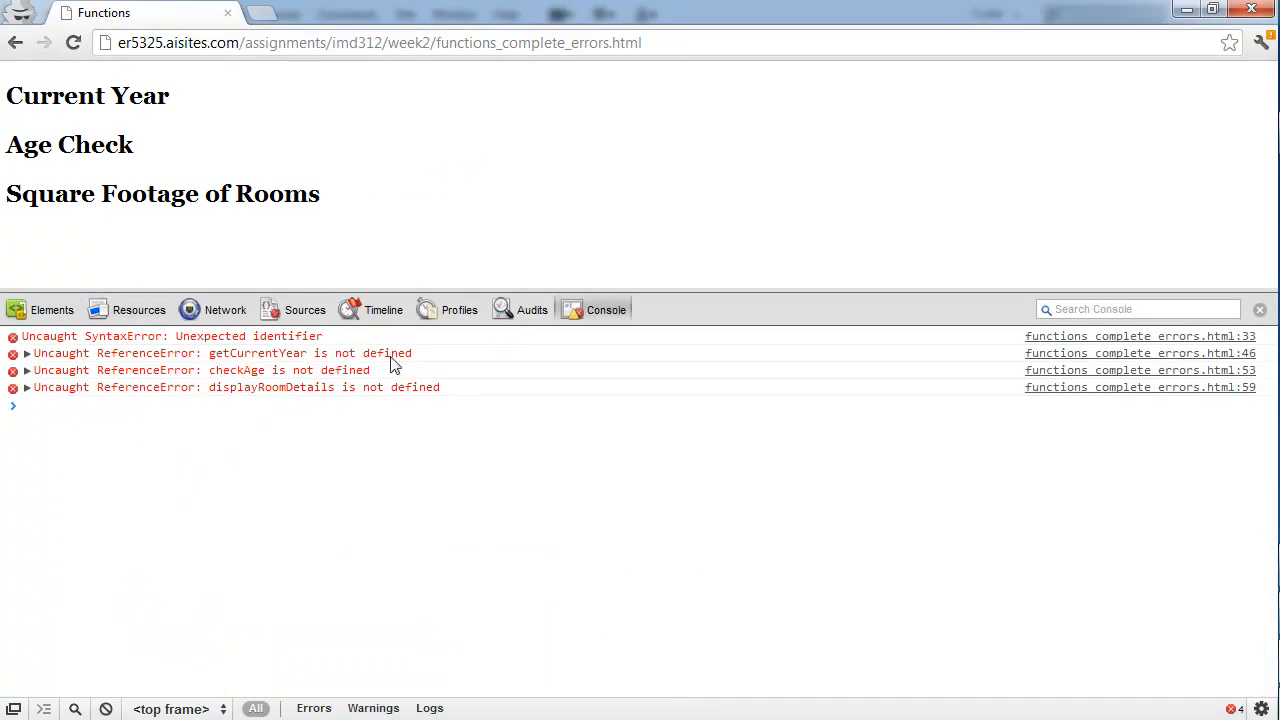
mouse_move(555, 178)
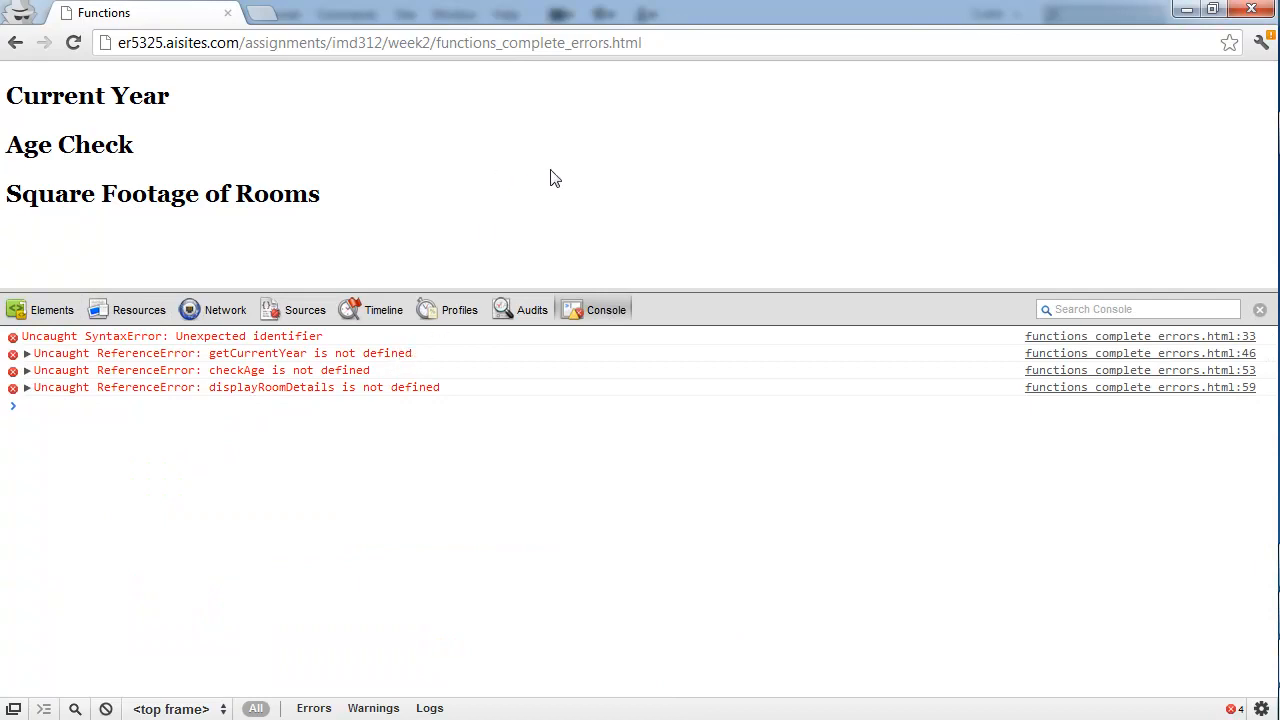
mouse_move(260, 360)
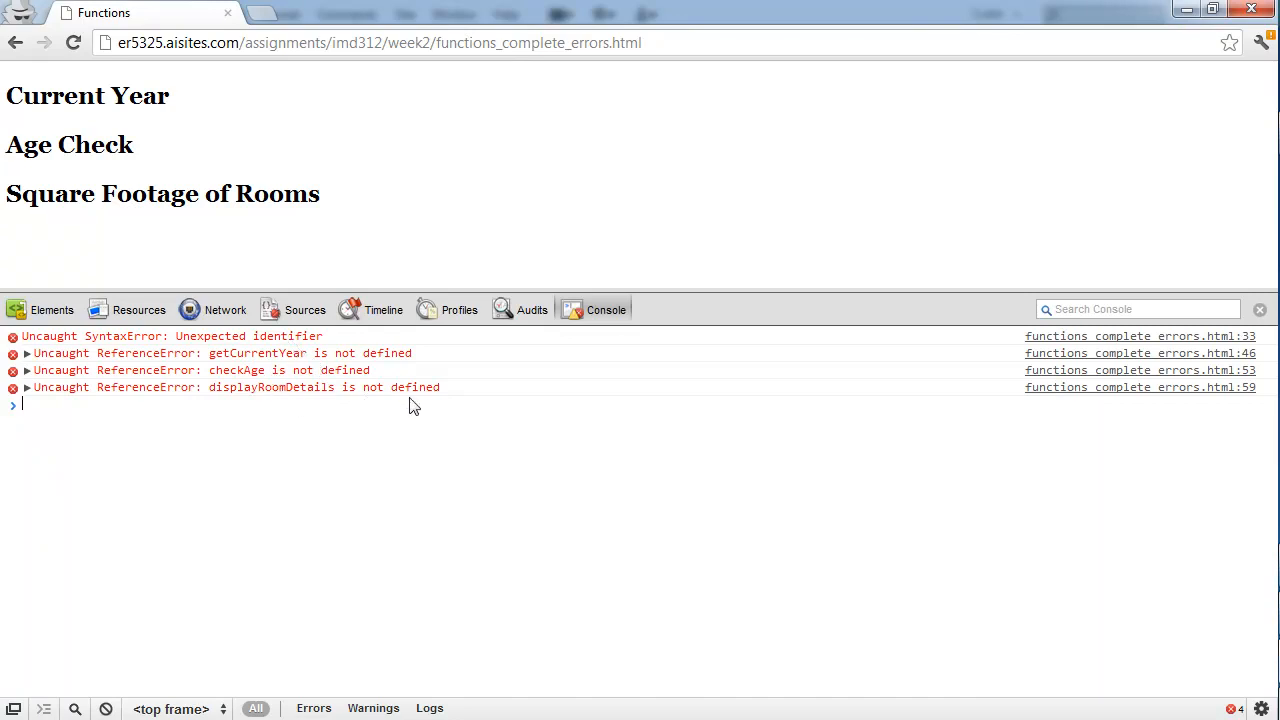
mouse_move(295, 393)
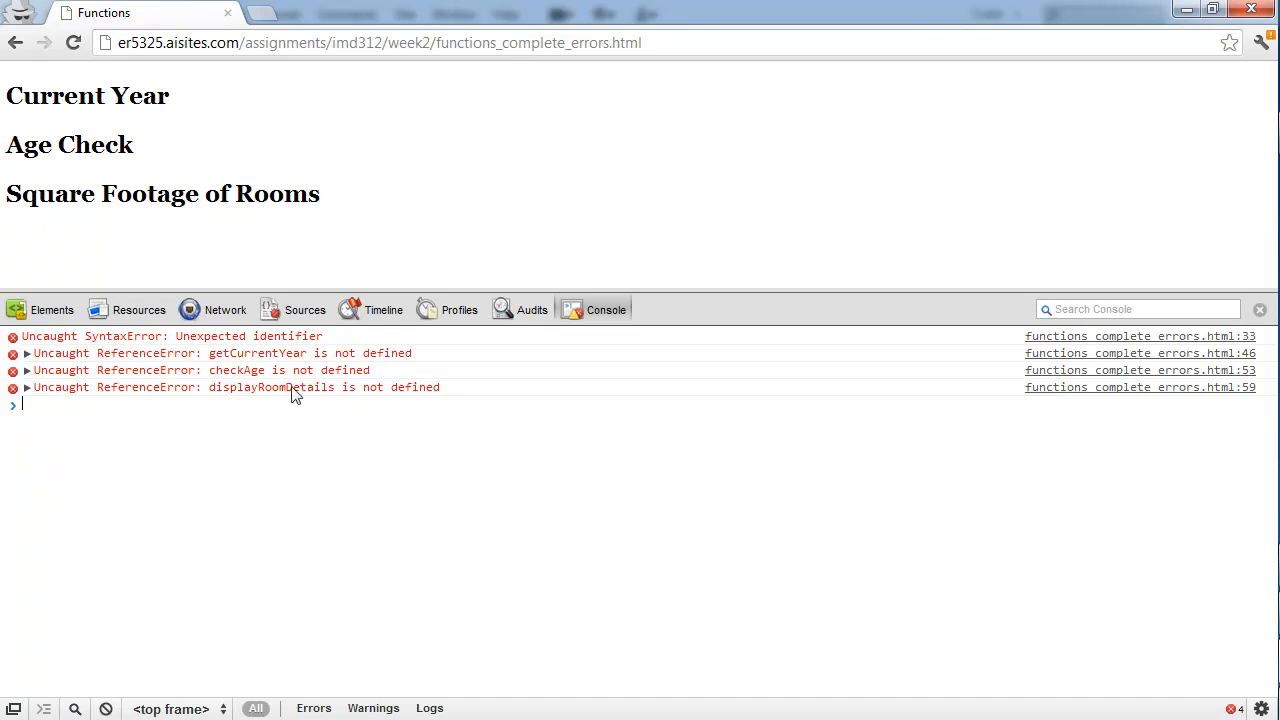
mouse_move(310, 392)
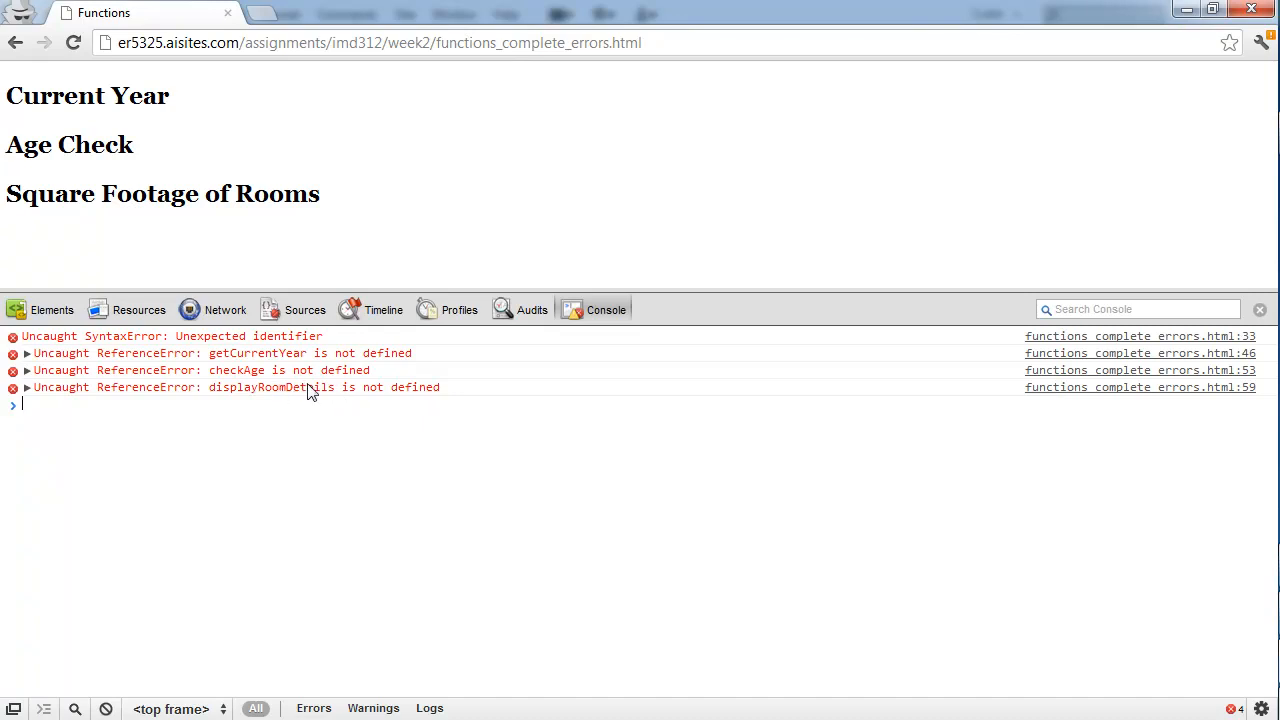
mouse_move(425, 404)
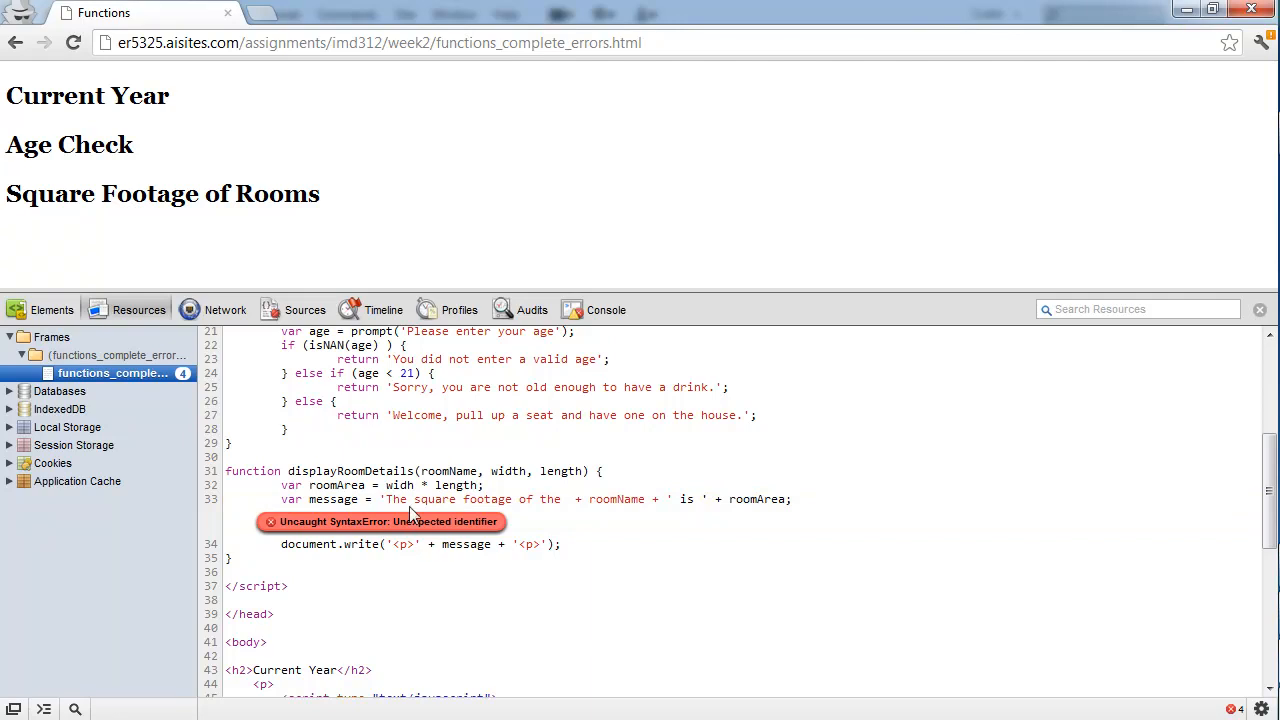
mouse_move(582, 508)
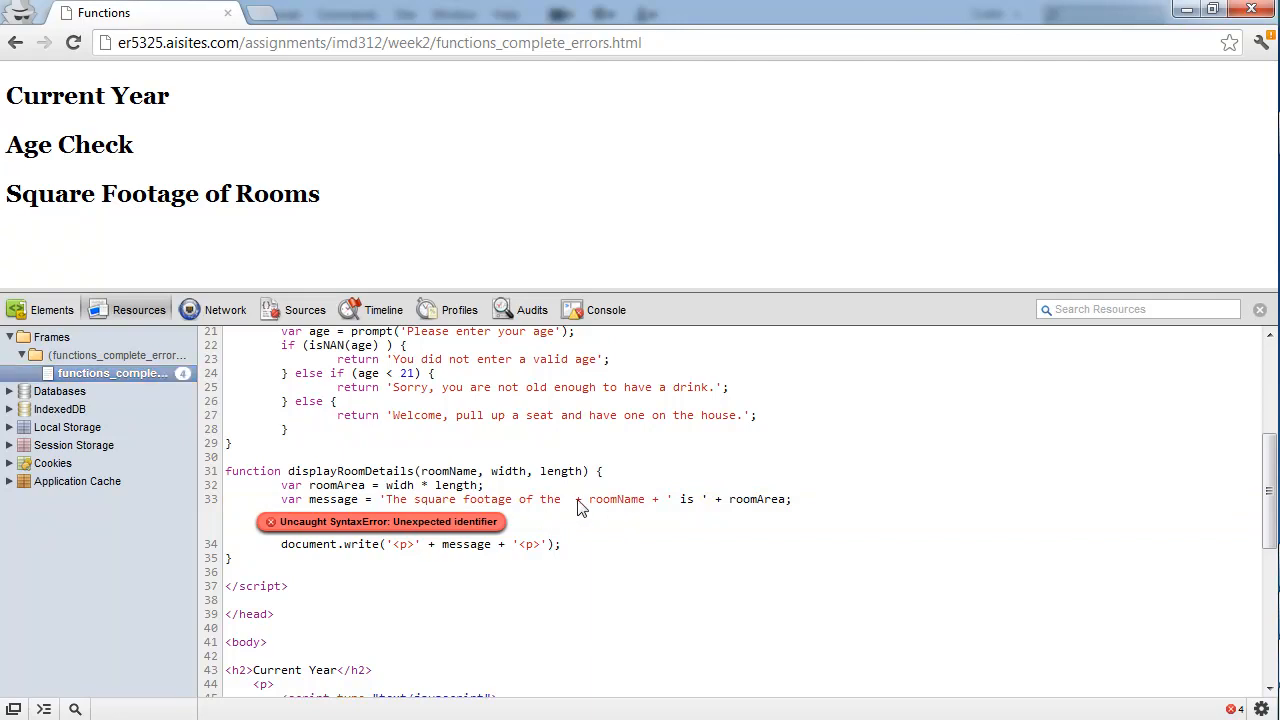